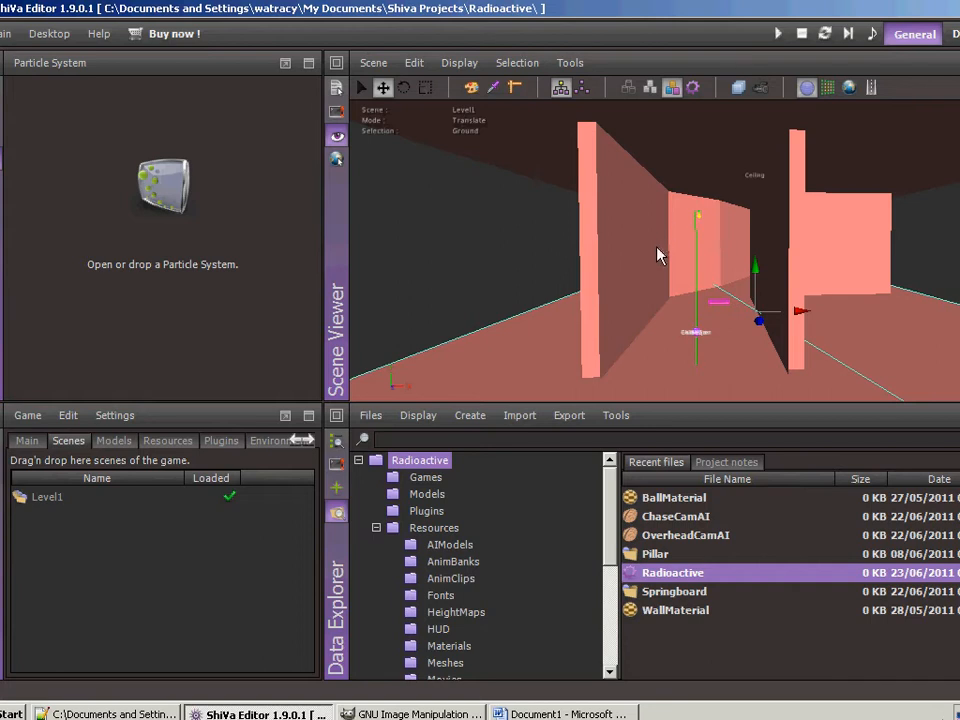
mouse_move(461, 528)
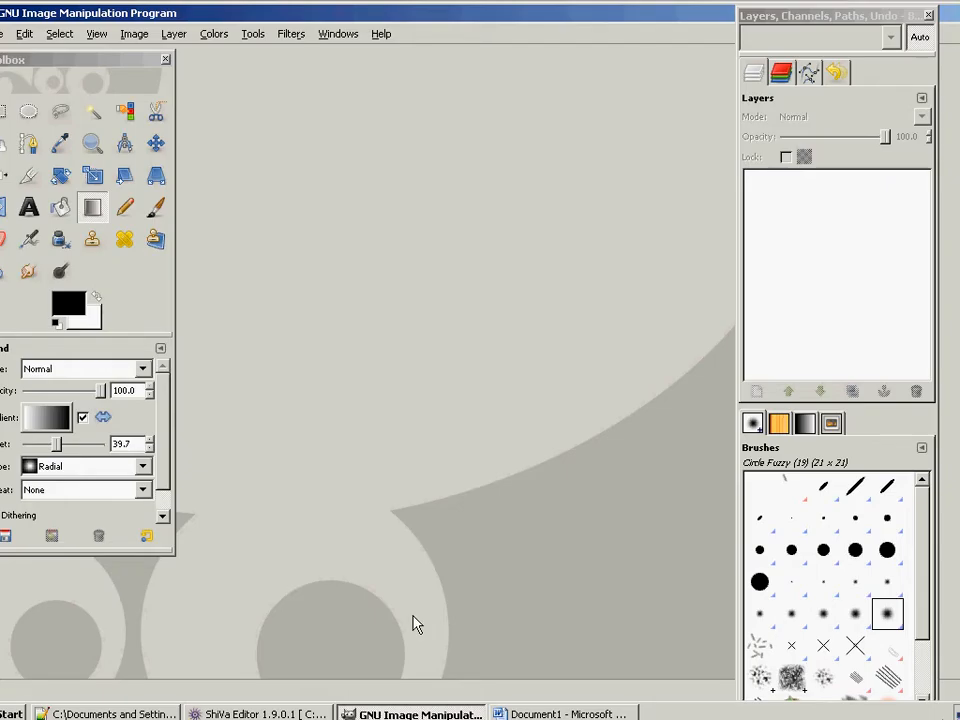
mouse_move(416, 623)
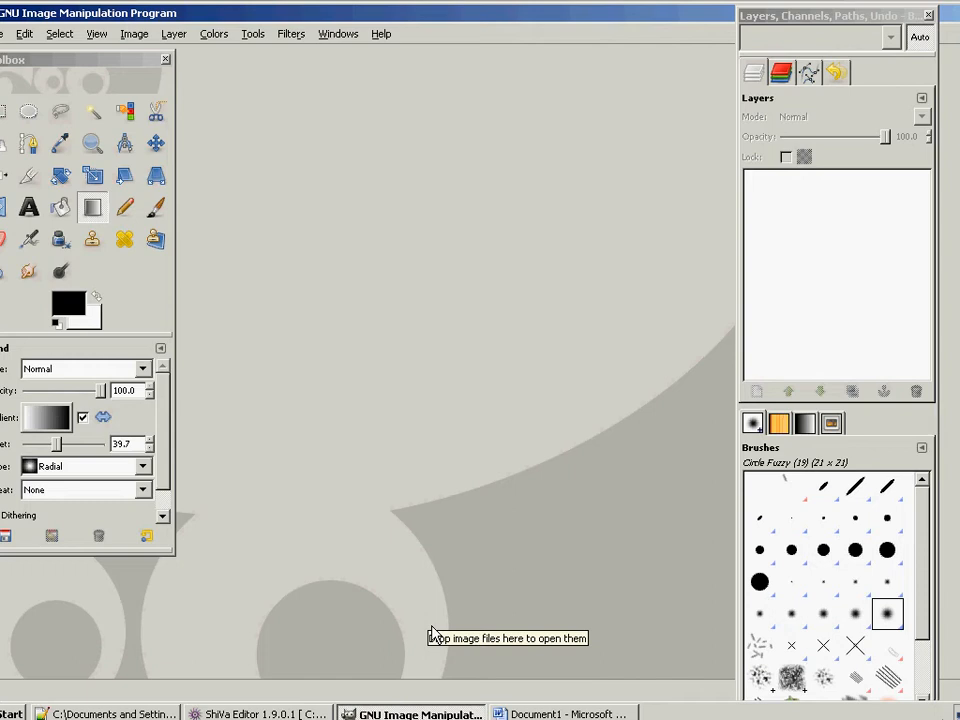
mouse_move(28, 33)
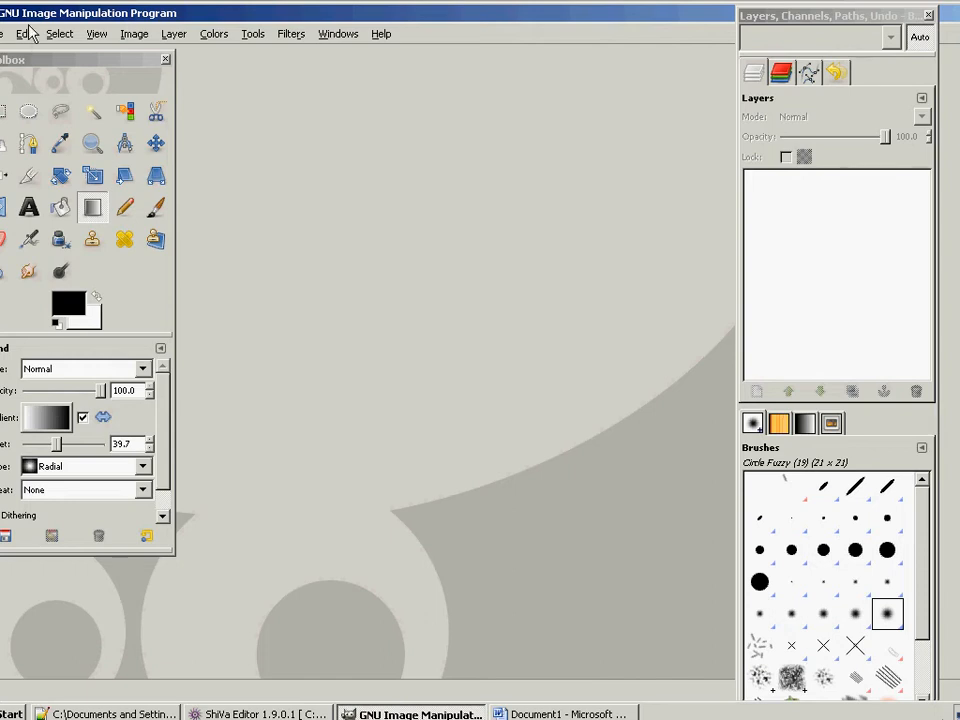
Step: Create a new 120×120 px image filled with the black foreground colour
left_click(19, 33)
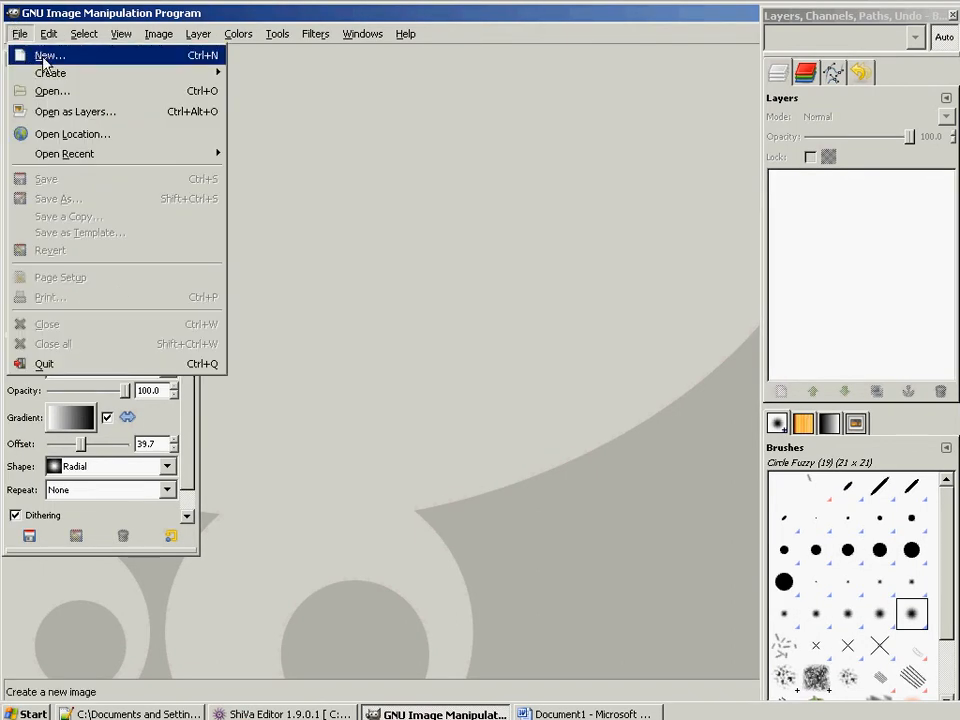
left_click(46, 55)
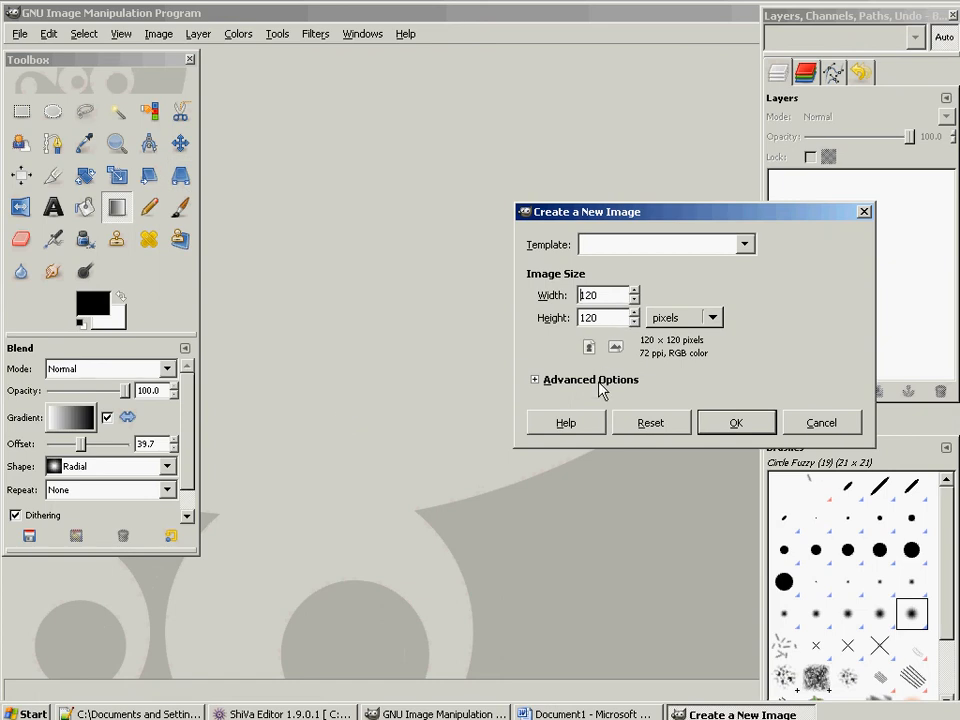
left_click(535, 379)
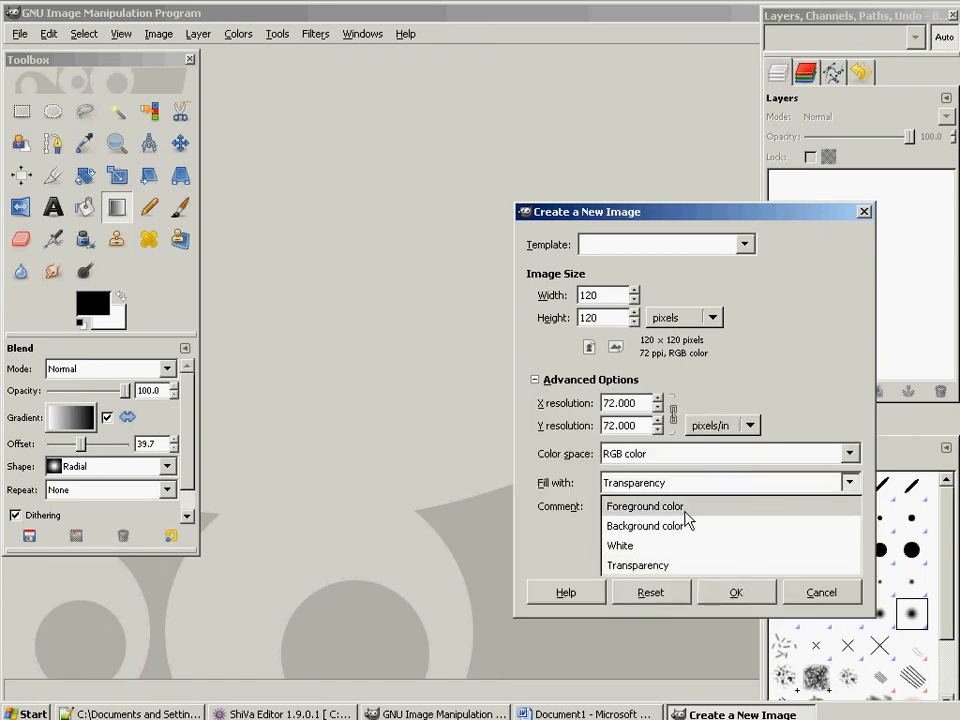
left_click(735, 592)
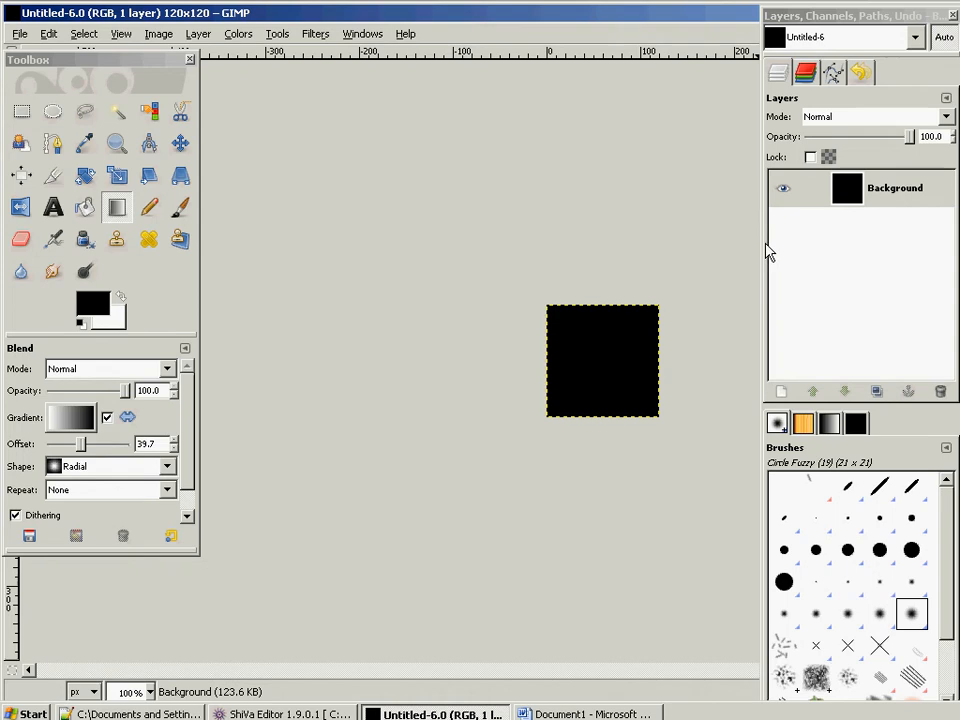
mouse_move(762, 245)
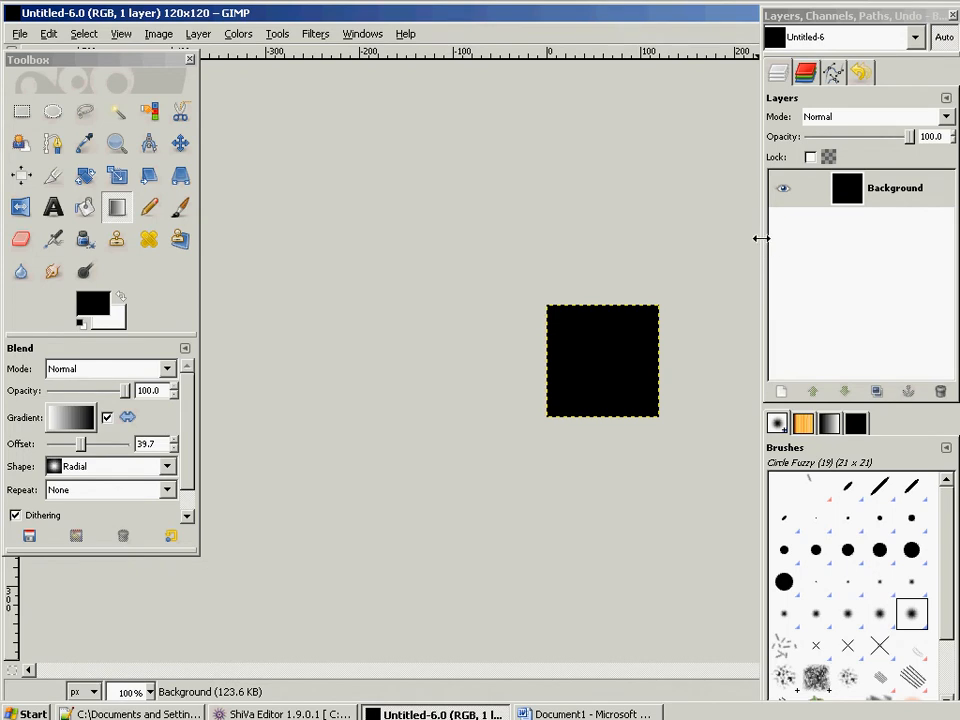
mouse_move(595, 352)
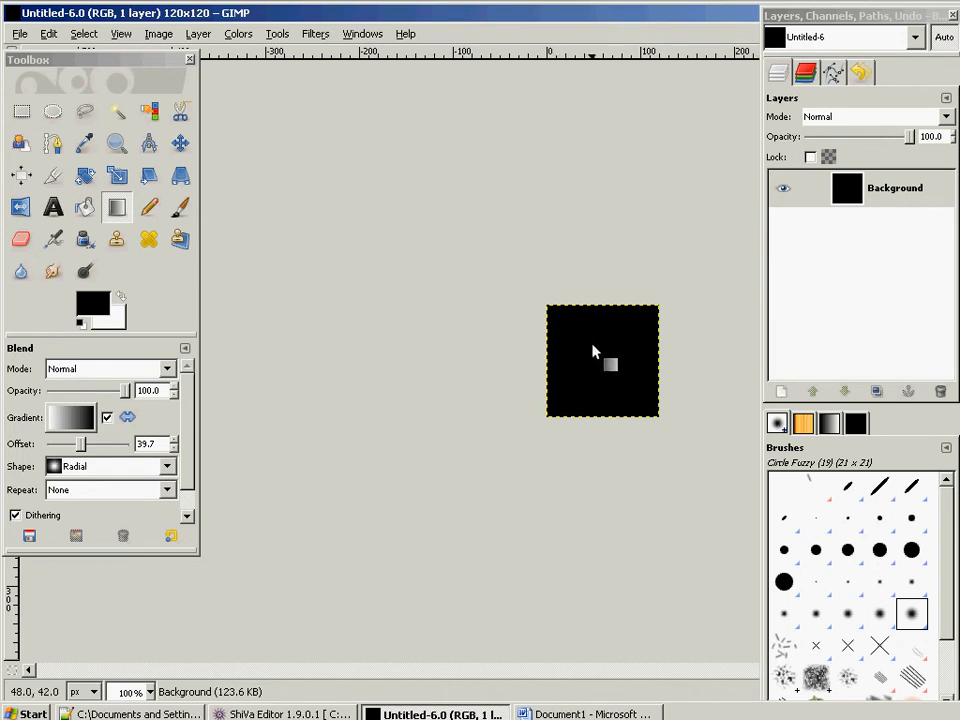
mouse_move(588, 365)
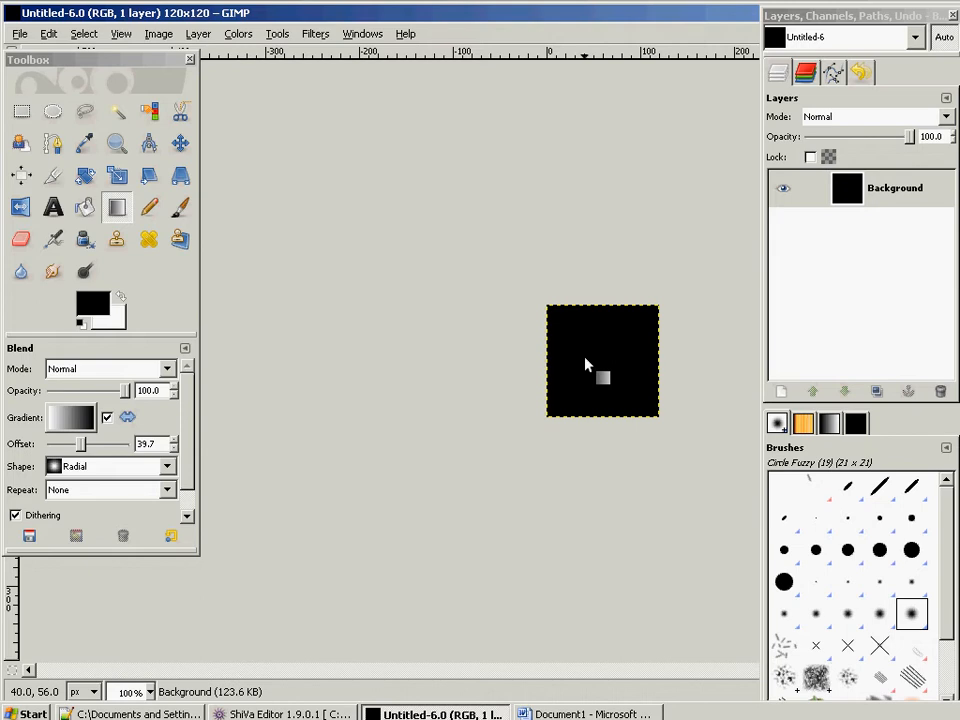
Step: Add a transparent-fill layer named New Layer above the black Background
right_click(895, 188)
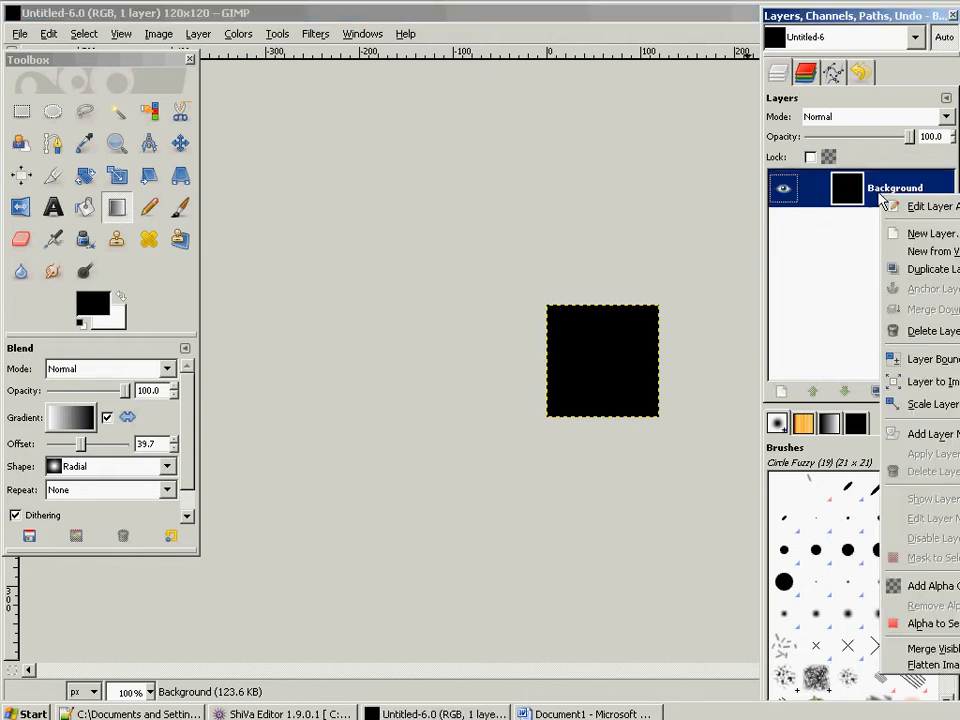
left_click(931, 233)
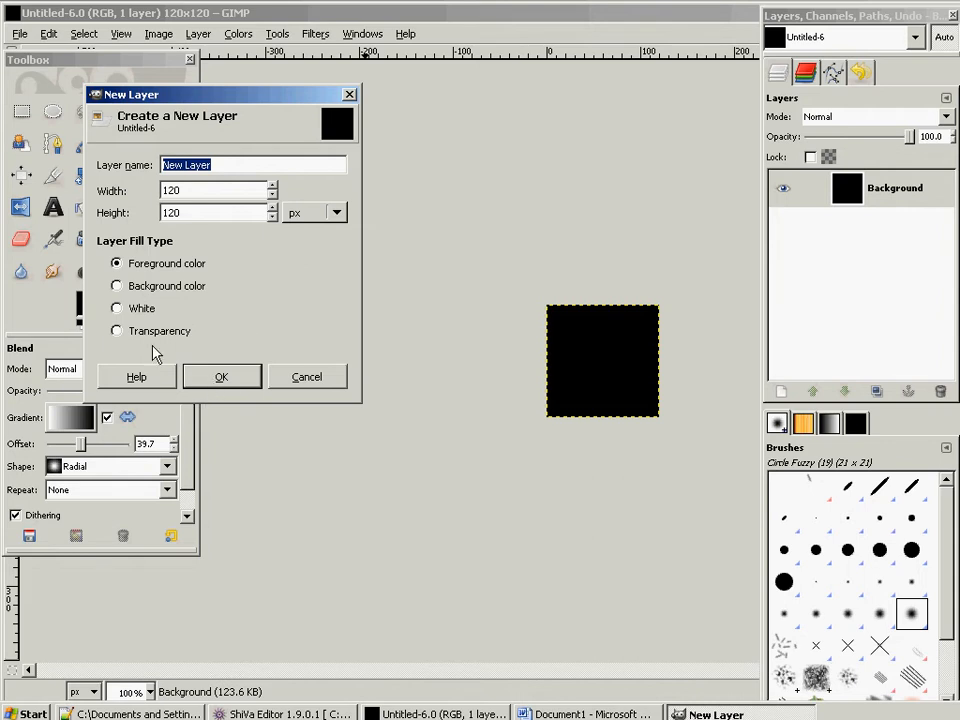
left_click(221, 376)
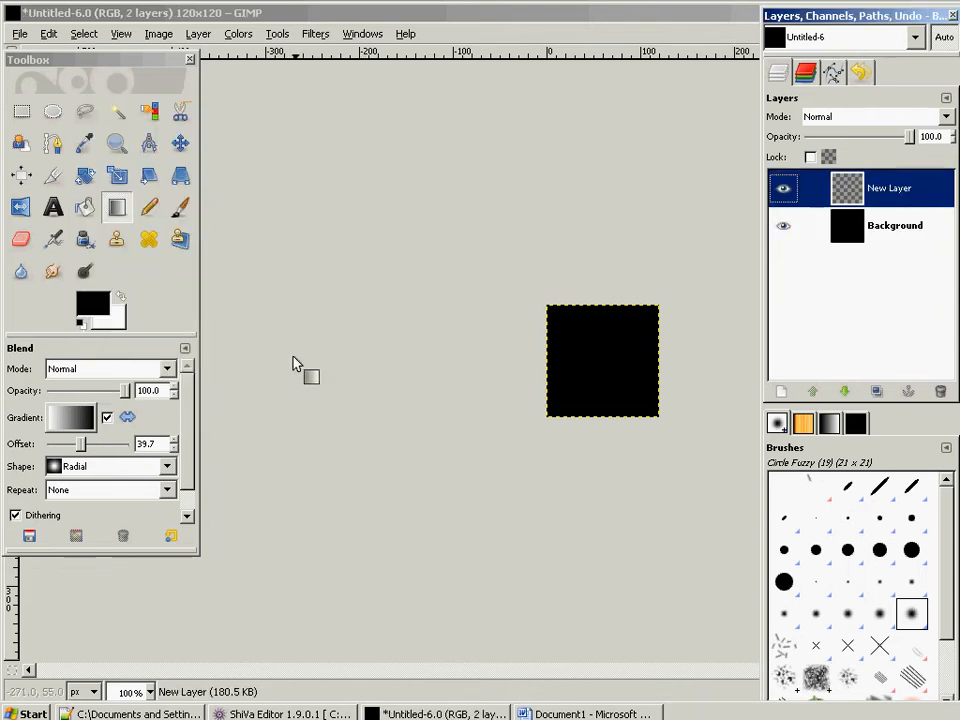
mouse_move(720, 280)
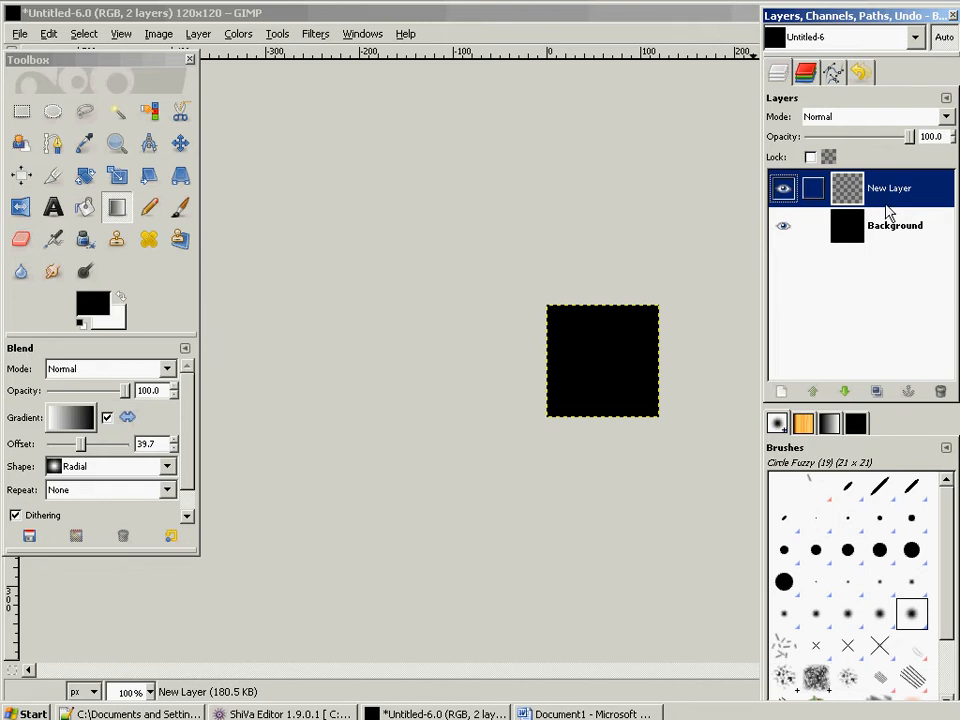
mouse_move(887, 205)
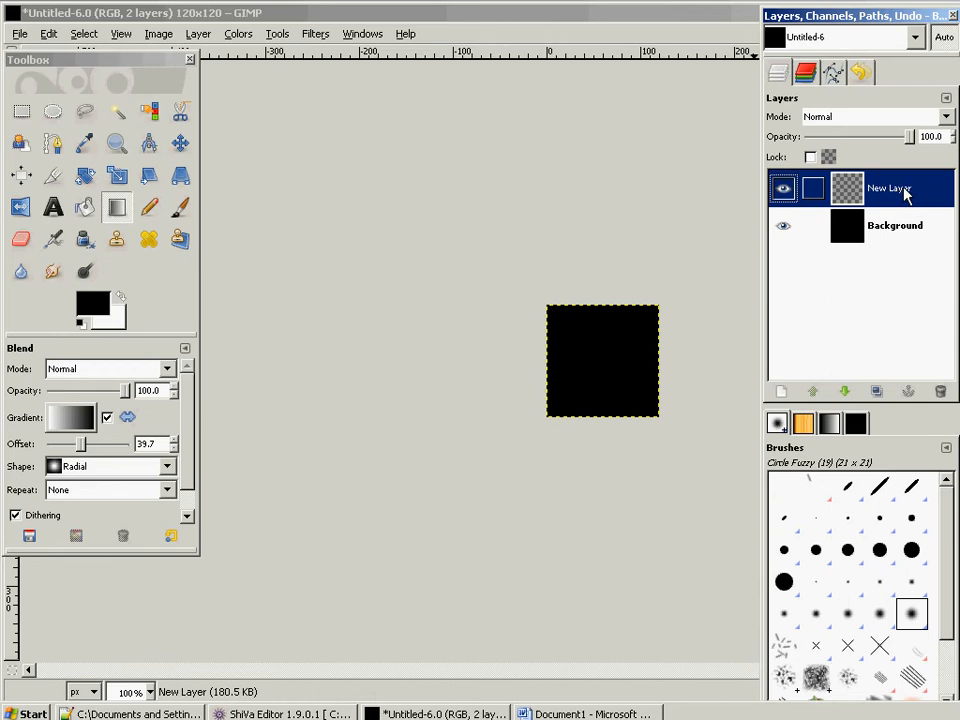
Step: Choose an orange foreground colour and bucket-fill New Layer with solid orange
left_click(92, 302)
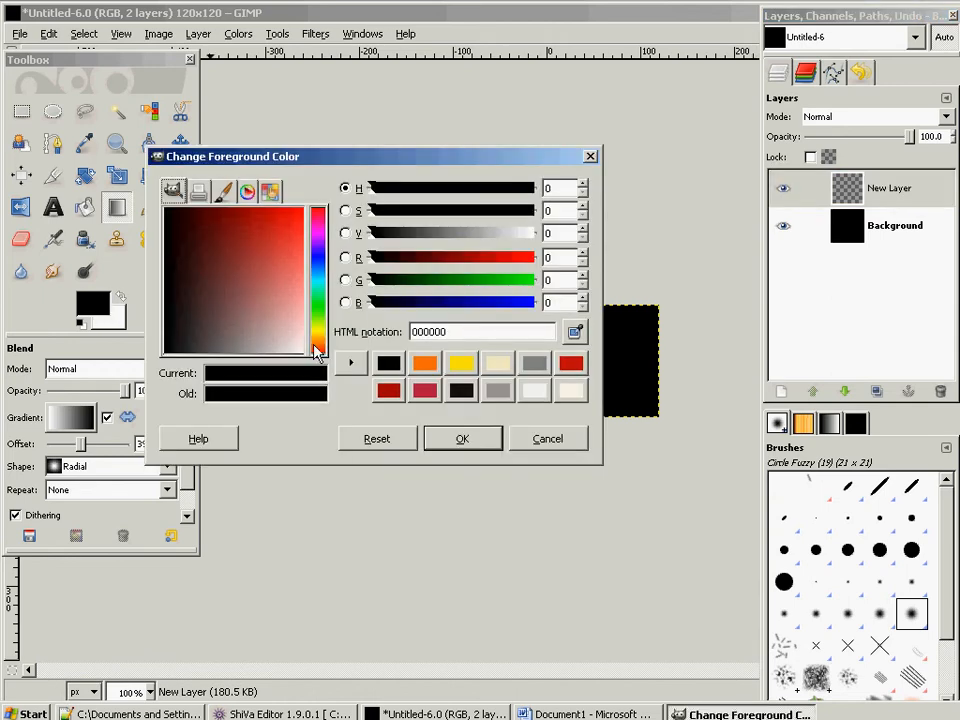
left_click(318, 347)
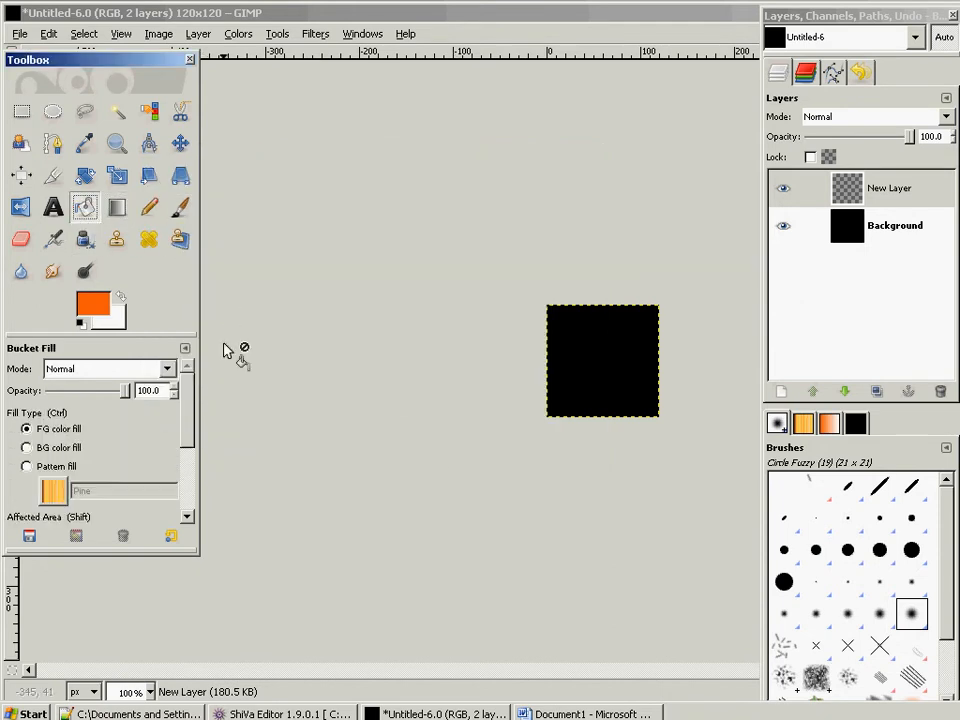
left_click(601, 360)
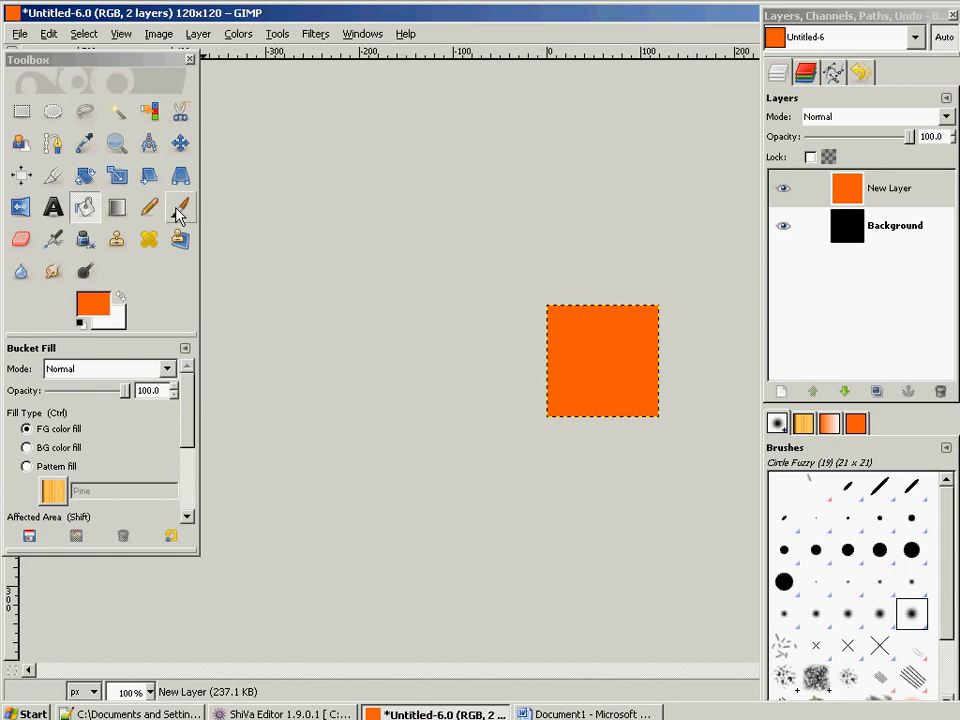
left_click(316, 33)
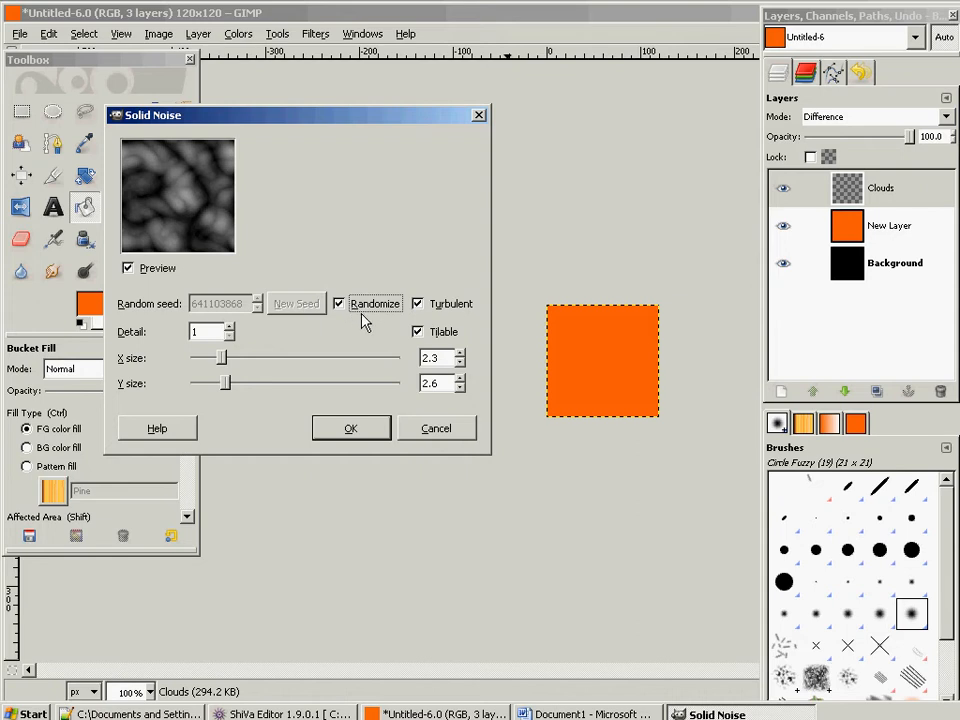
Step: Render turbulent, tileable solid noise with X/Y size about 3 over the orange layer
left_click(417, 303)
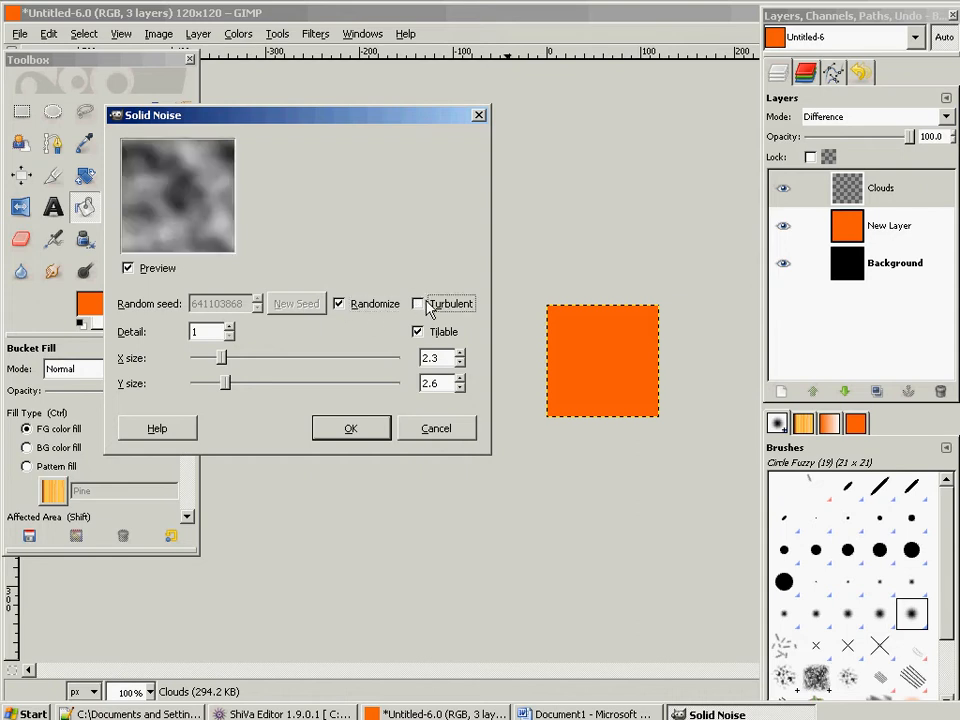
left_click(418, 303)
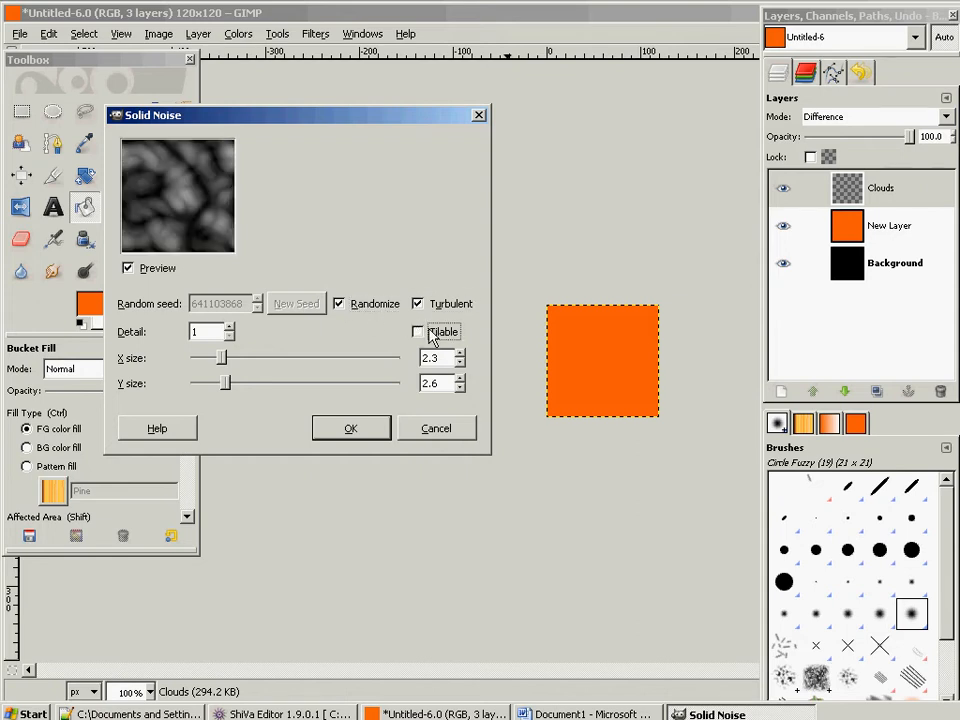
left_click(418, 331)
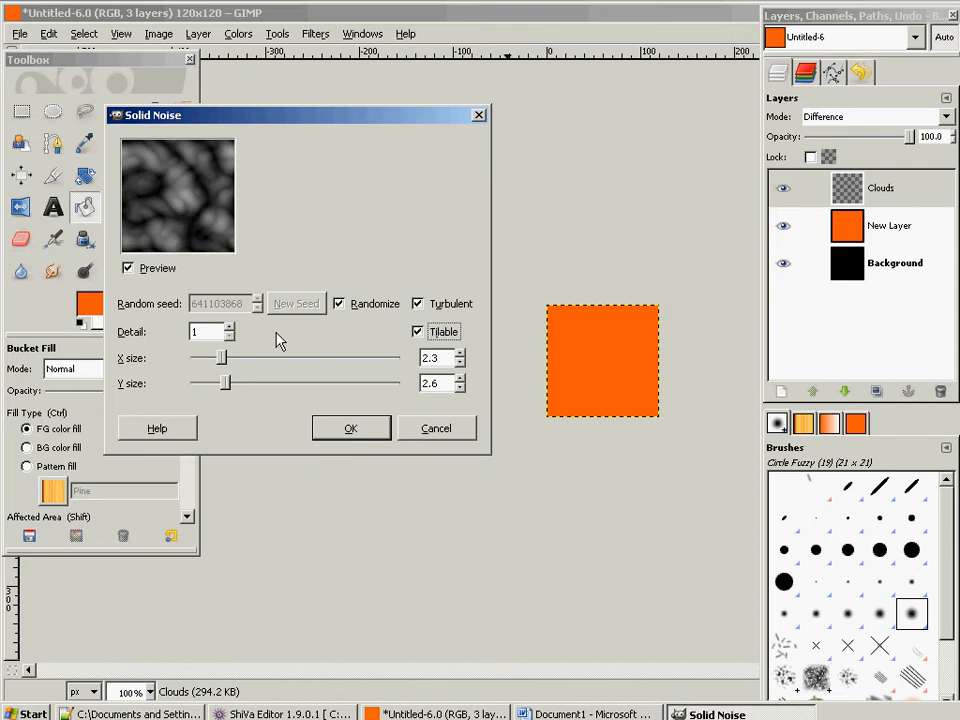
left_click_drag(215, 357, 203, 357)
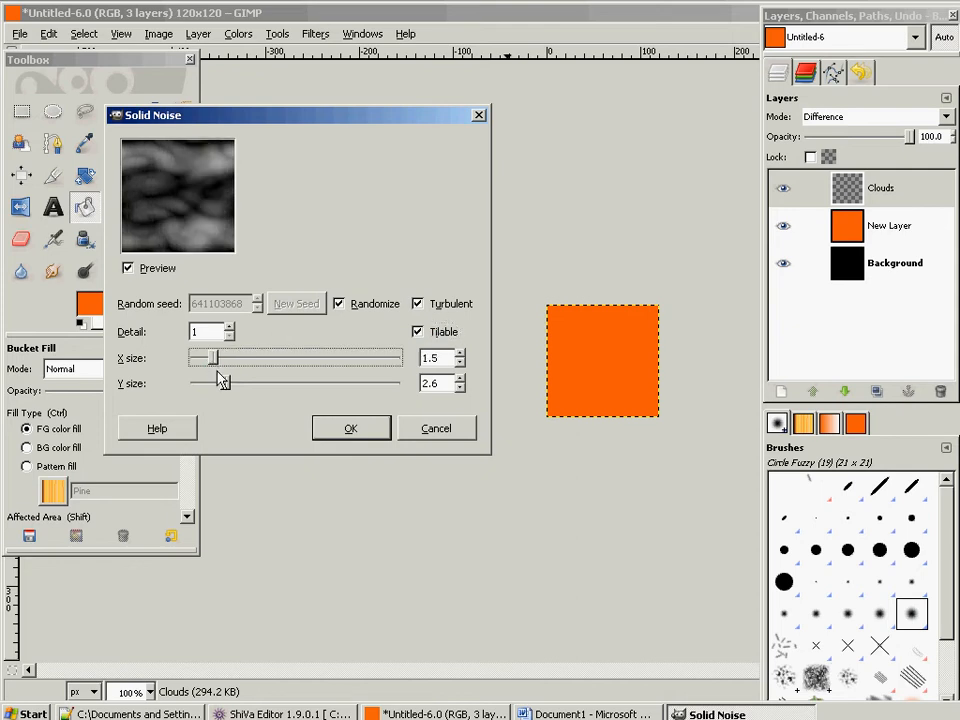
left_click_drag(205, 383, 228, 383)
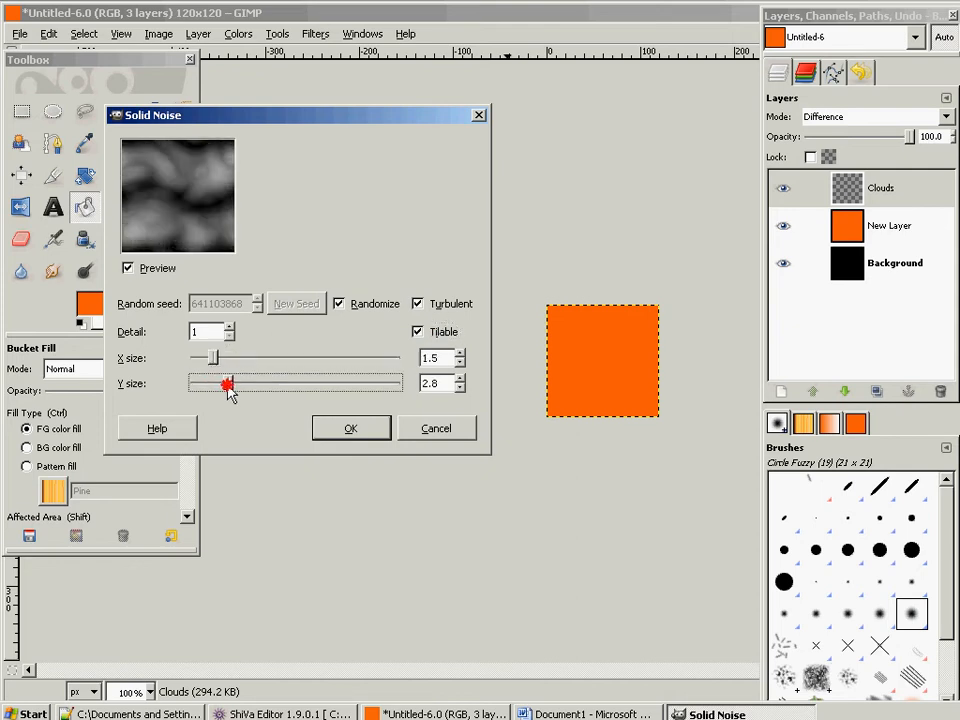
left_click_drag(205, 358, 225, 358)
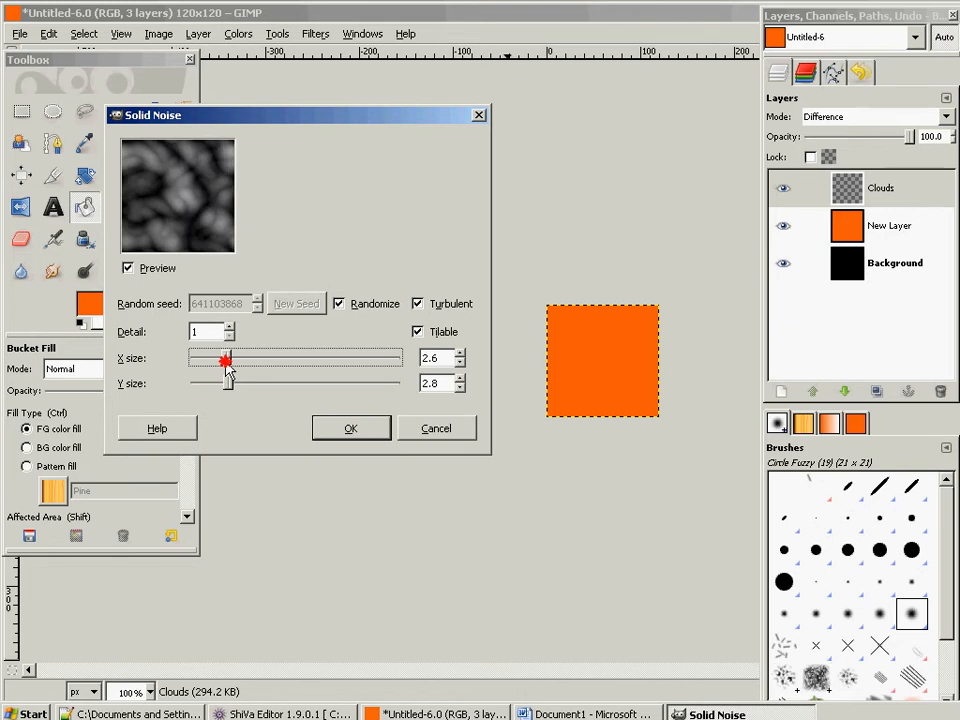
left_click_drag(224, 358, 210, 358)
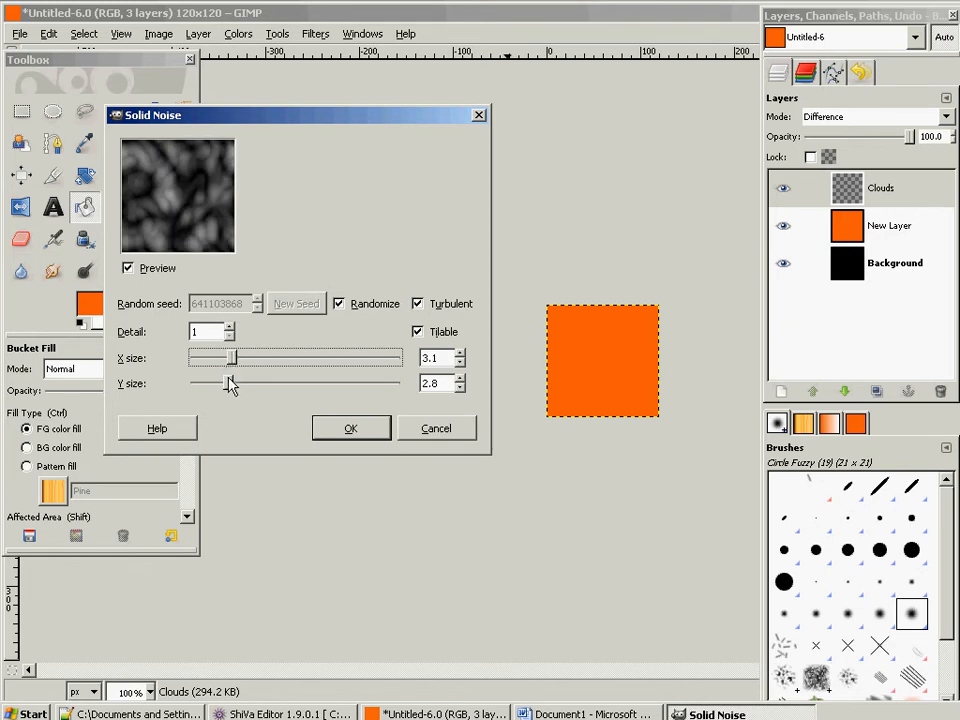
left_click_drag(210, 383, 232, 383)
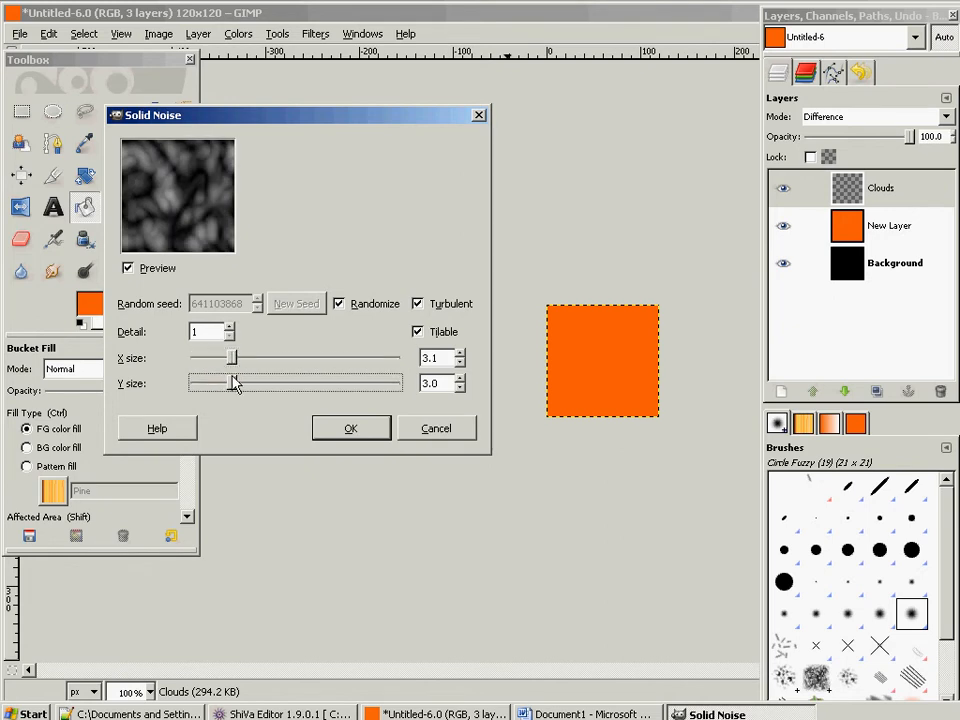
left_click(350, 428)
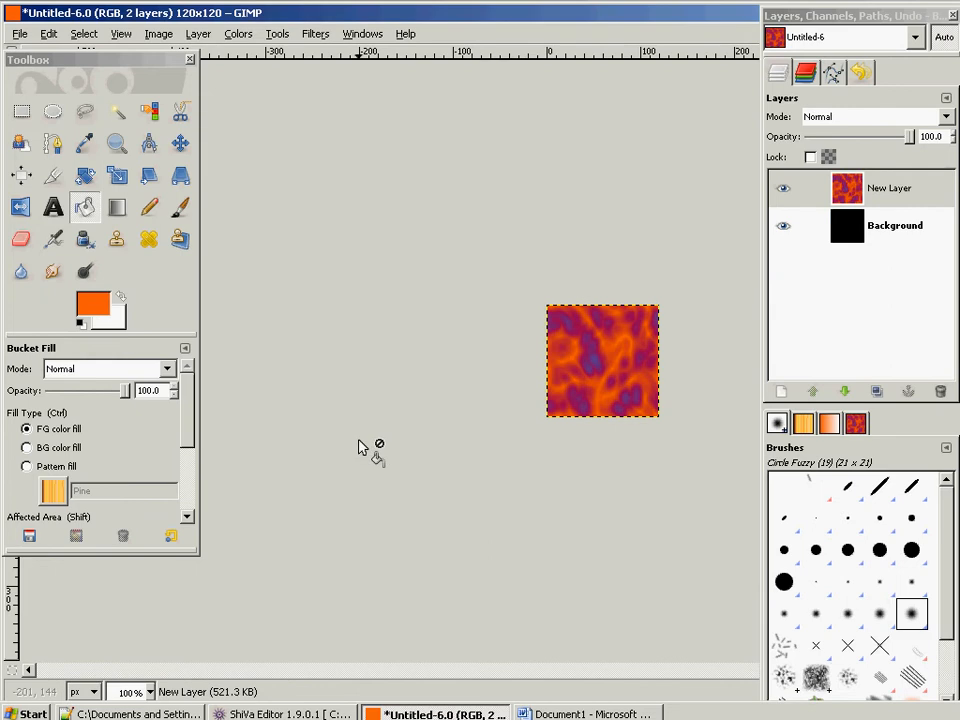
mouse_move(620, 410)
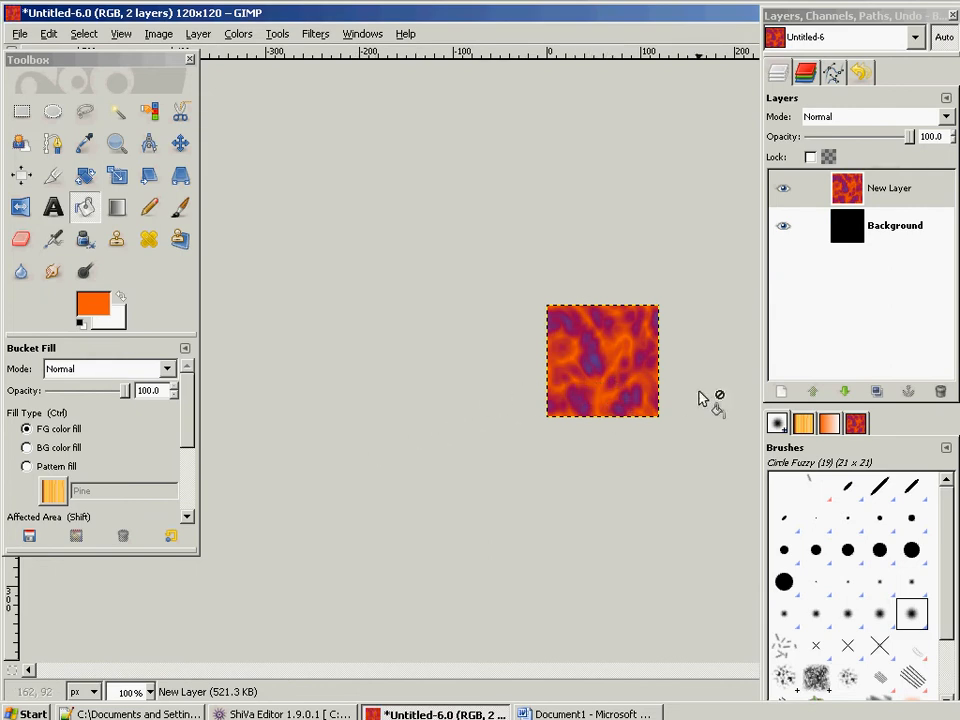
Step: Colorize the noise texture with Hue 18, Saturation 100 and Lightness -12
left_click(238, 33)
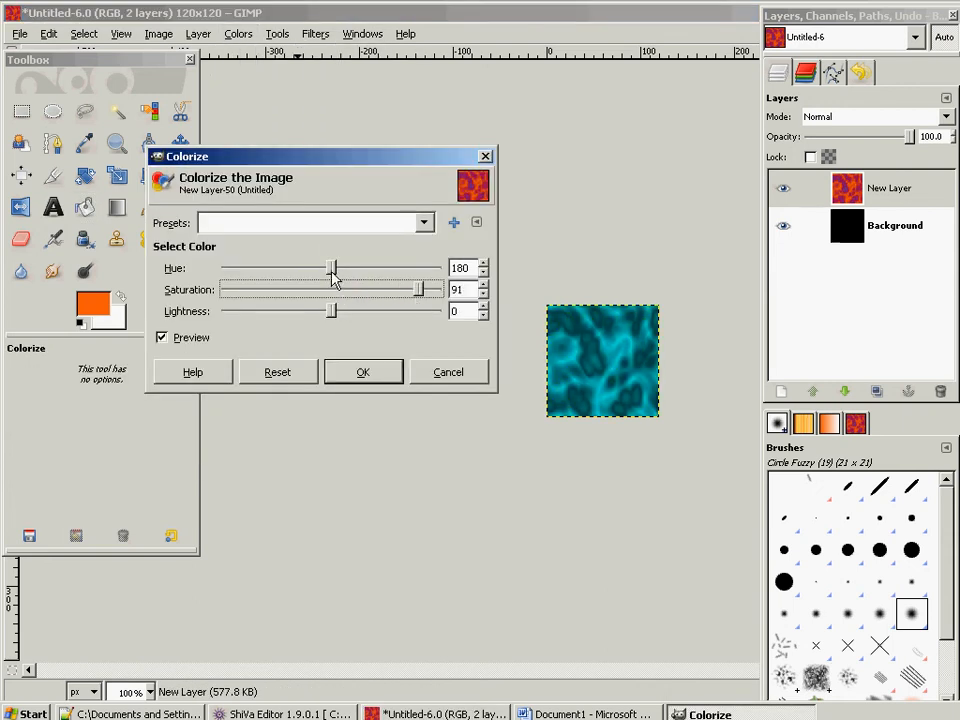
left_click_drag(332, 268, 237, 273)
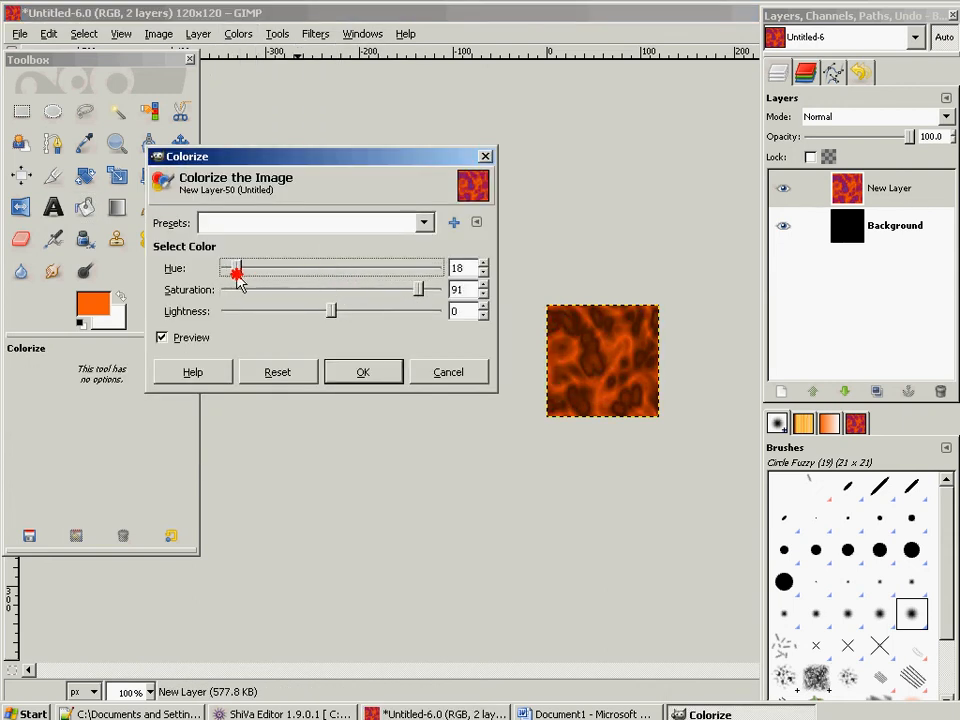
left_click_drag(237, 275, 231, 275)
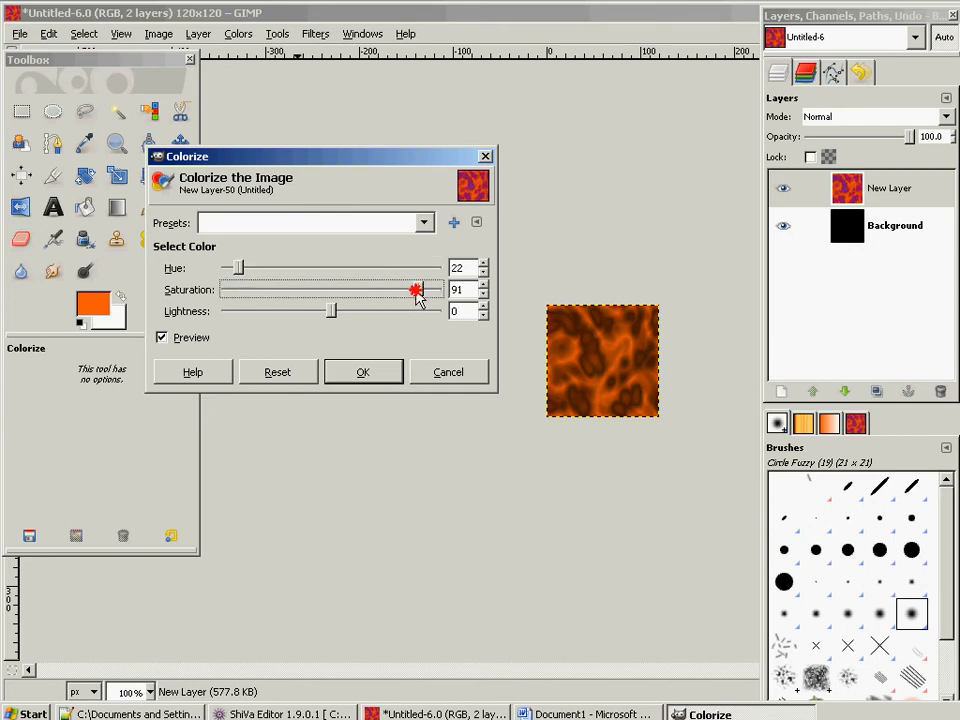
left_click_drag(415, 290, 445, 290)
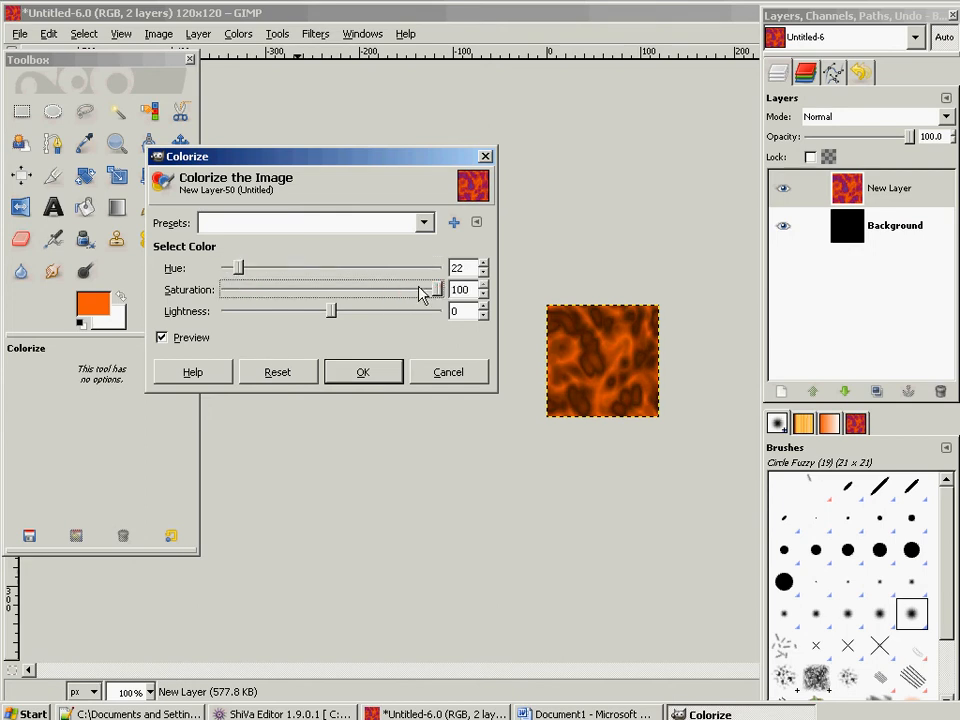
left_click_drag(238, 268, 248, 268)
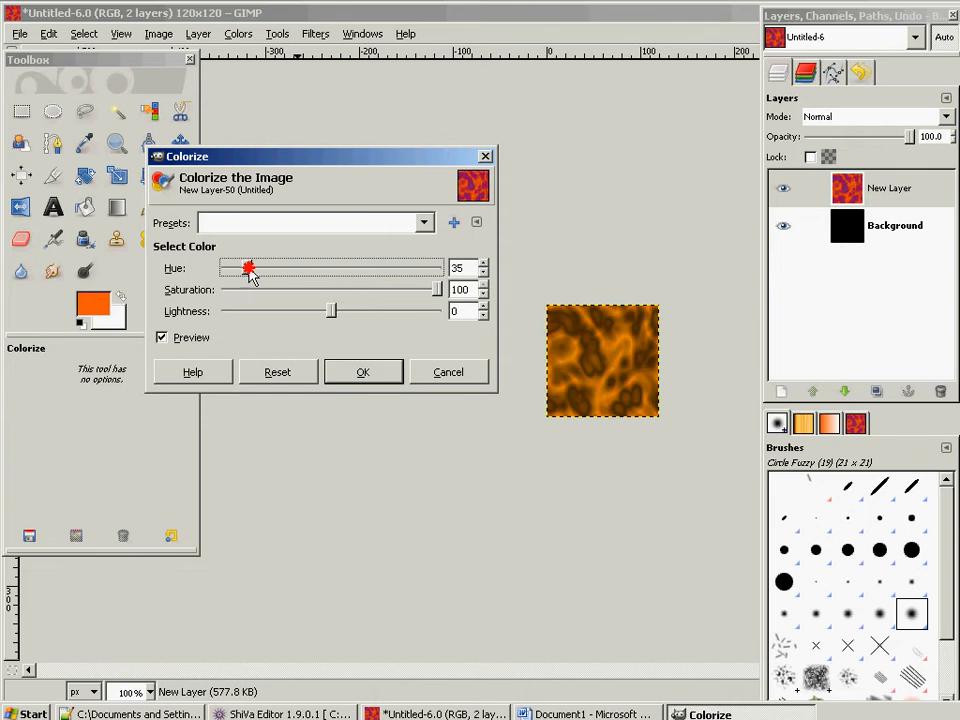
left_click_drag(248, 268, 238, 268)
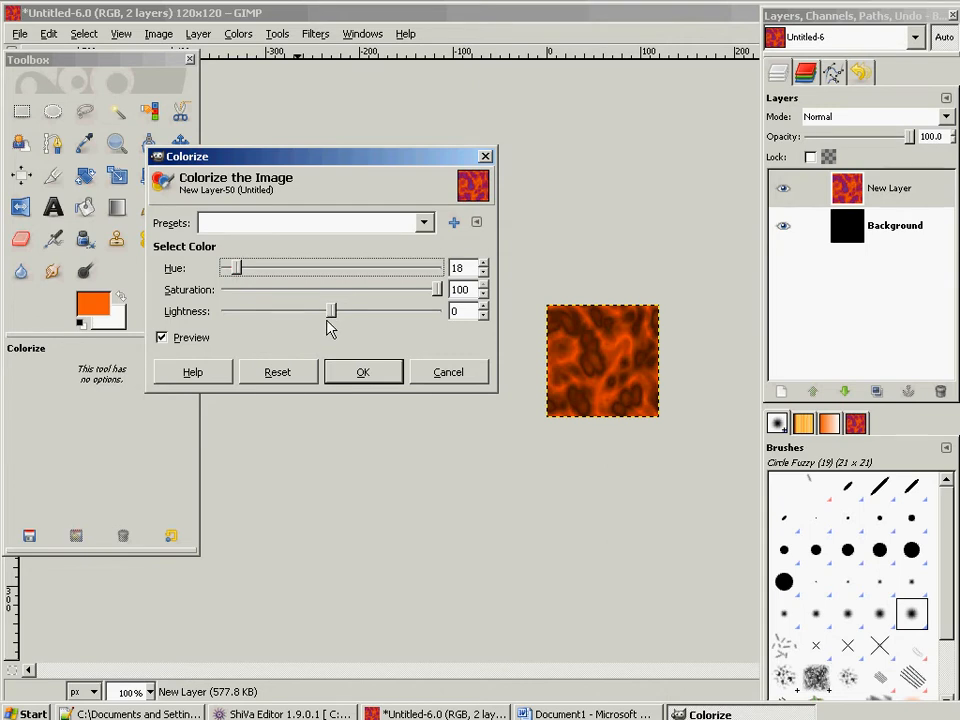
left_click_drag(332, 311, 290, 311)
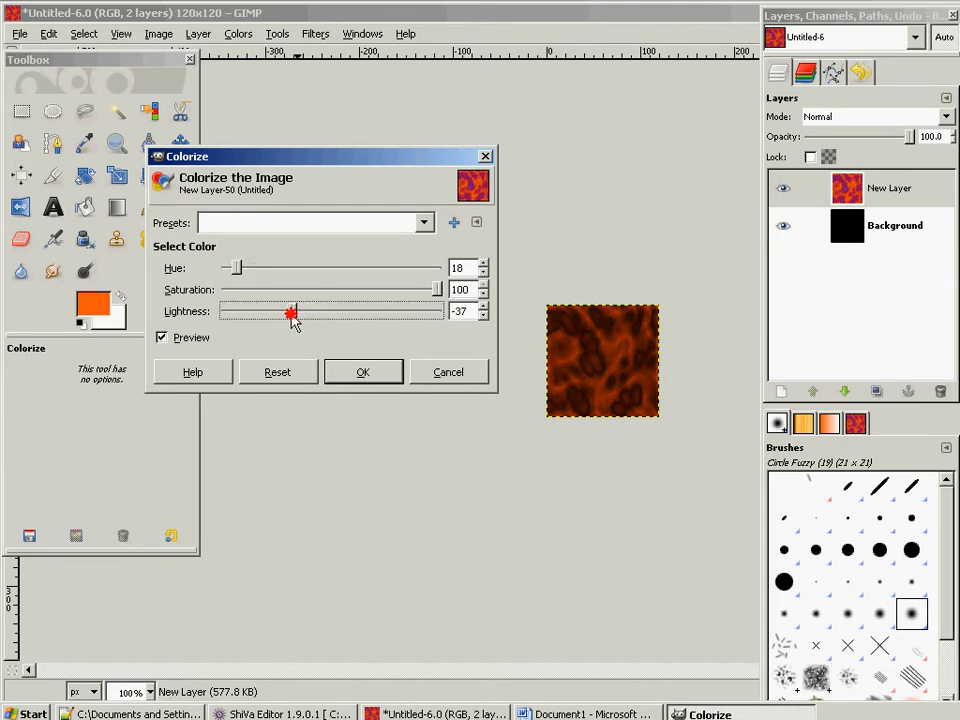
left_click_drag(290, 312, 329, 312)
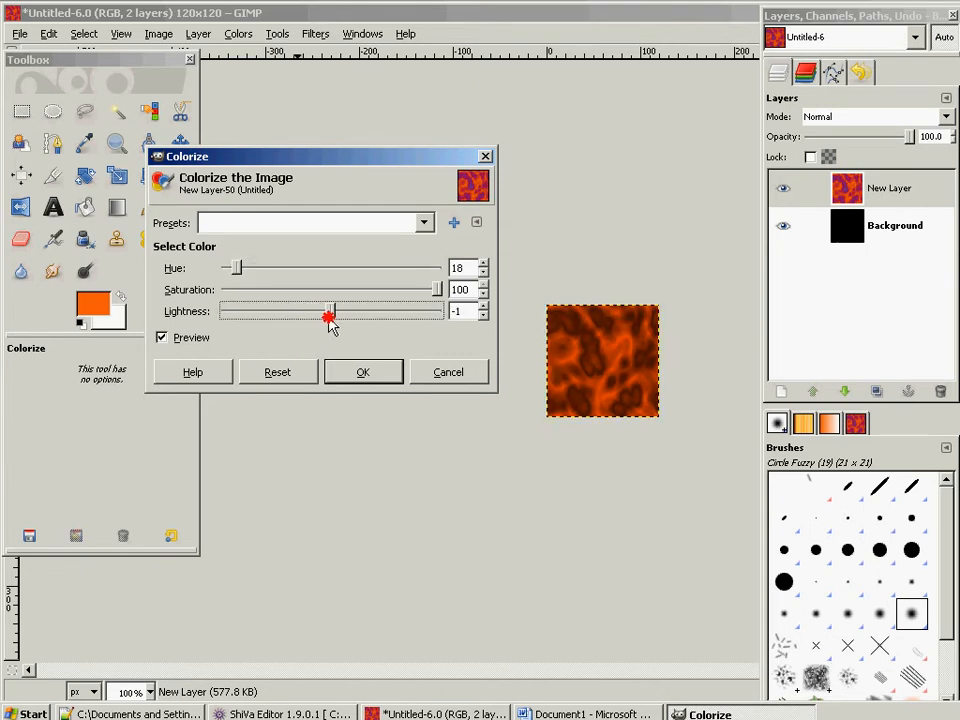
left_click_drag(330, 311, 320, 311)
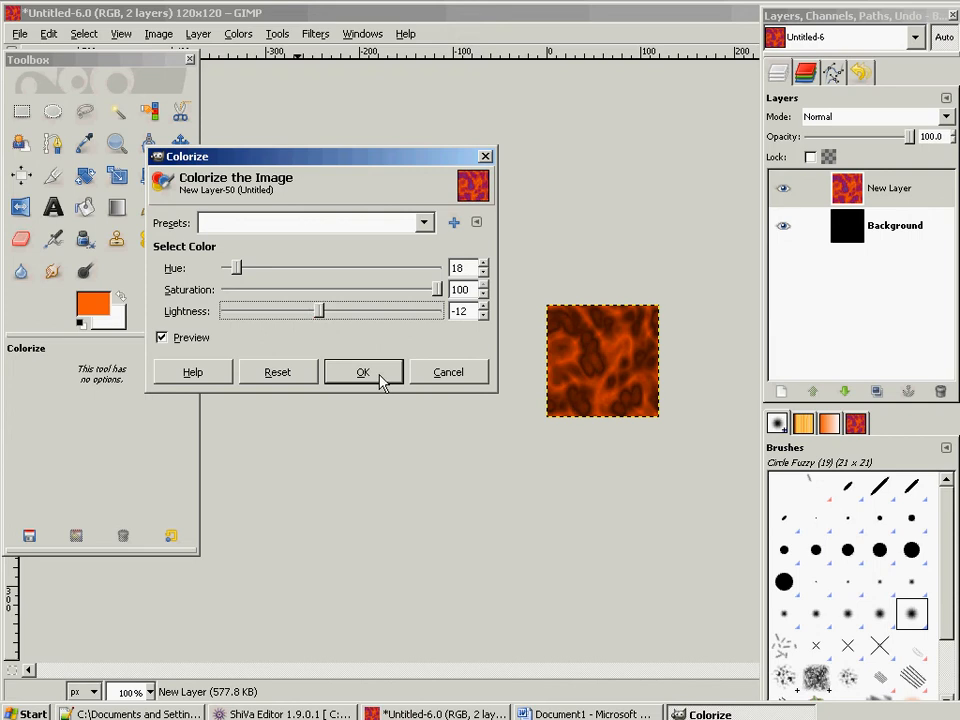
left_click(363, 372)
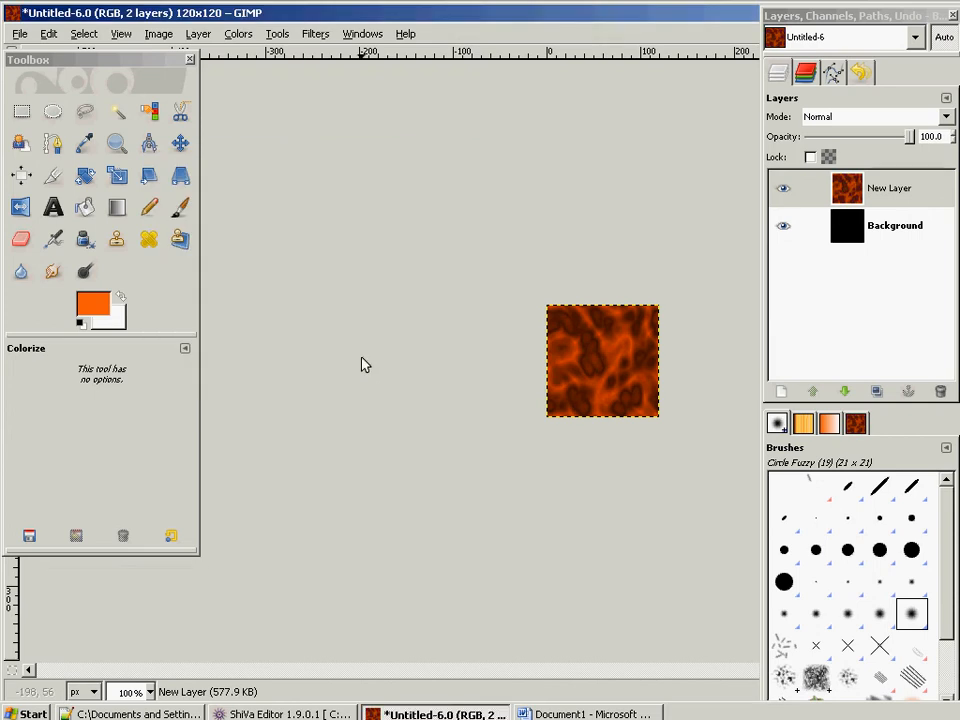
mouse_move(585, 364)
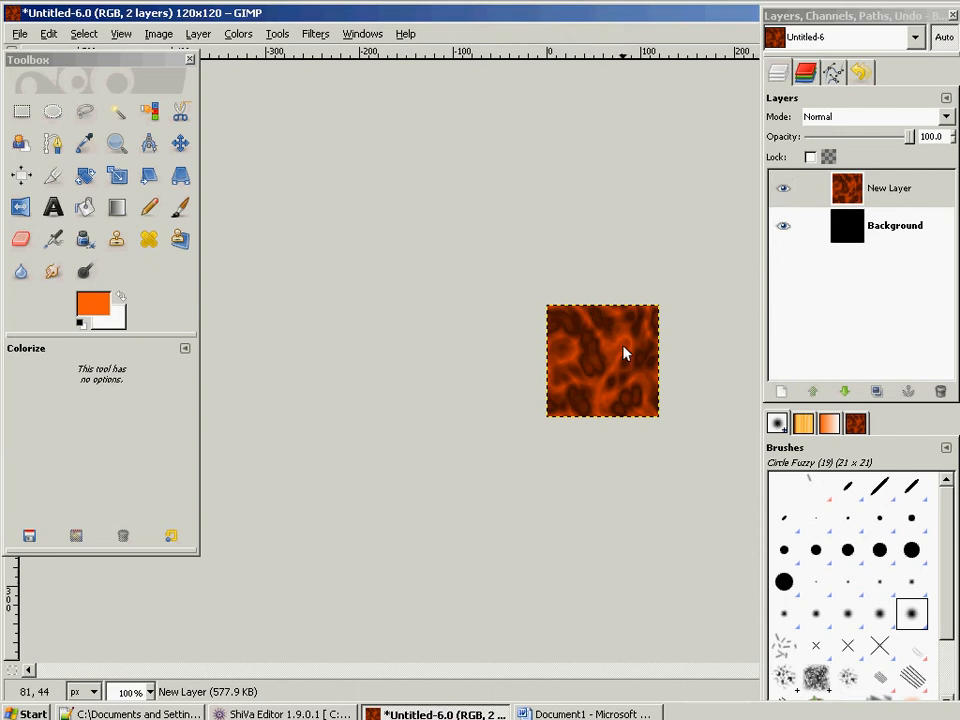
Step: Add a white, fully opaque layer mask to New Layer
right_click(888, 188)
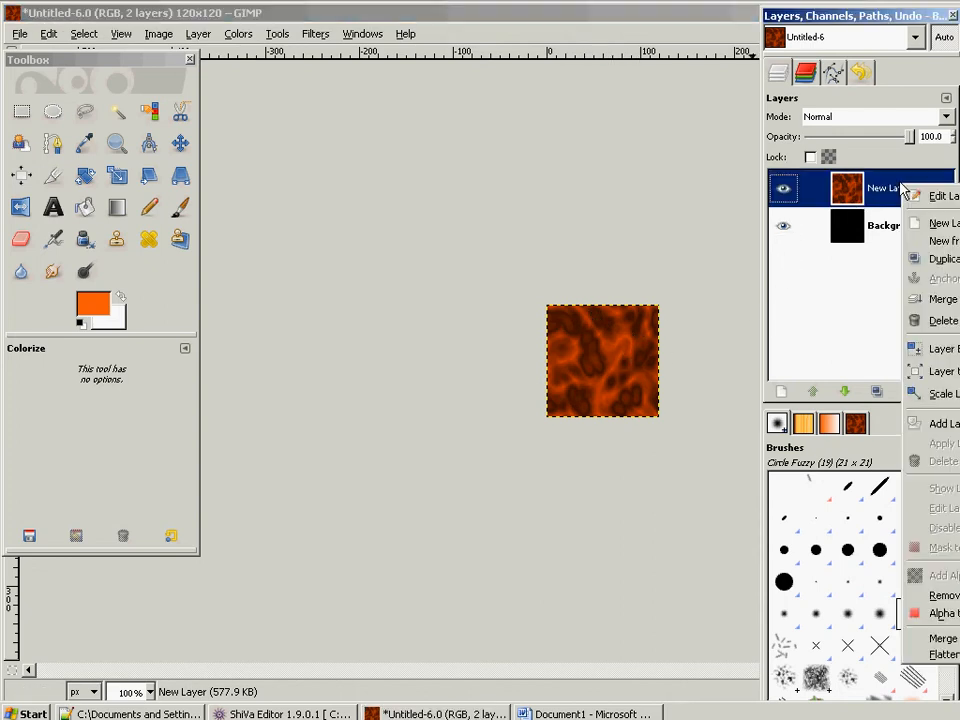
mouse_move(912, 258)
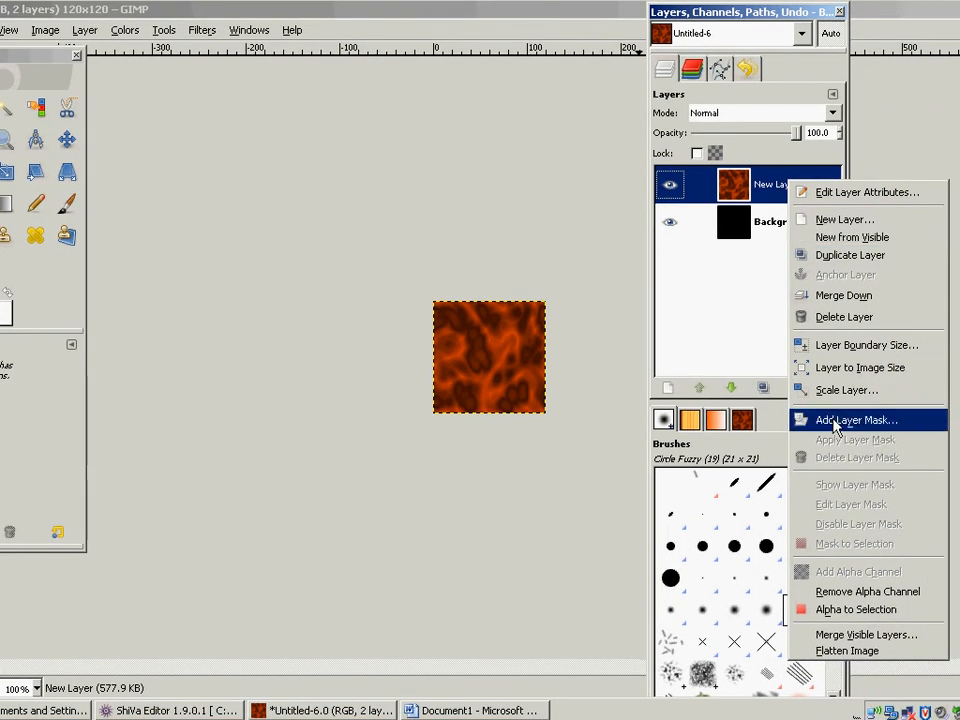
left_click(855, 419)
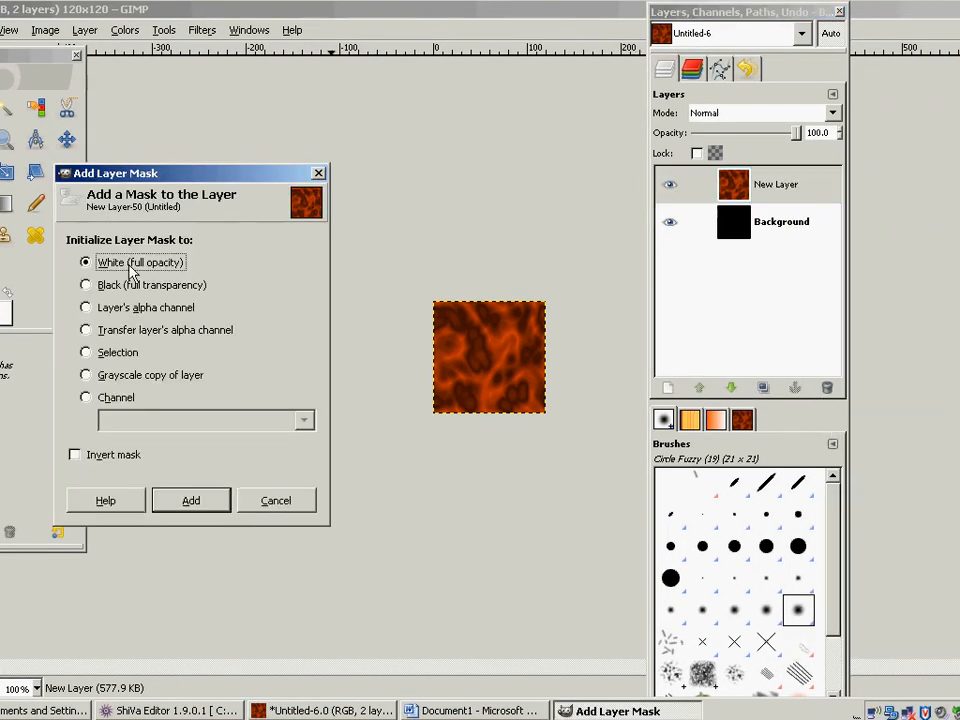
left_click(190, 500)
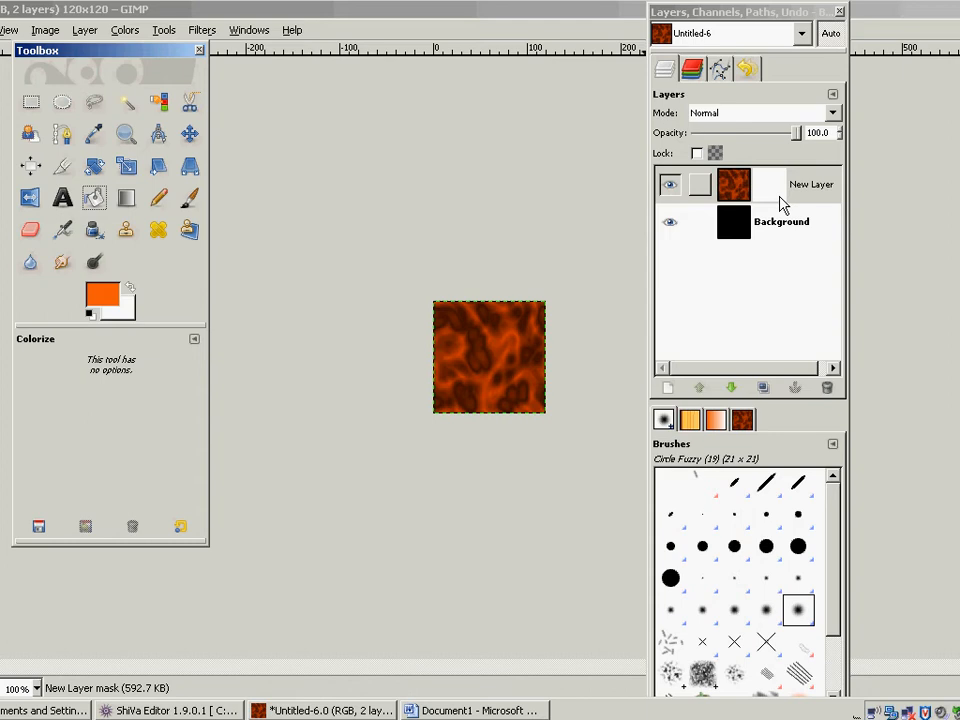
mouse_move(775, 205)
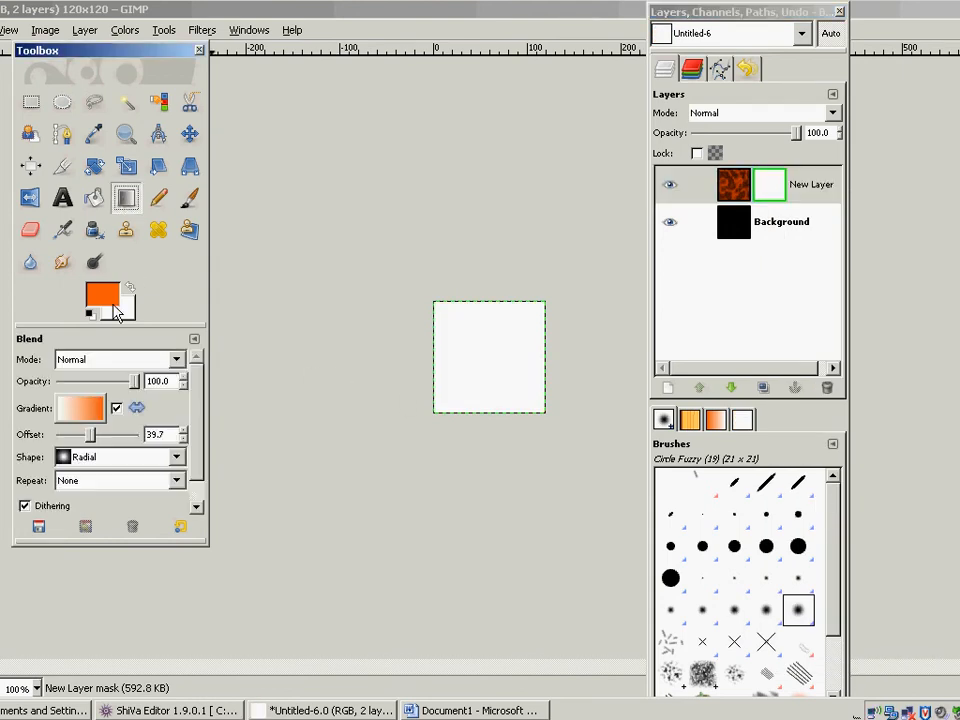
Step: Set black as foreground and draw a radial black-to-white gradient in the mask
left_click(104, 298)
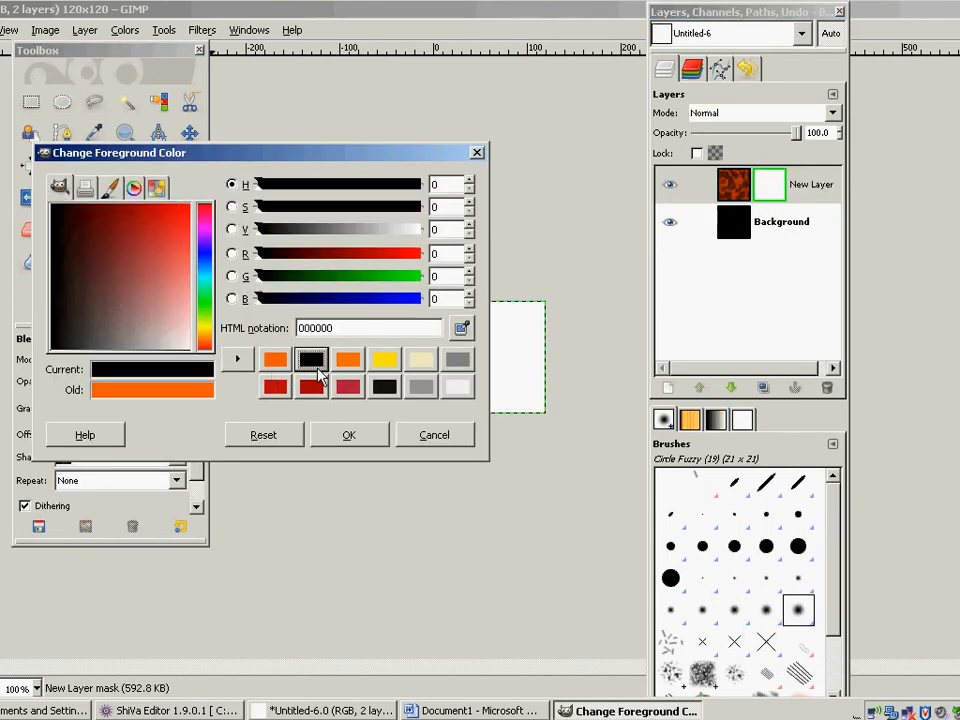
left_click(349, 434)
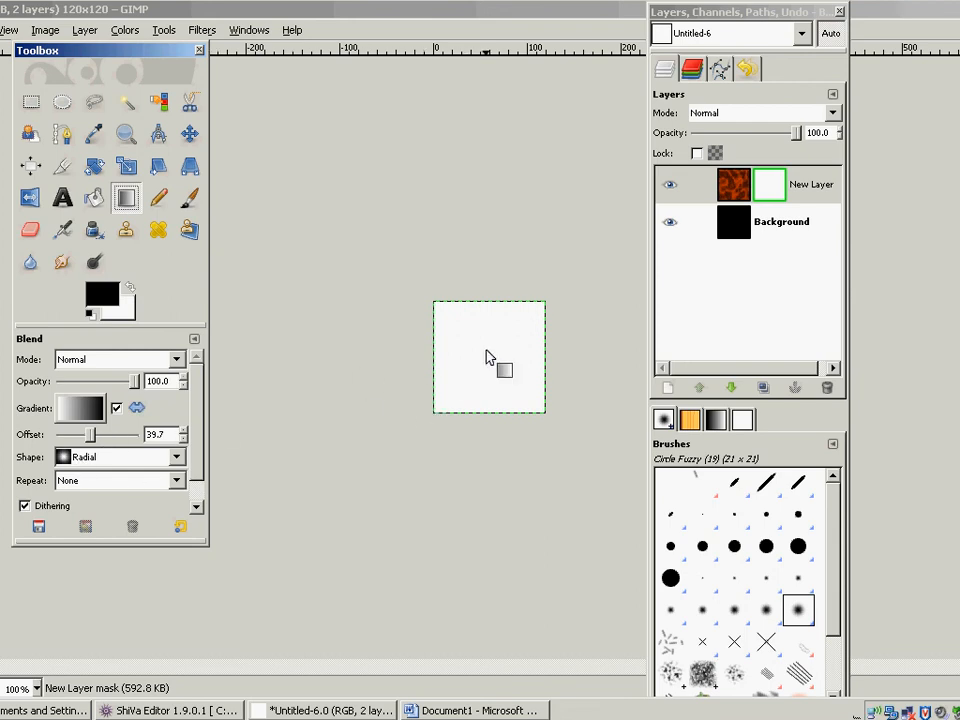
left_click_drag(487, 343, 482, 402)
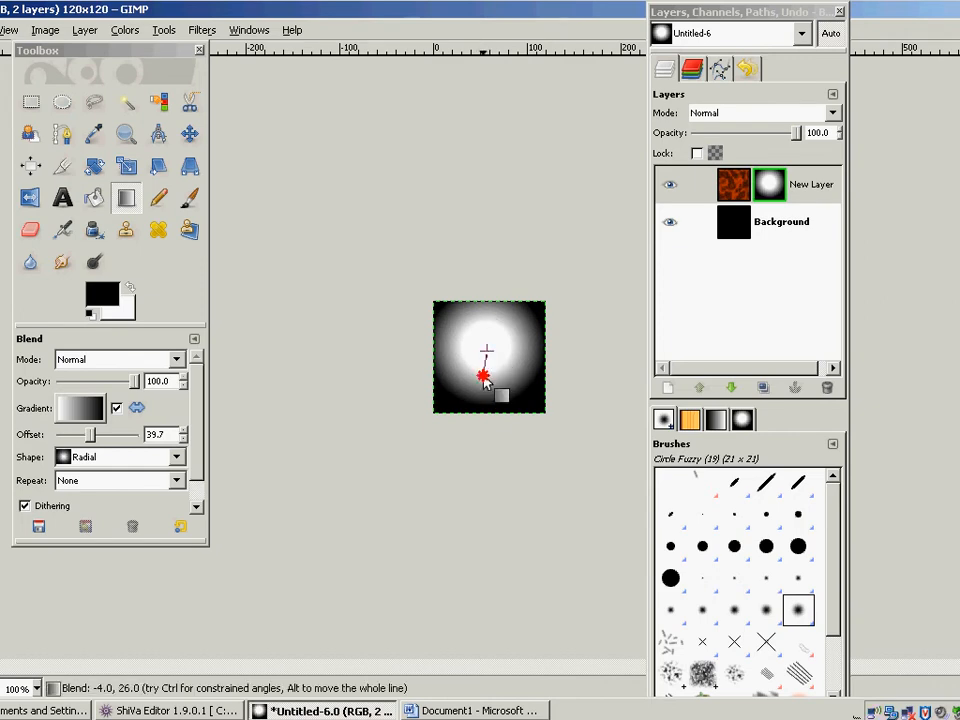
left_click_drag(483, 375, 487, 405)
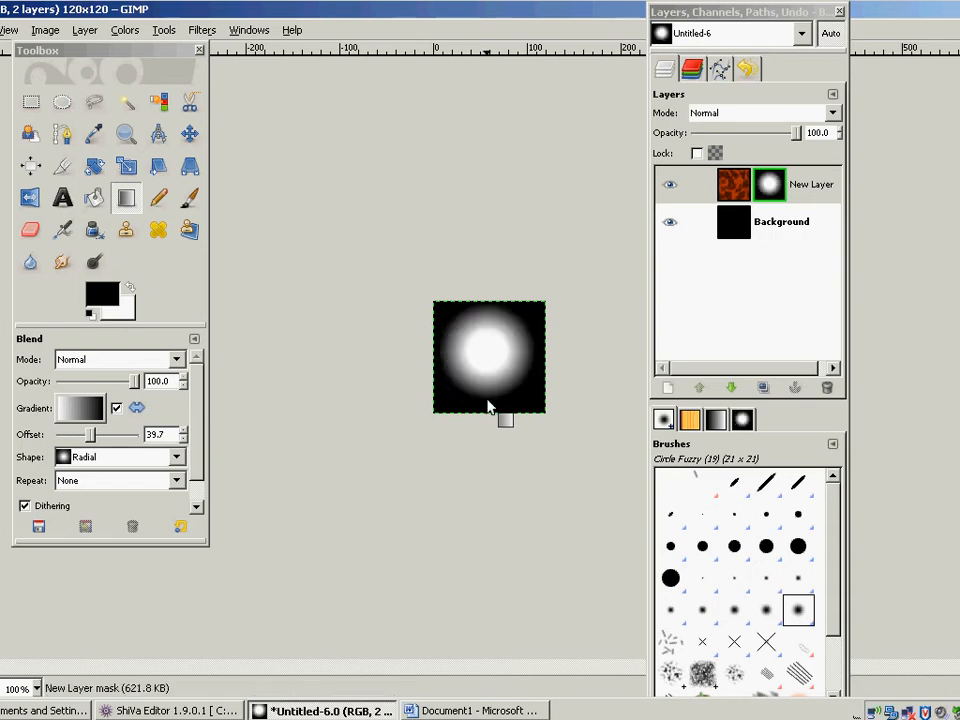
mouse_move(503, 353)
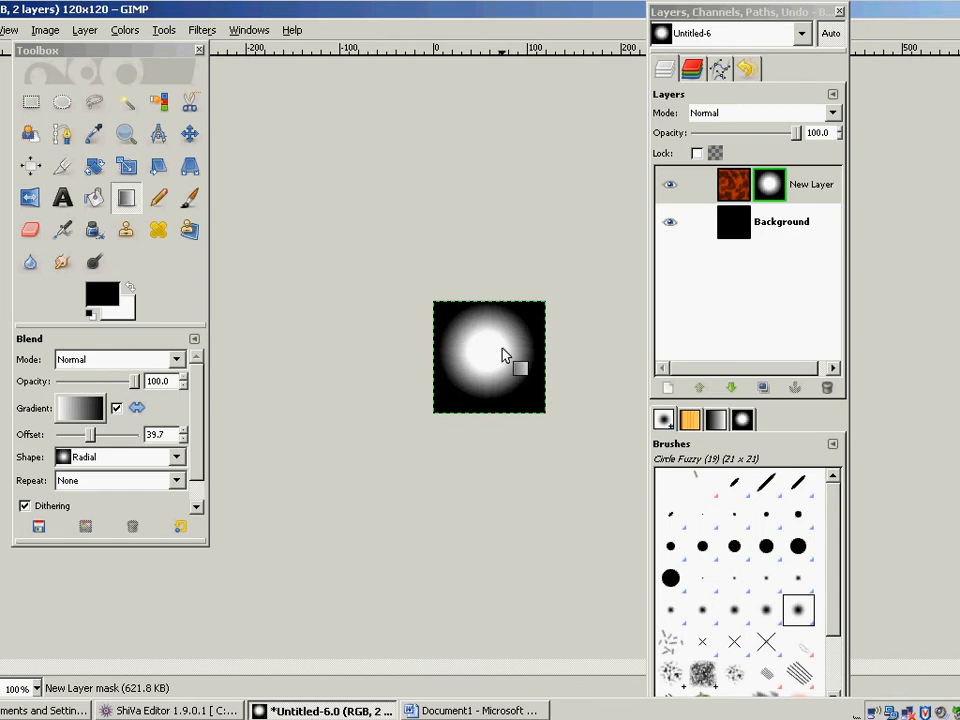
mouse_move(508, 315)
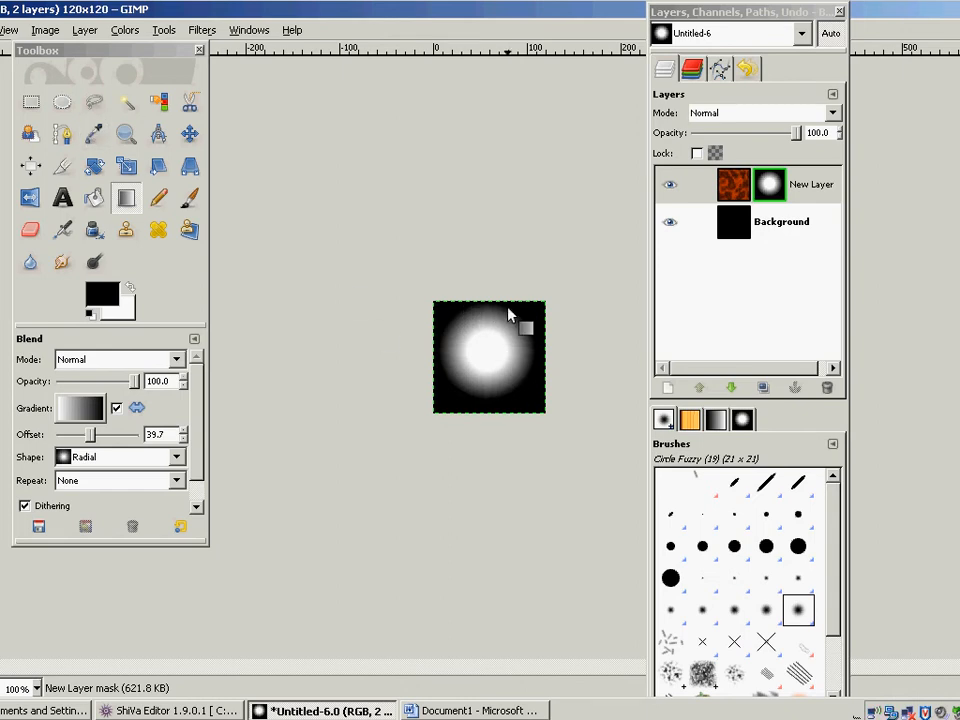
mouse_move(505, 315)
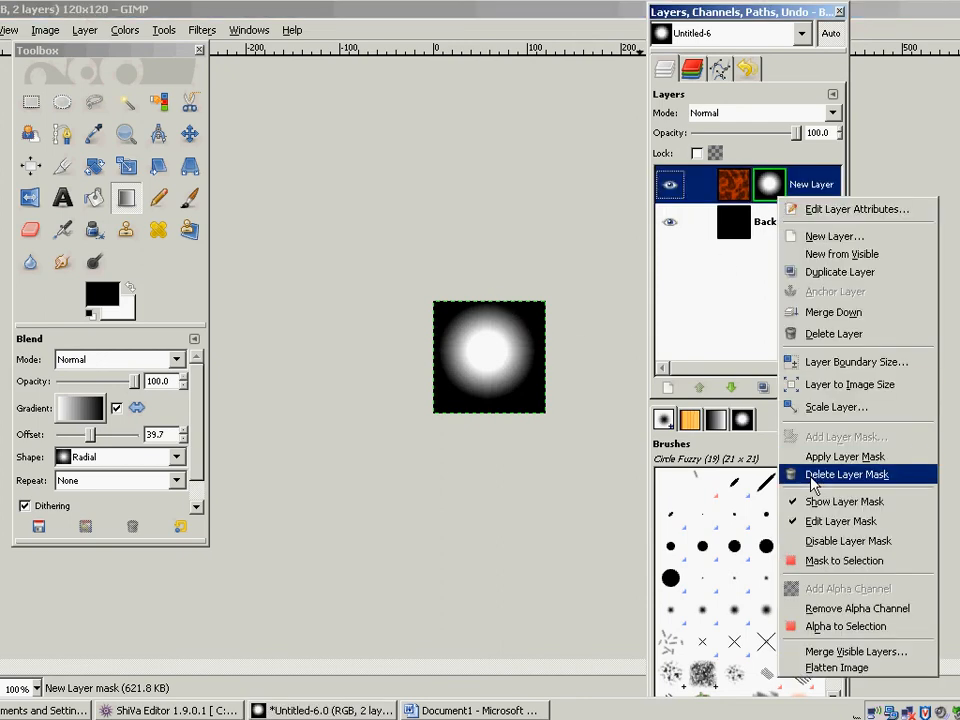
Step: Hide the layer mask to preview the masked fire, then show the mask again
left_click(846, 474)
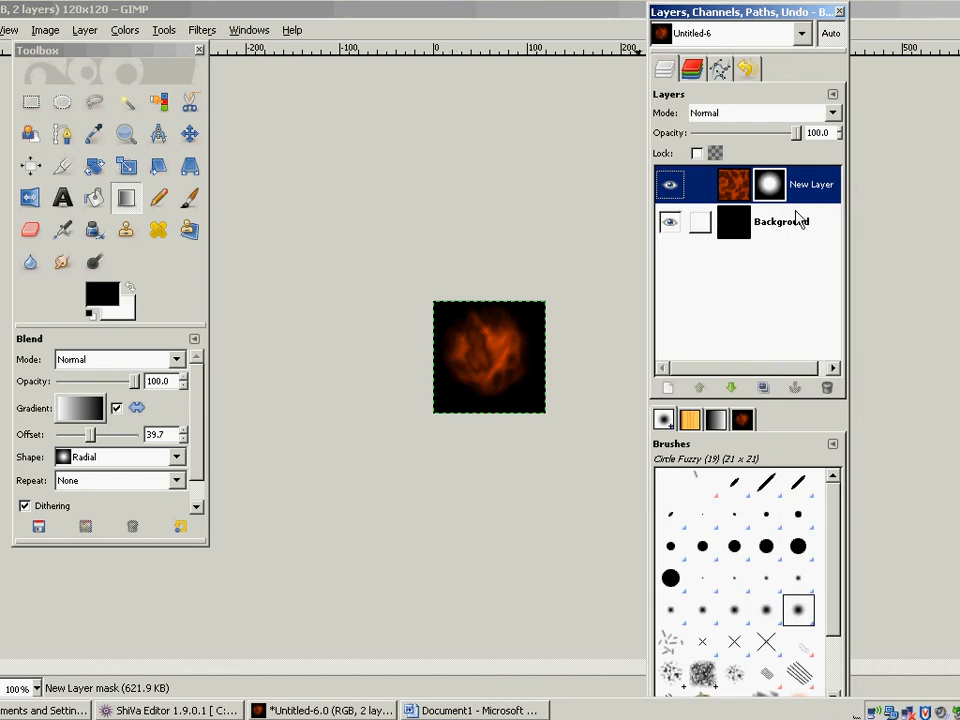
right_click(780, 184)
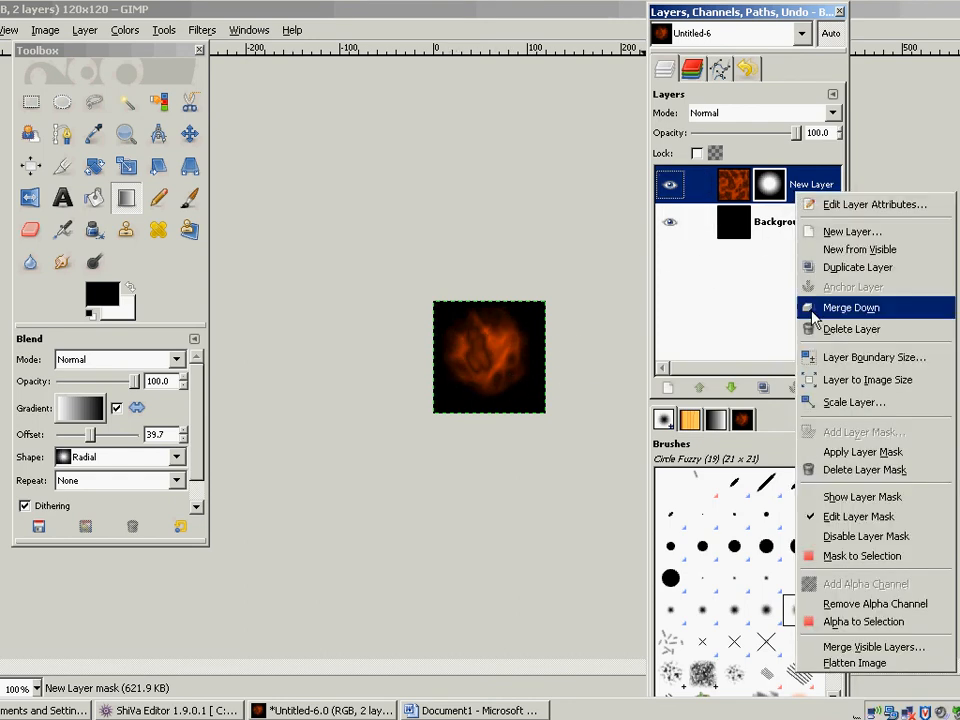
left_click(862, 496)
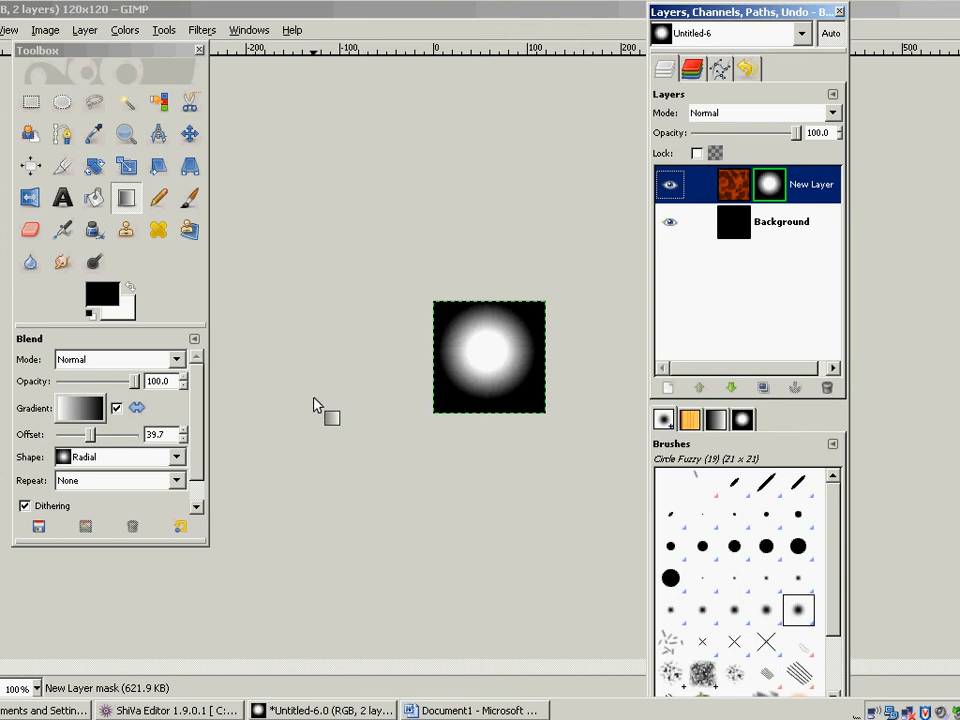
mouse_move(260, 378)
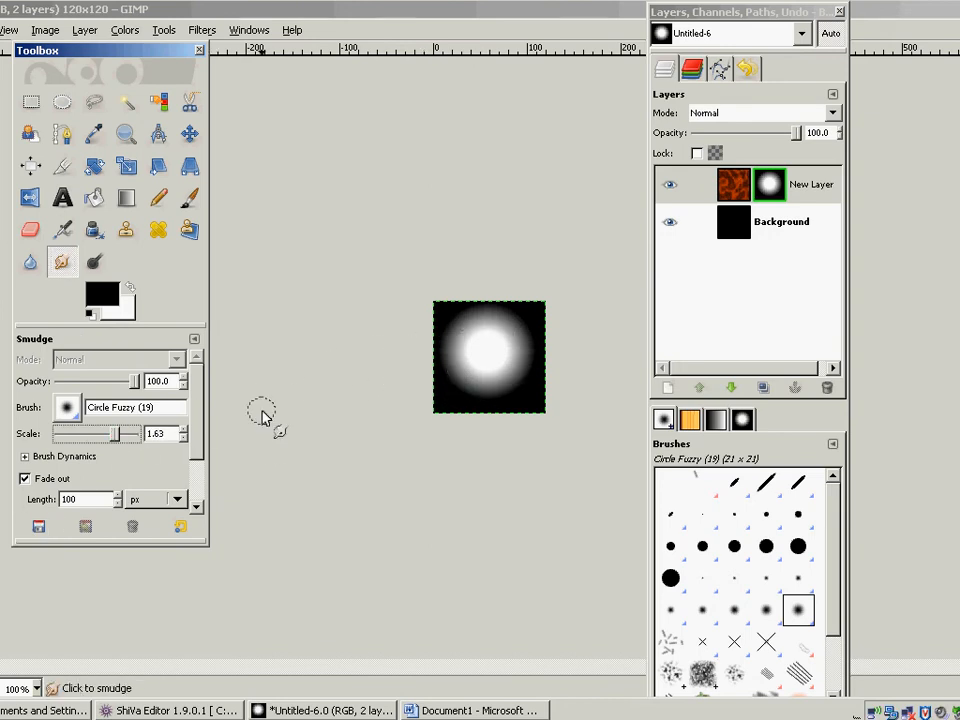
Step: Enlarge the smudge brush and smear the mask's radial glow into a blotchy flame shape
left_click(24, 456)
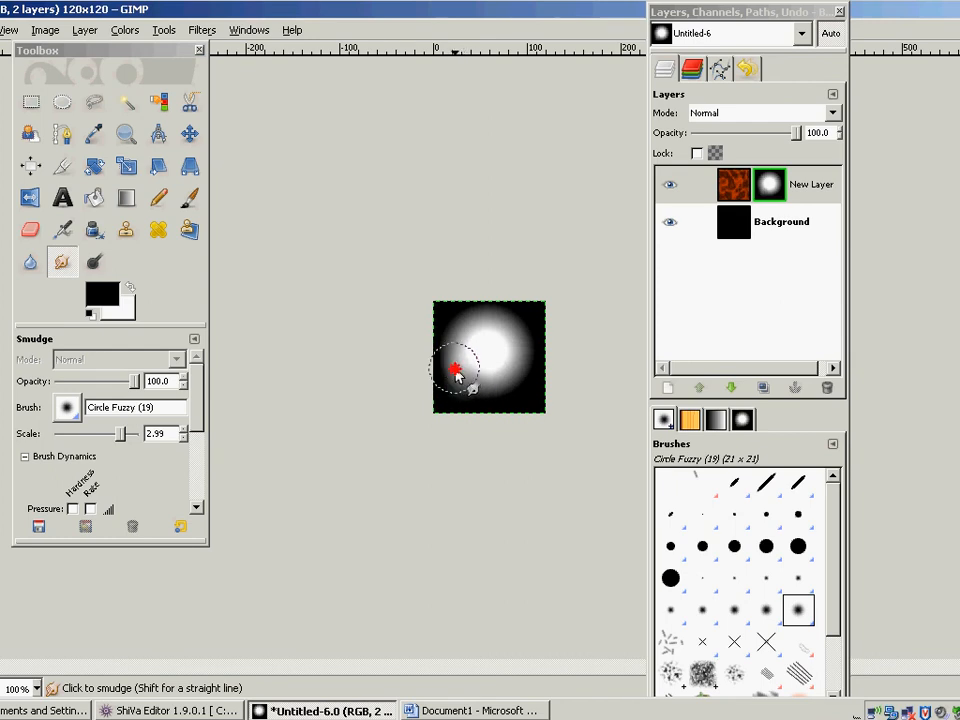
left_click_drag(455, 370, 463, 352)
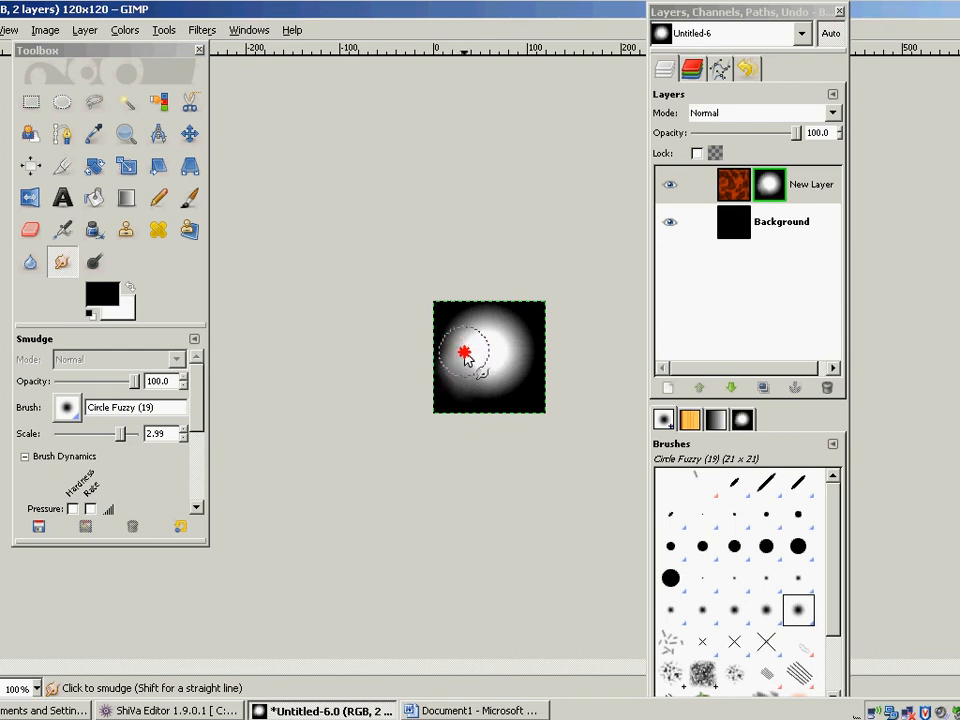
left_click_drag(465, 352, 475, 335)
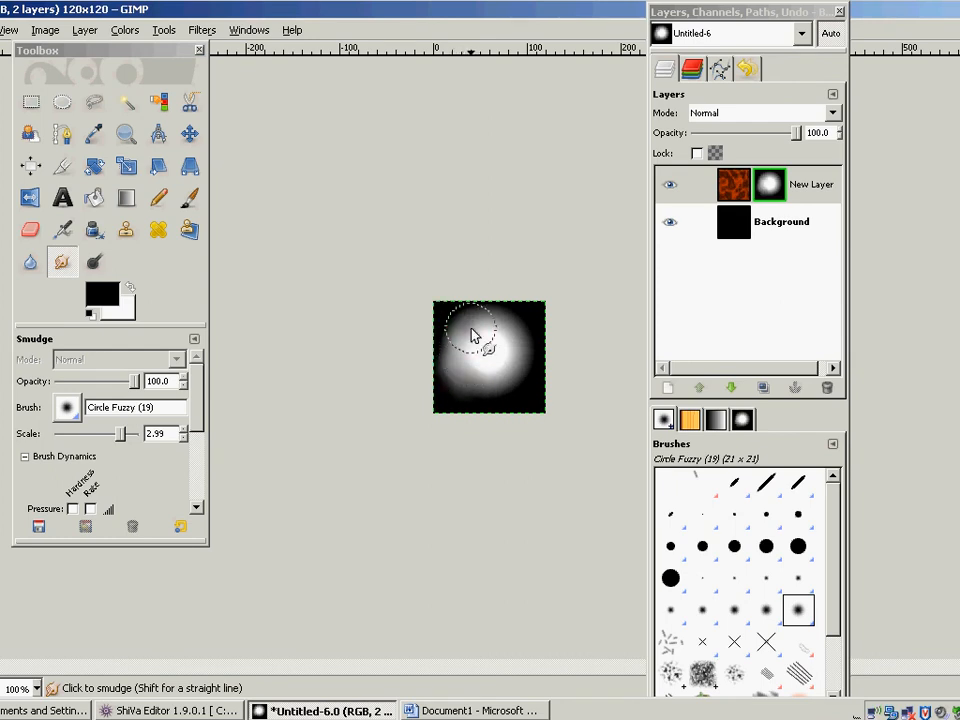
left_click_drag(475, 335, 530, 333)
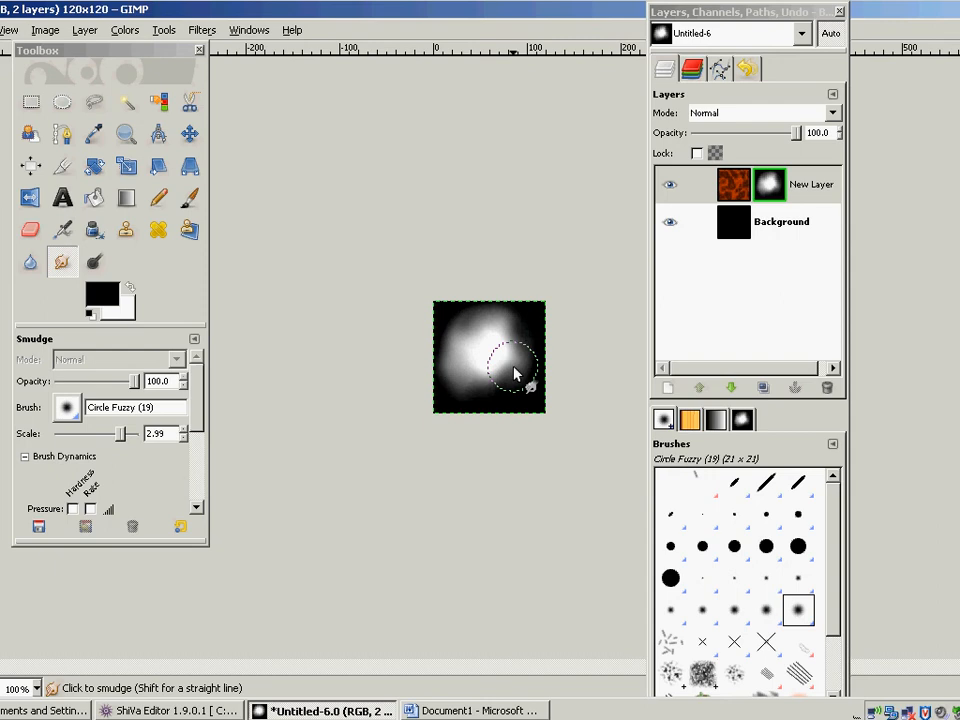
left_click_drag(515, 375, 510, 320)
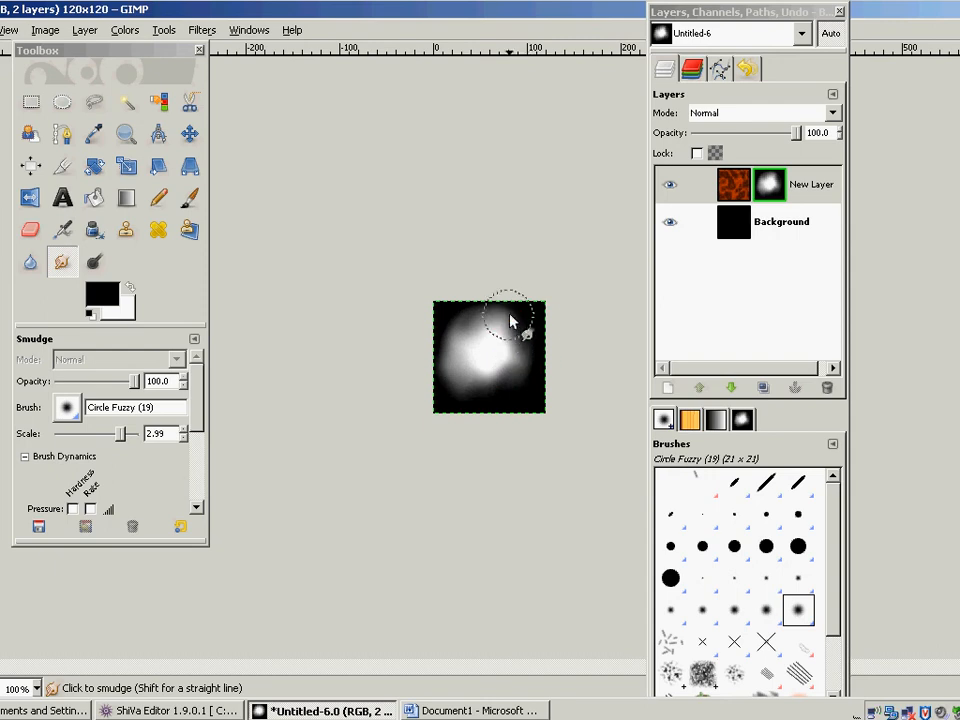
left_click_drag(510, 320, 447, 342)
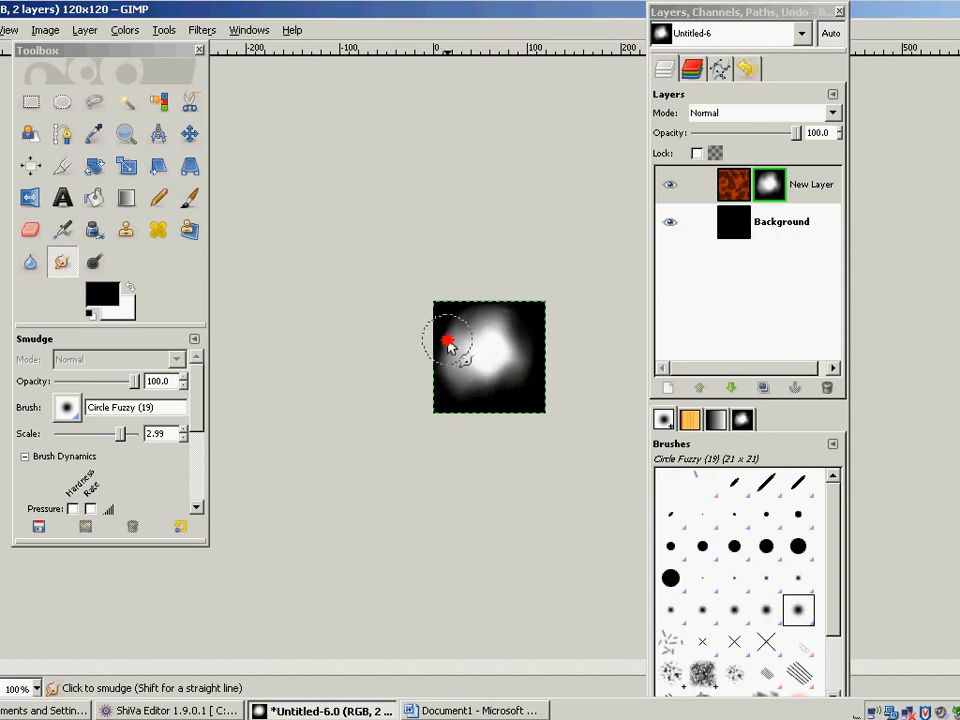
left_click_drag(448, 340, 440, 375)
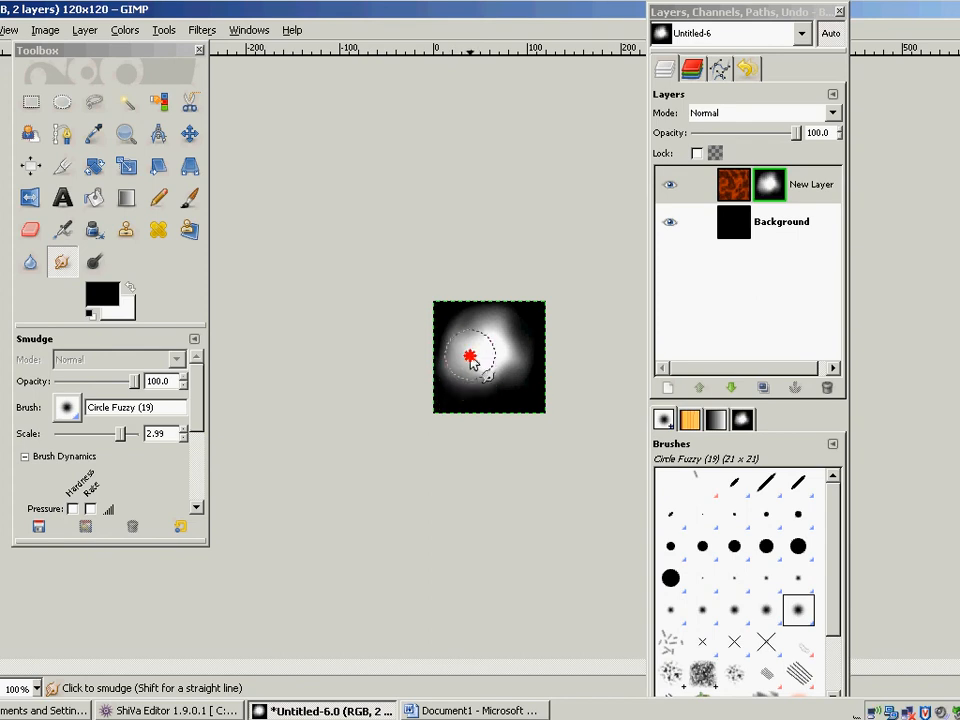
left_click_drag(470, 355, 510, 370)
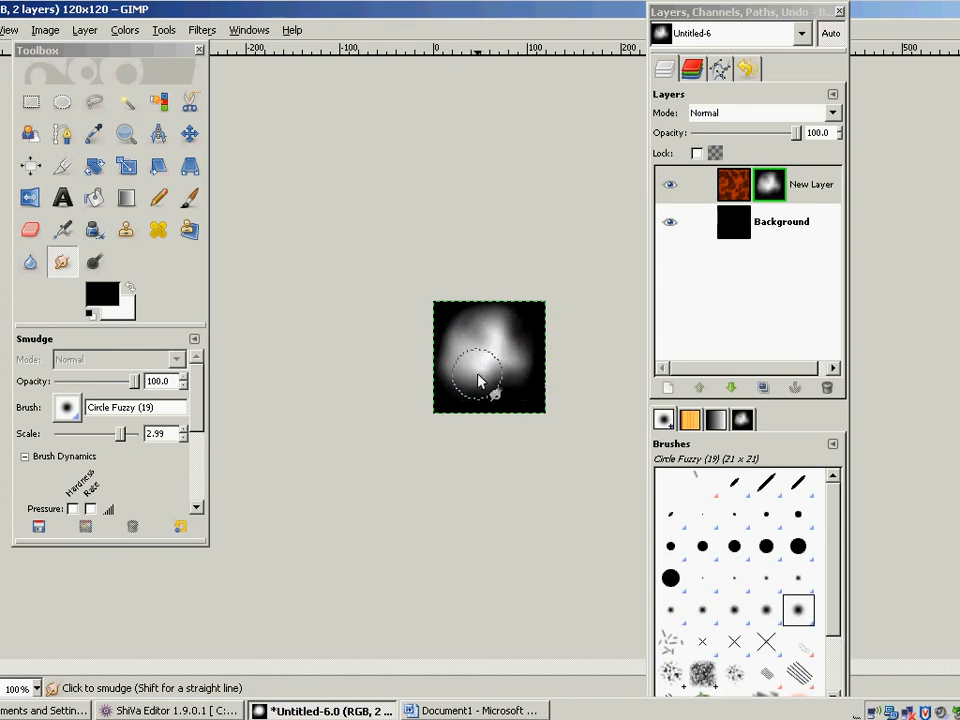
left_click_drag(488, 385, 470, 368)
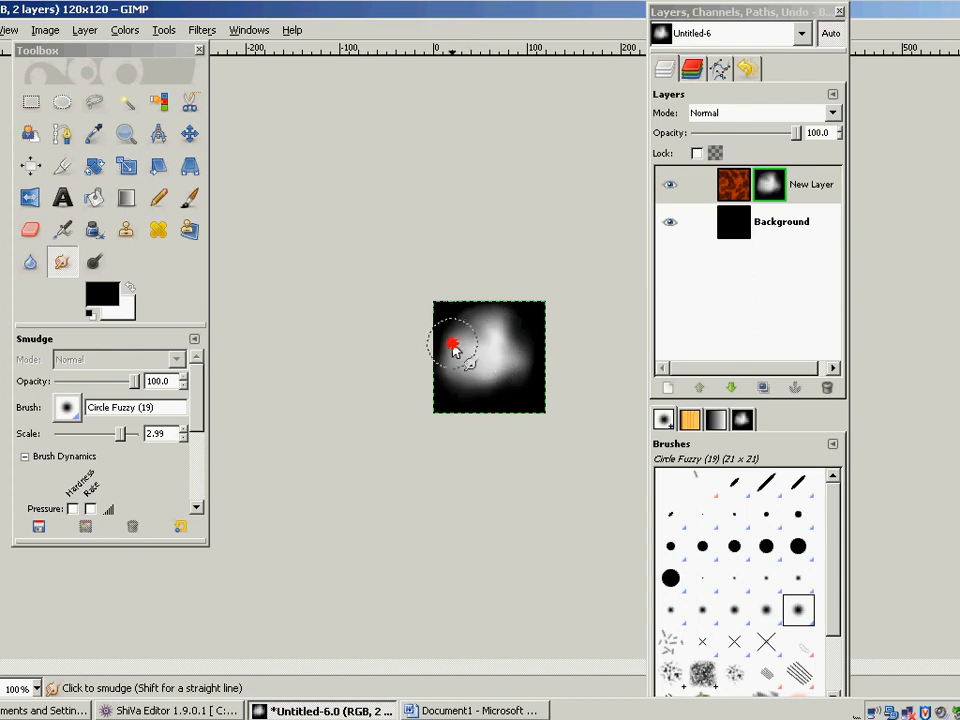
left_click_drag(455, 345, 435, 350)
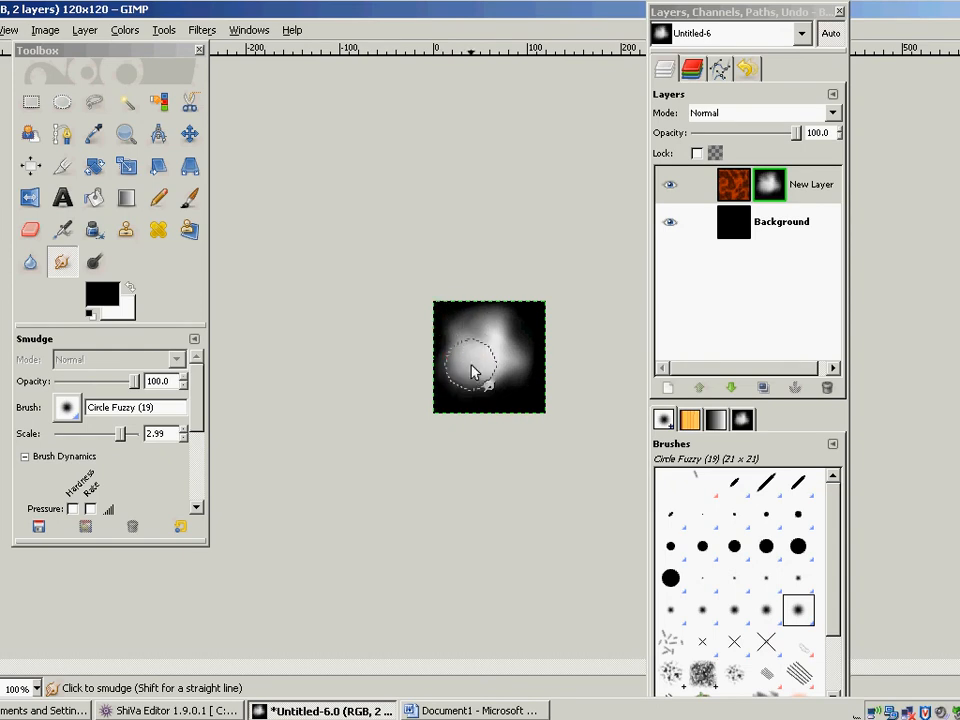
left_click_drag(470, 365, 522, 363)
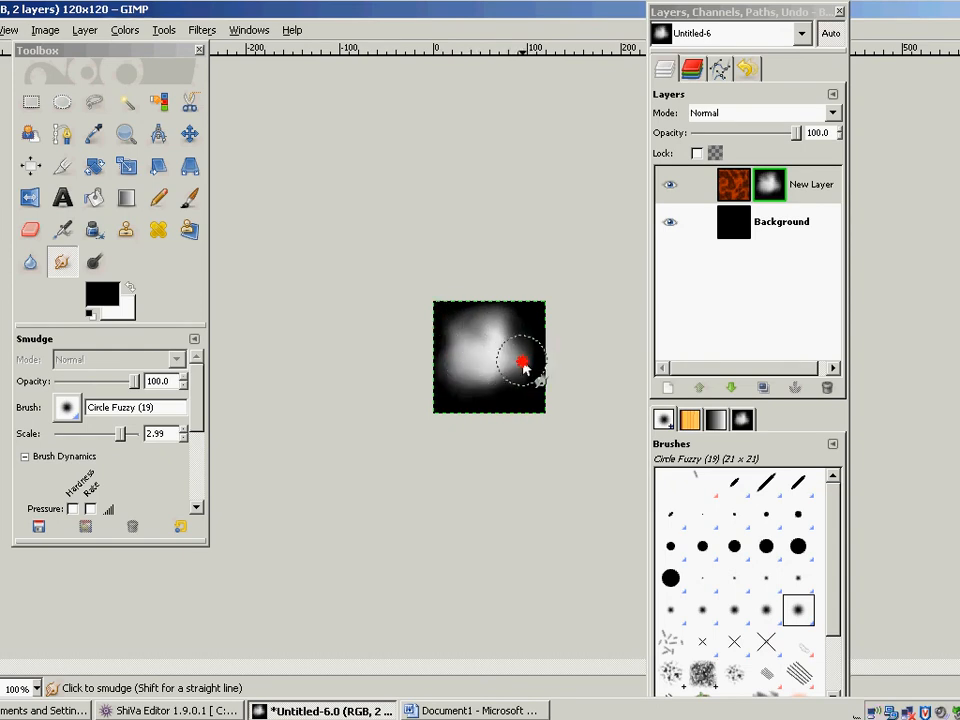
left_click_drag(523, 362, 533, 390)
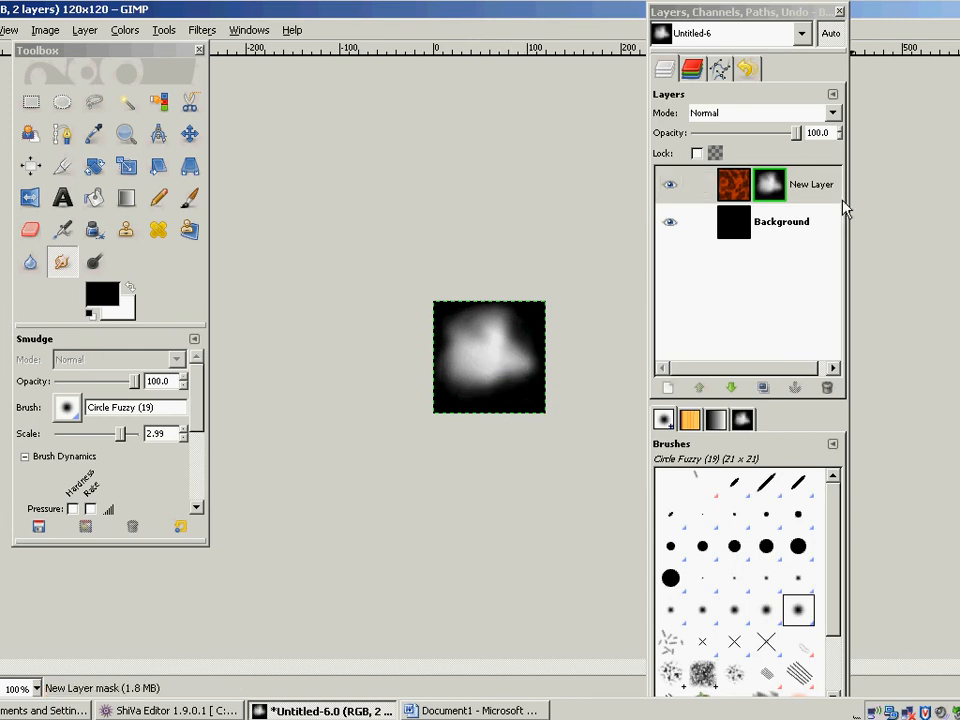
Step: Turn off the layer mask display and flatten the image into one layer
right_click(769, 184)
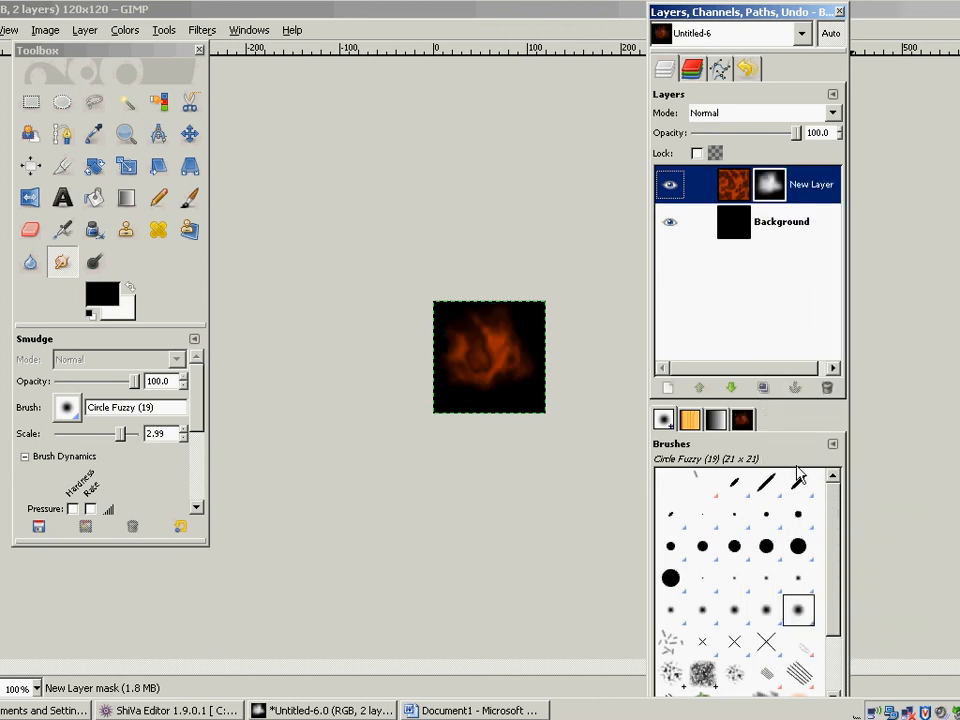
mouse_move(753, 453)
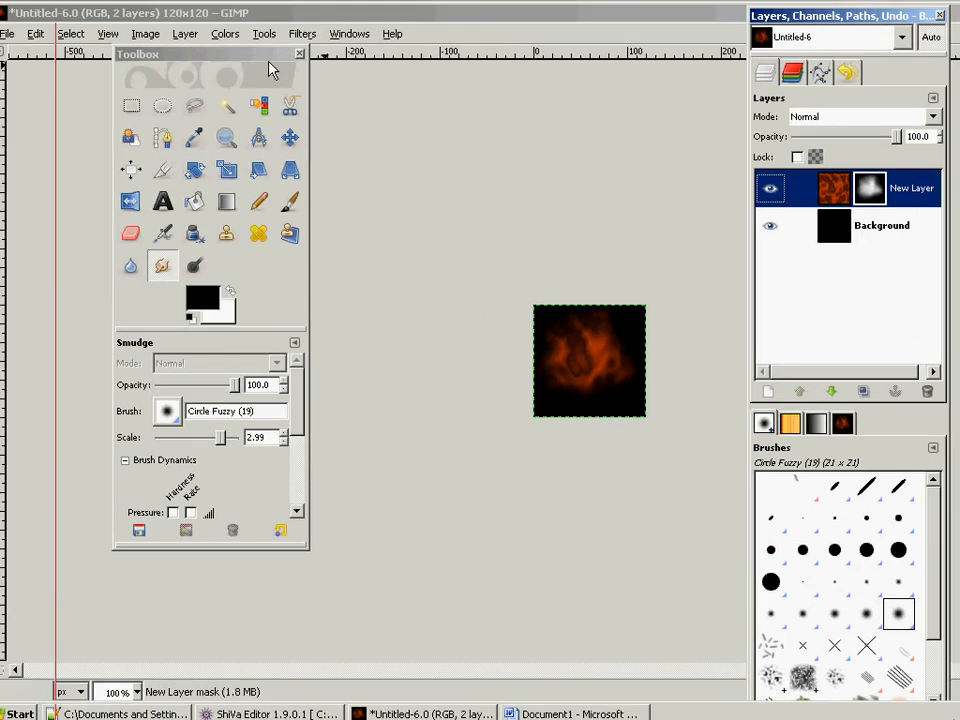
left_click(18, 33)
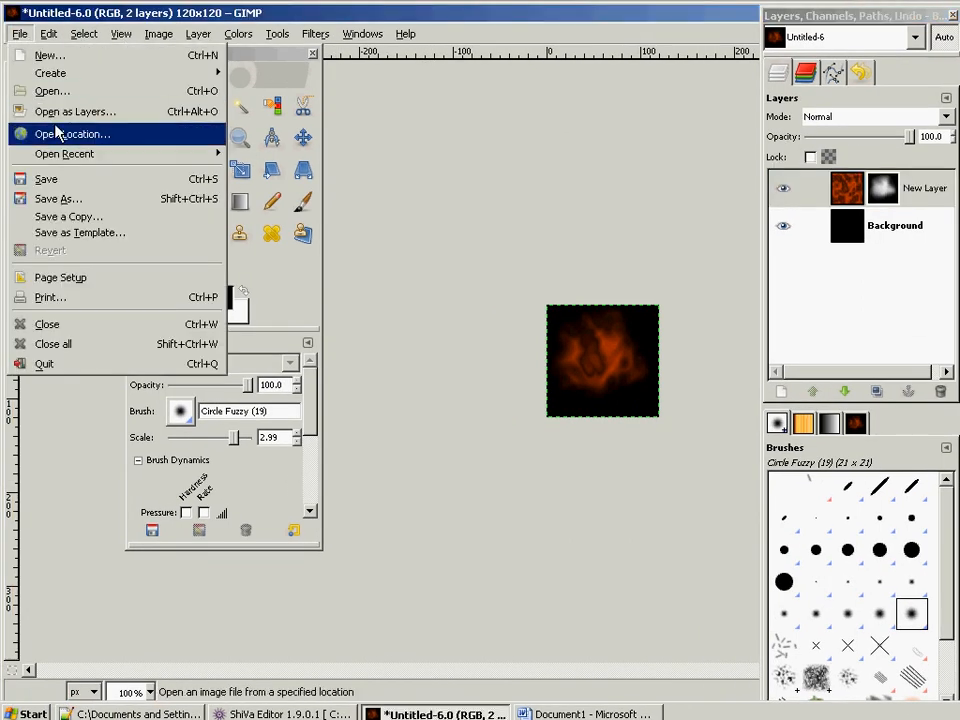
left_click(158, 33)
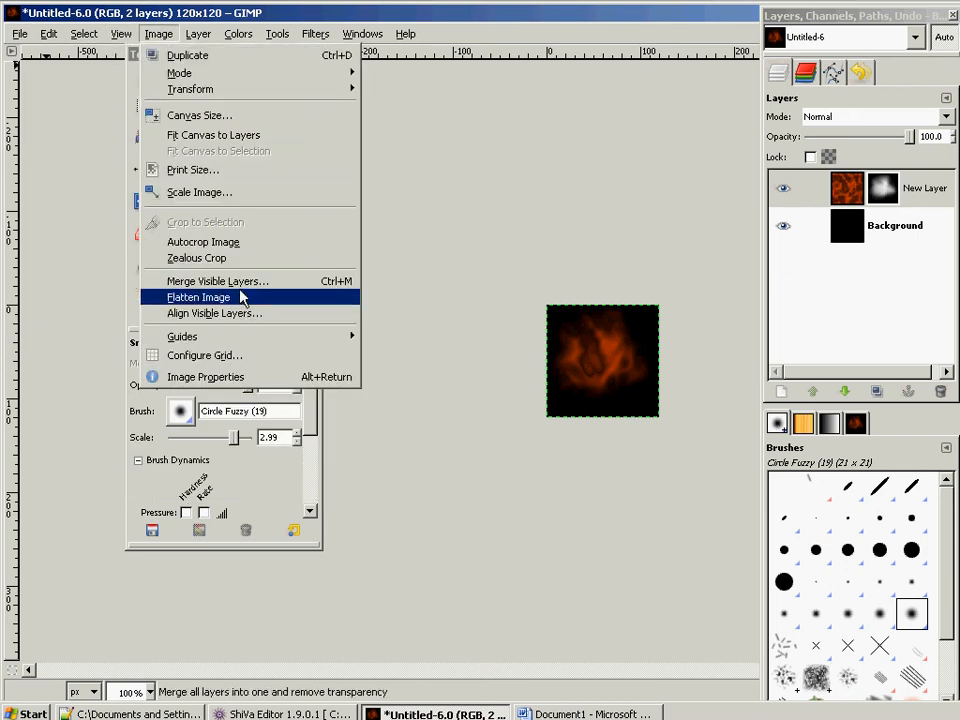
left_click(198, 297)
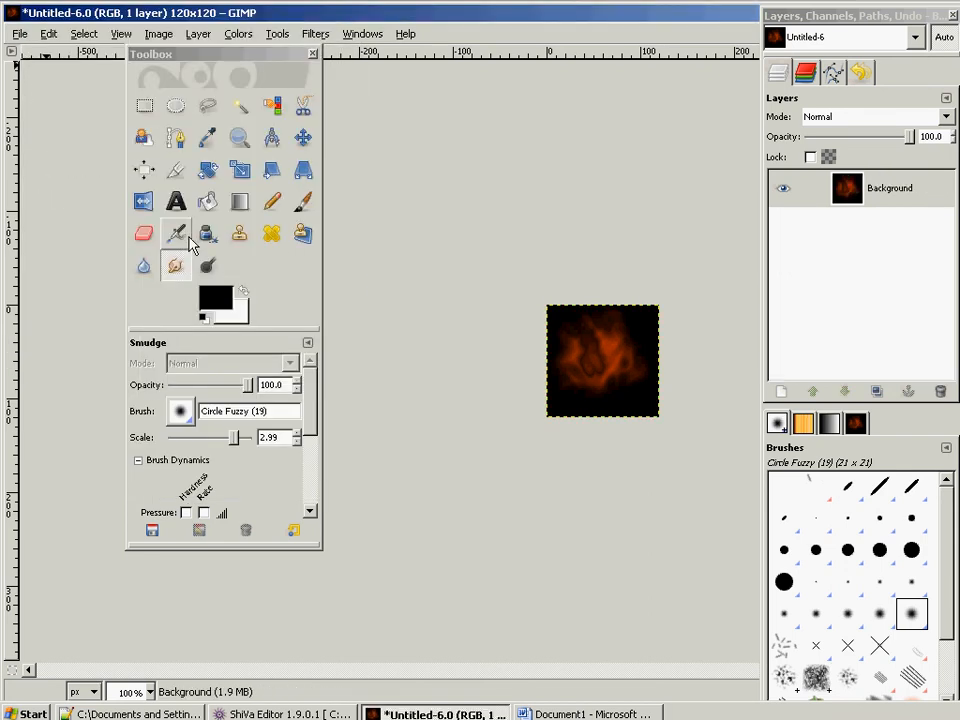
left_click(18, 33)
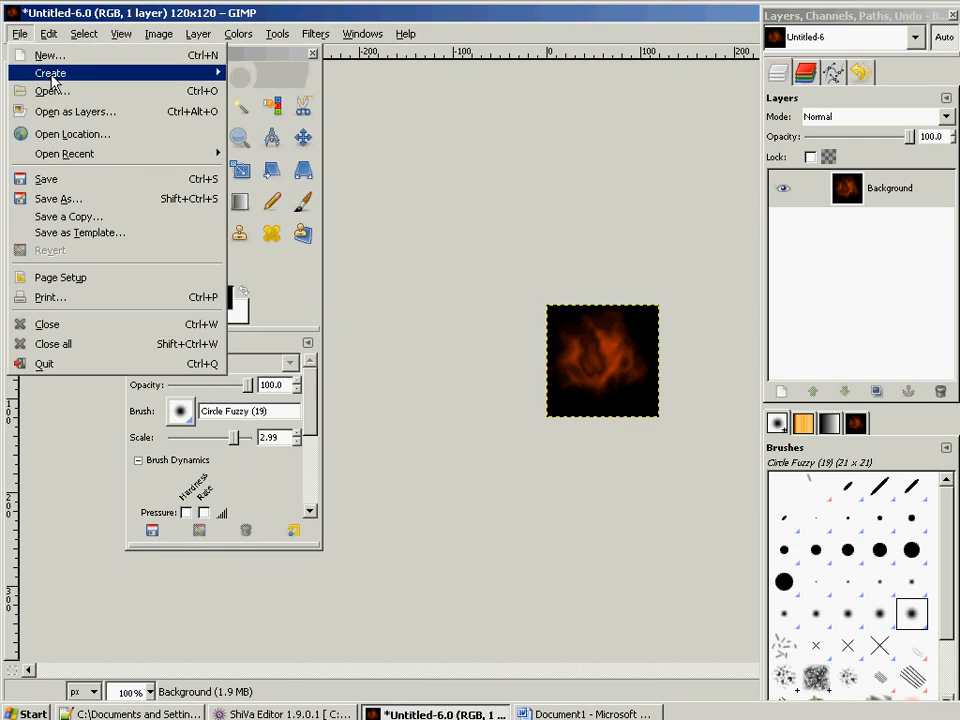
Step: Save the flattened flame as fire.png, accepting the default PNG save options
left_click(58, 198)
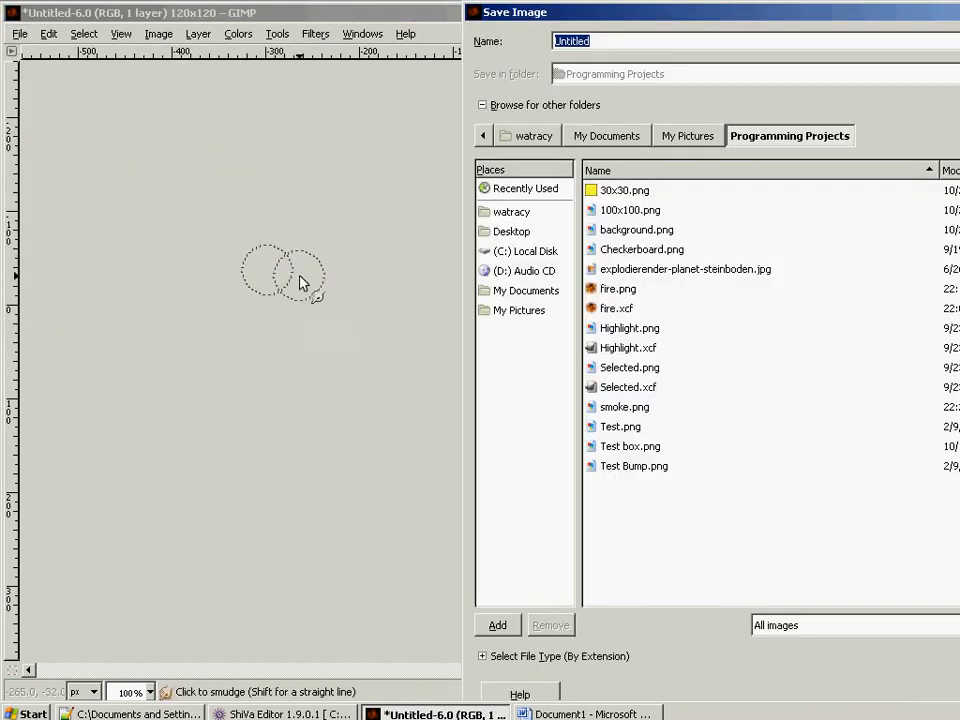
left_click(618, 288)
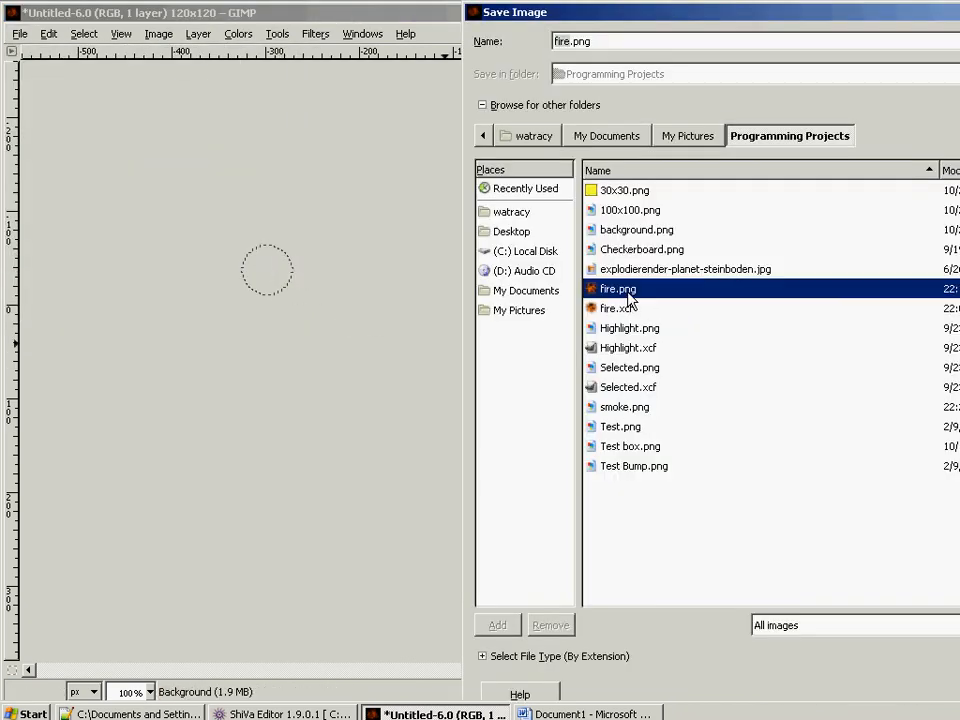
mouse_move(752, 562)
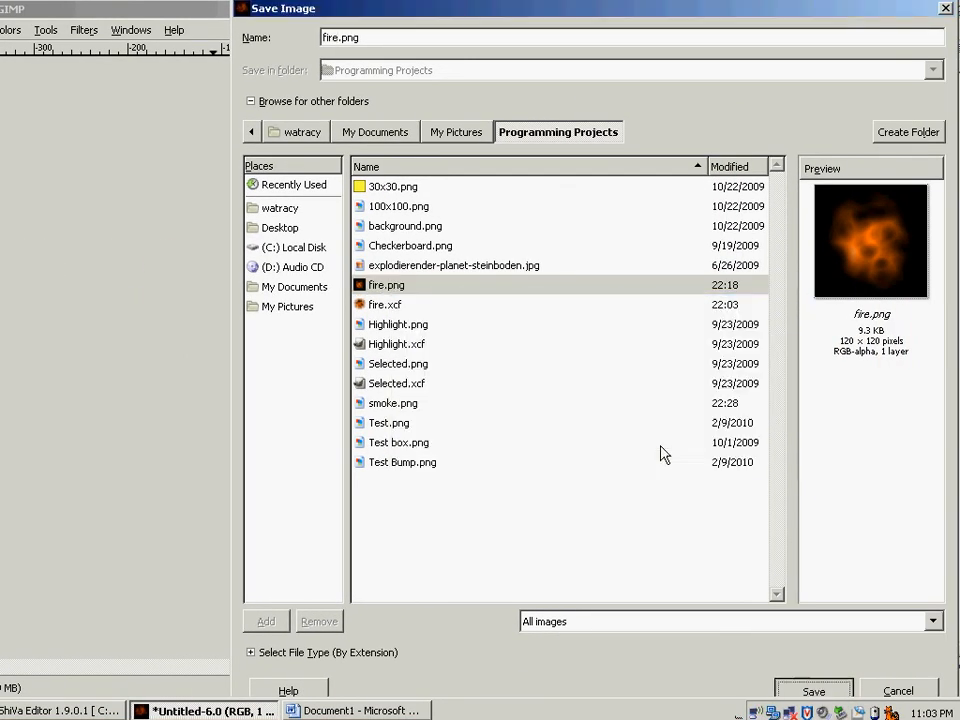
left_click(813, 691)
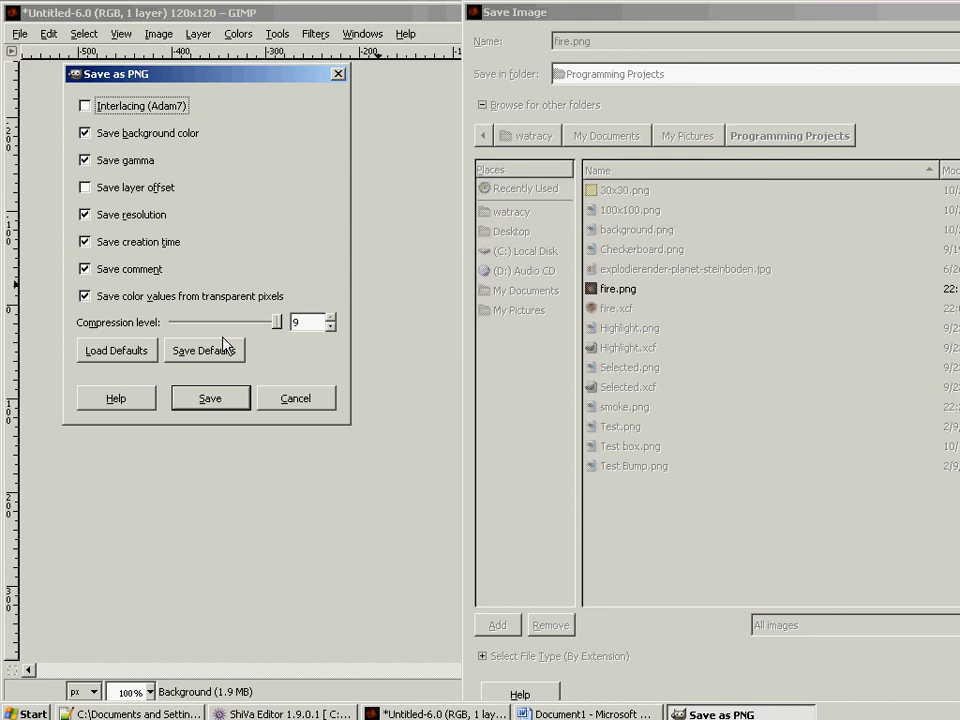
left_click(210, 398)
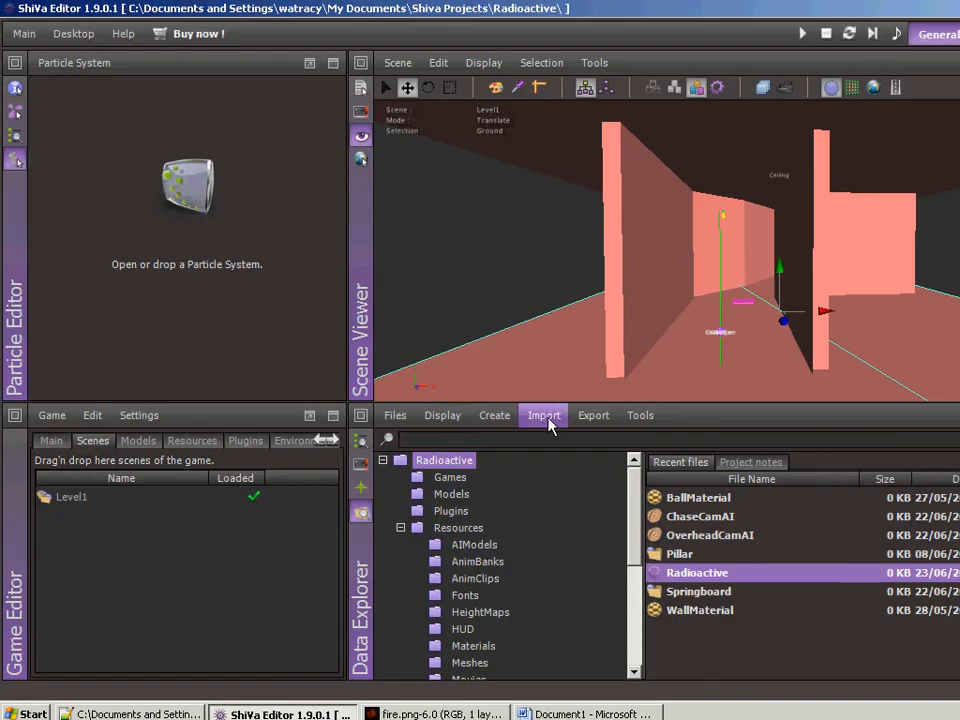
Step: Import fire.png as a texture through Data Explorer's Import > Texture
left_click(543, 415)
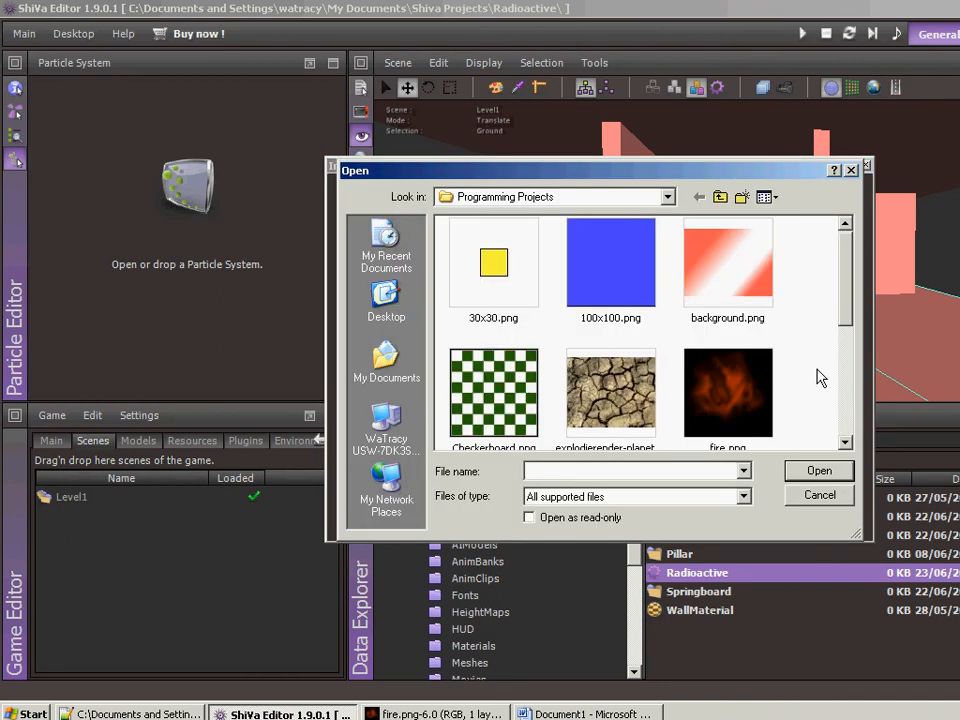
left_click(728, 392)
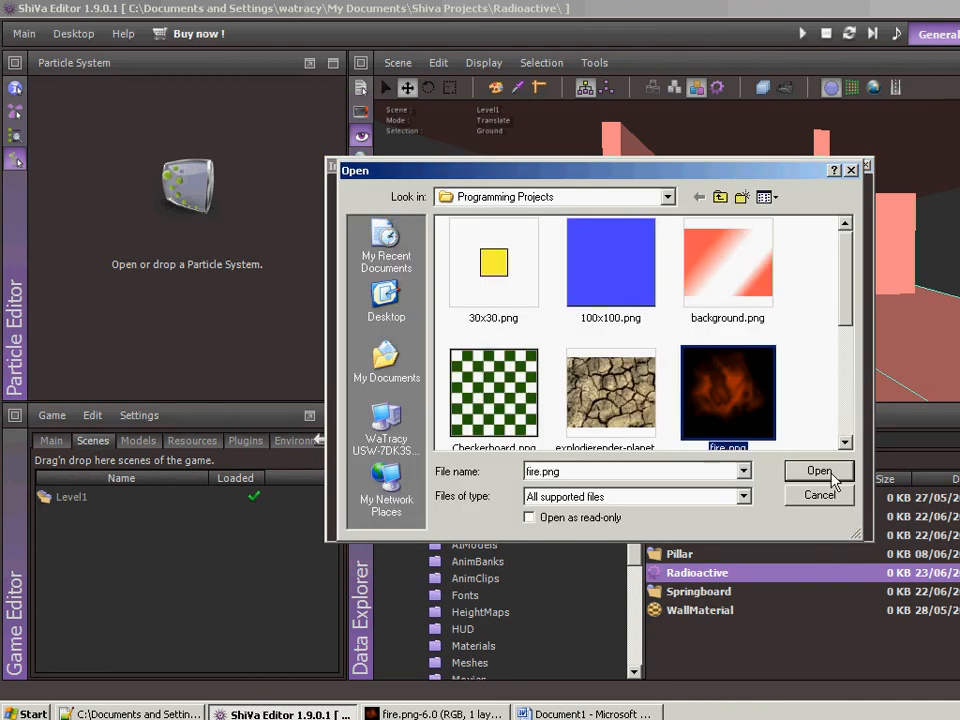
left_click(819, 471)
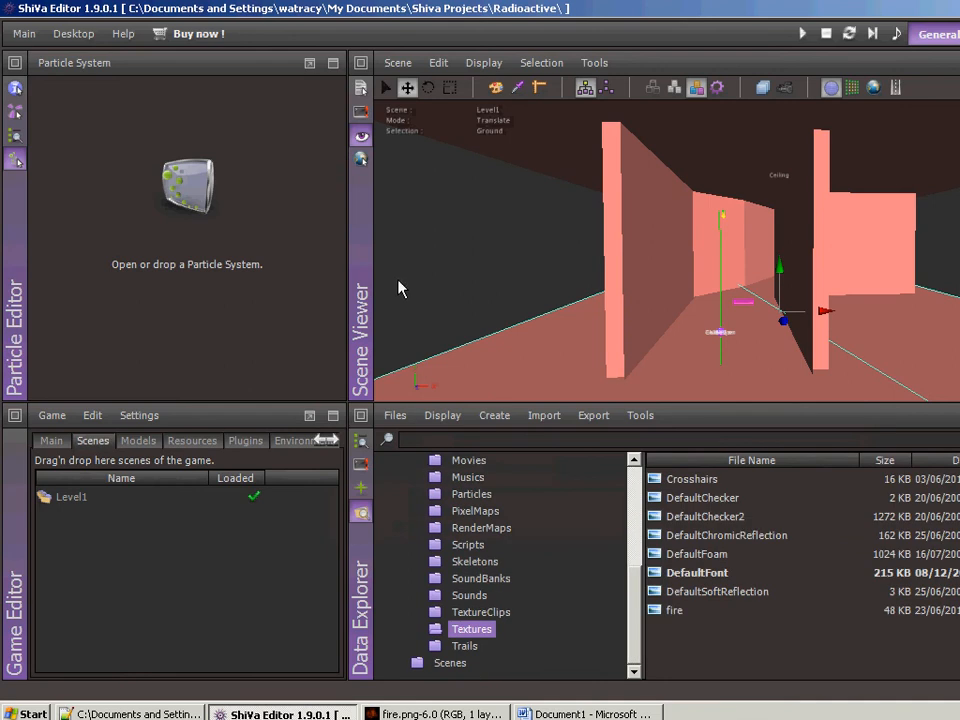
mouse_move(15, 160)
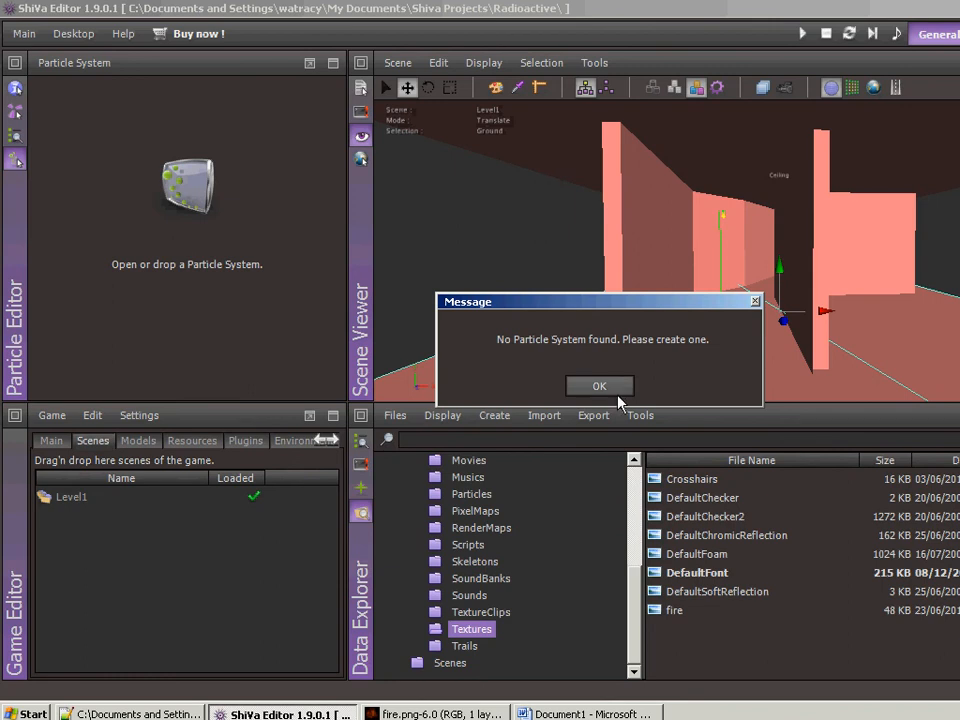
Step: Create a particle system named Fire, saving Level1 when prompted
left_click(599, 386)
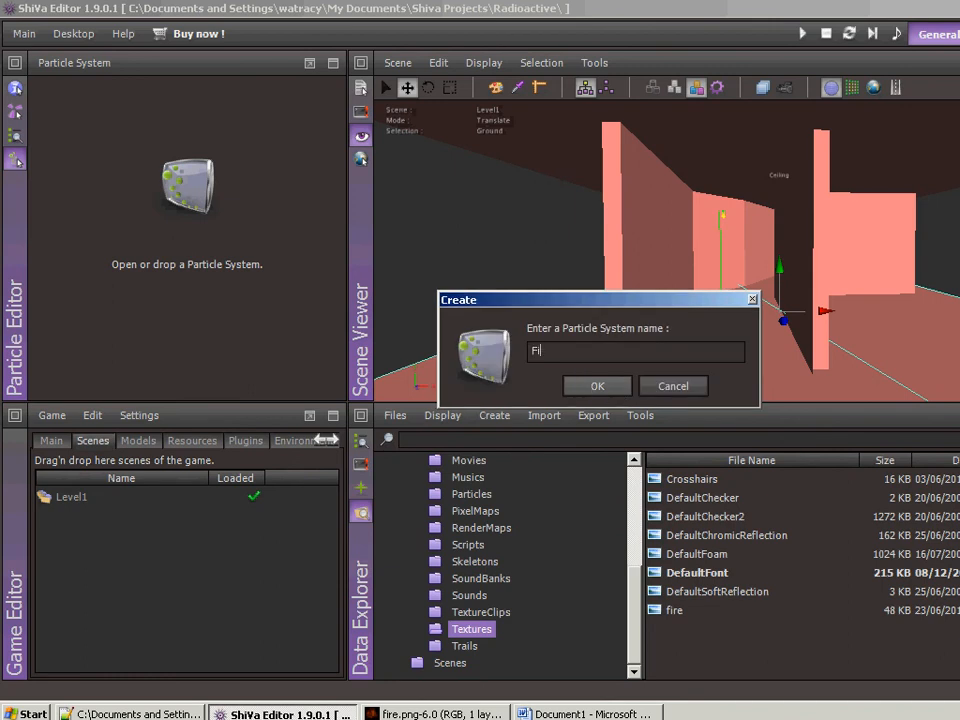
left_click(597, 386)
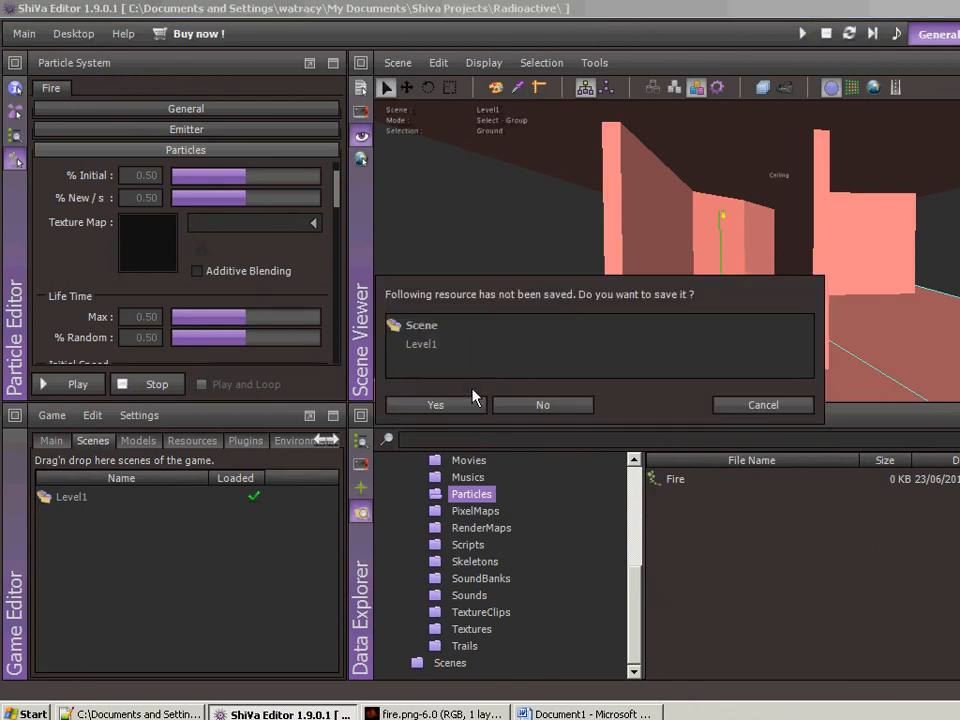
left_click(543, 404)
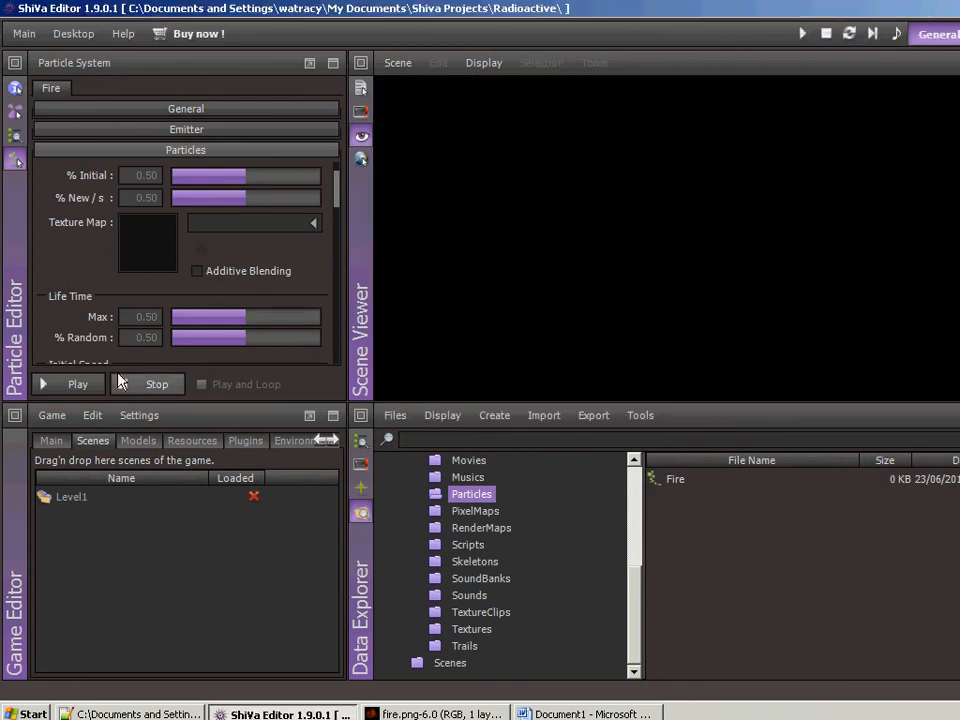
Step: Preview Fire using the fire texture map with Additive Blending enabled
left_click(67, 384)
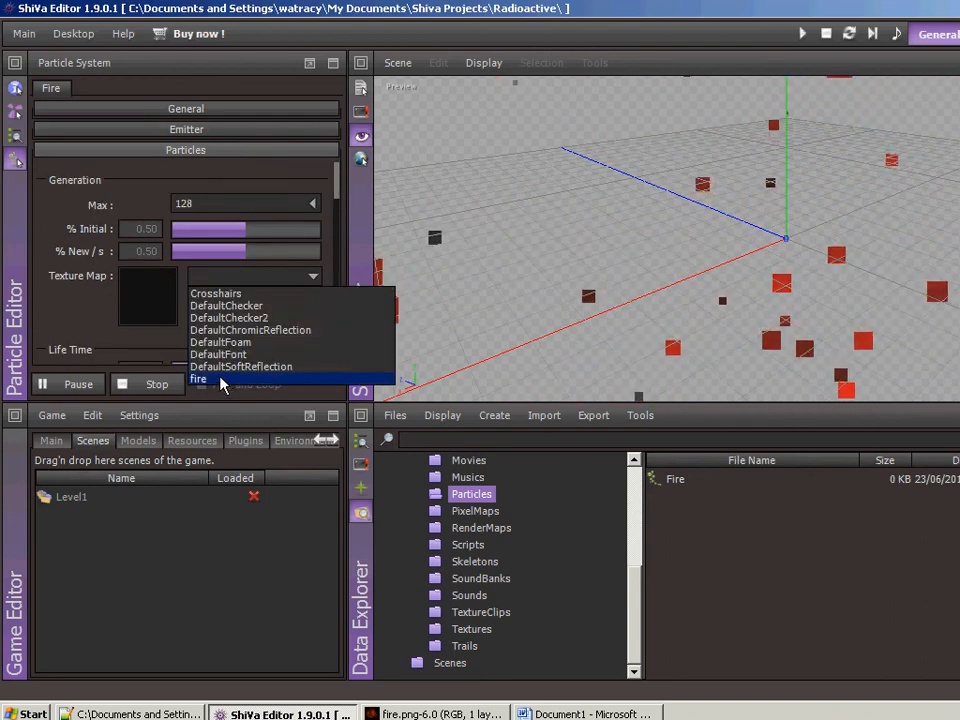
left_click(198, 378)
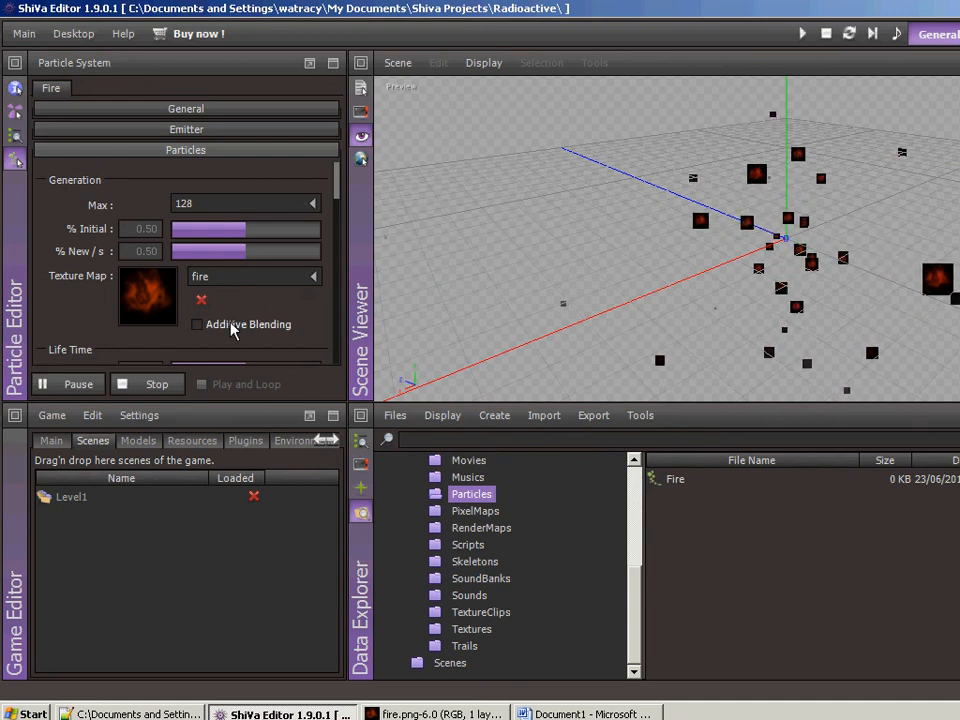
left_click(197, 324)
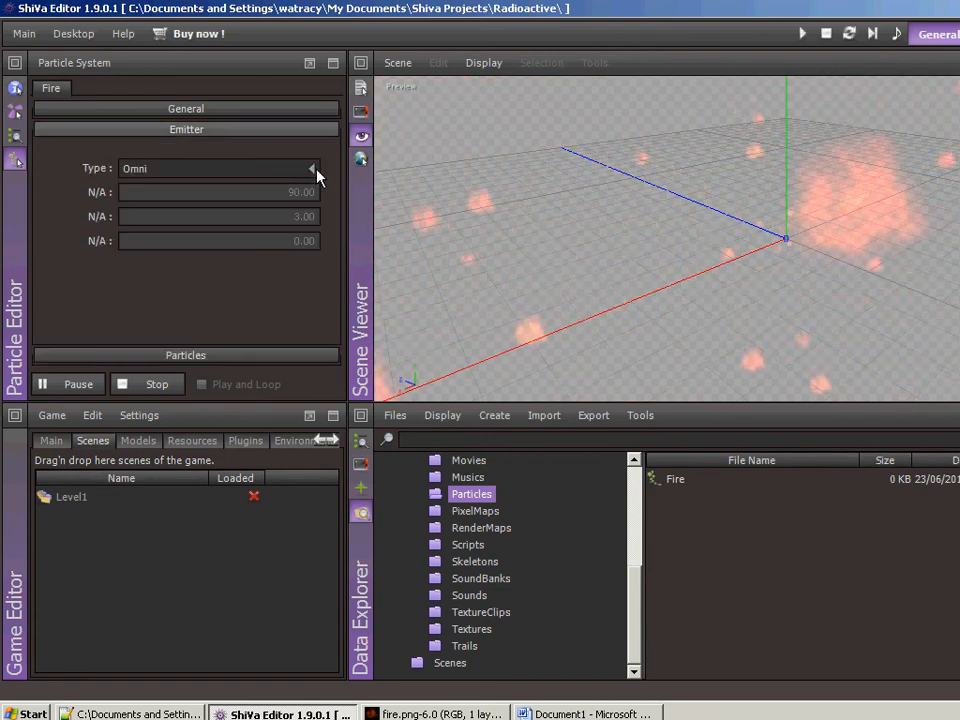
Step: Set the emitter to Cone, Max particles to 512, and lower % Initial and % New/s
left_click(311, 168)
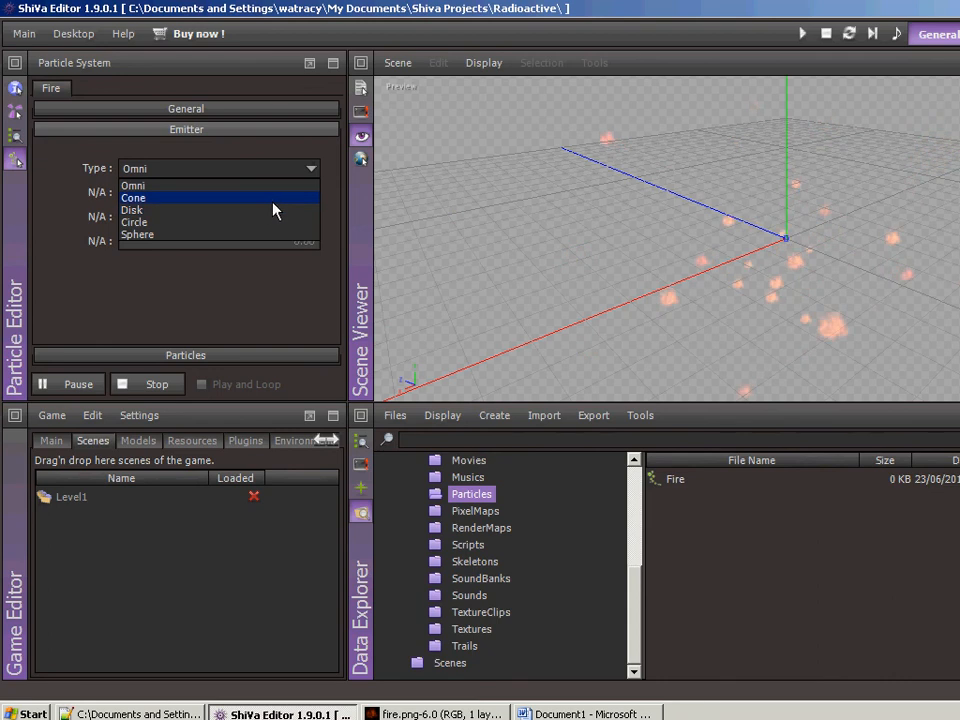
left_click(132, 210)
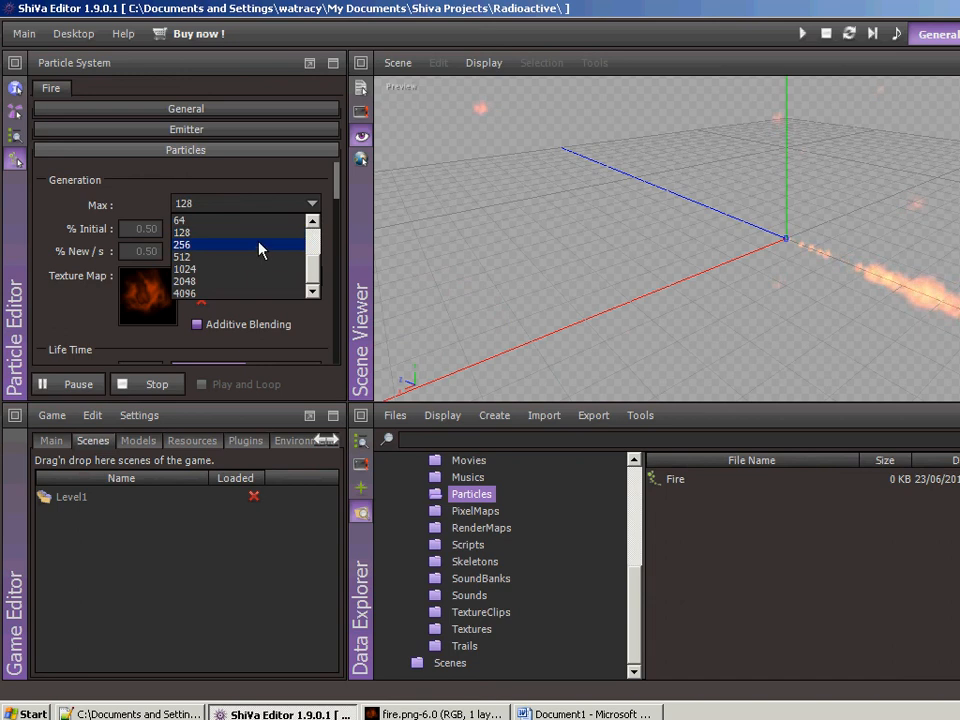
left_click(183, 256)
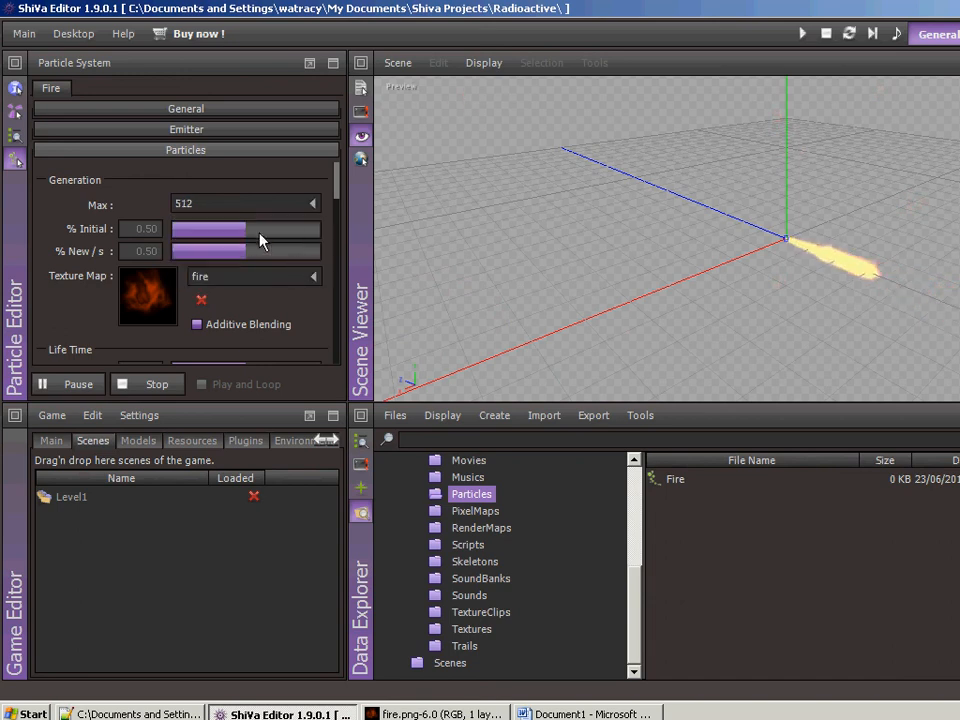
left_click_drag(210, 228, 175, 228)
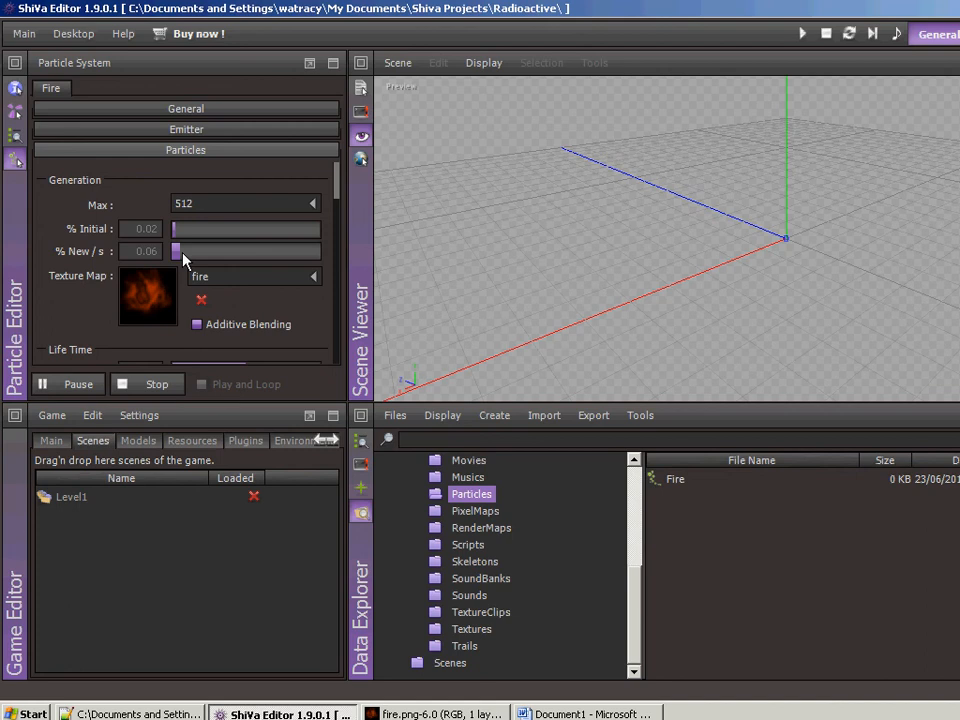
left_click_drag(175, 251, 195, 251)
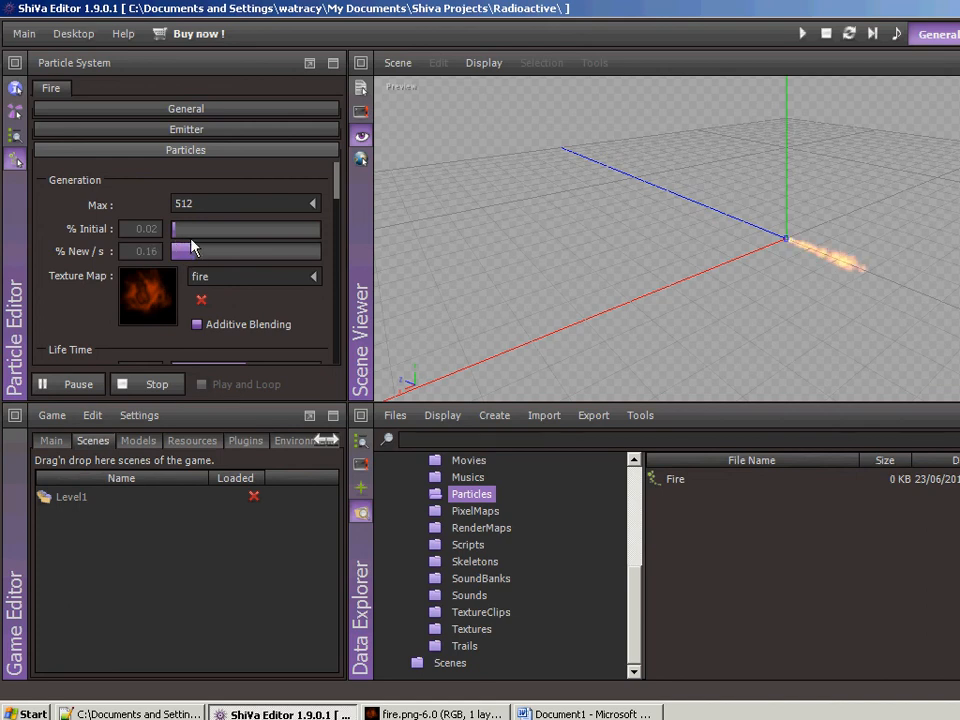
left_click_drag(190, 251, 185, 251)
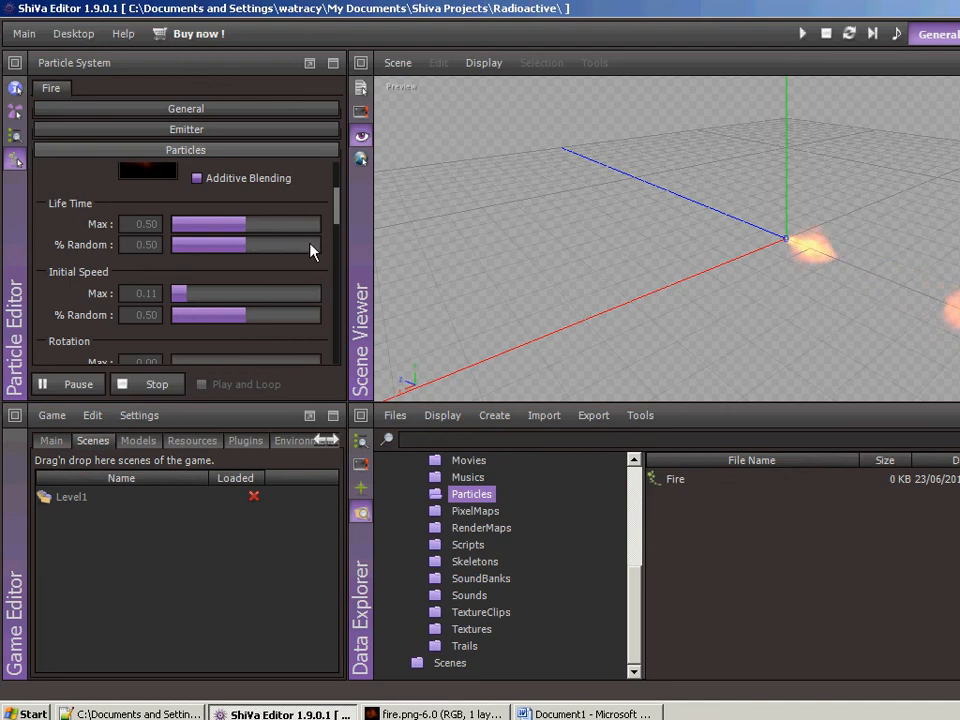
mouse_move(745, 290)
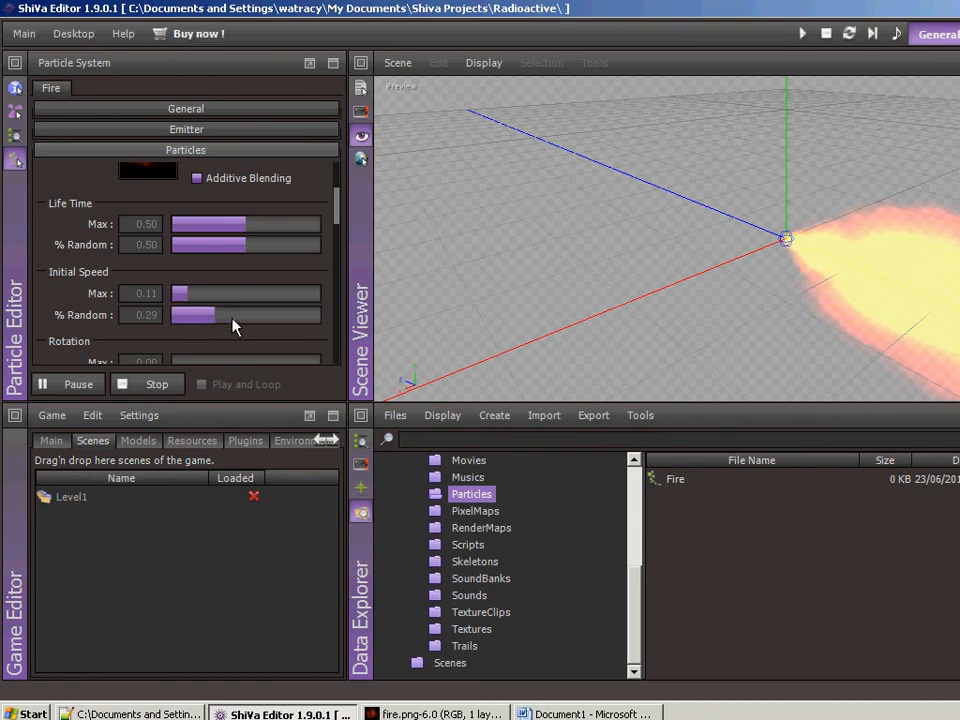
Step: Raise Initial Speed % Random, set Rotation Max 0.25 and Gravity Max -0.13
left_click_drag(194, 314, 233, 314)
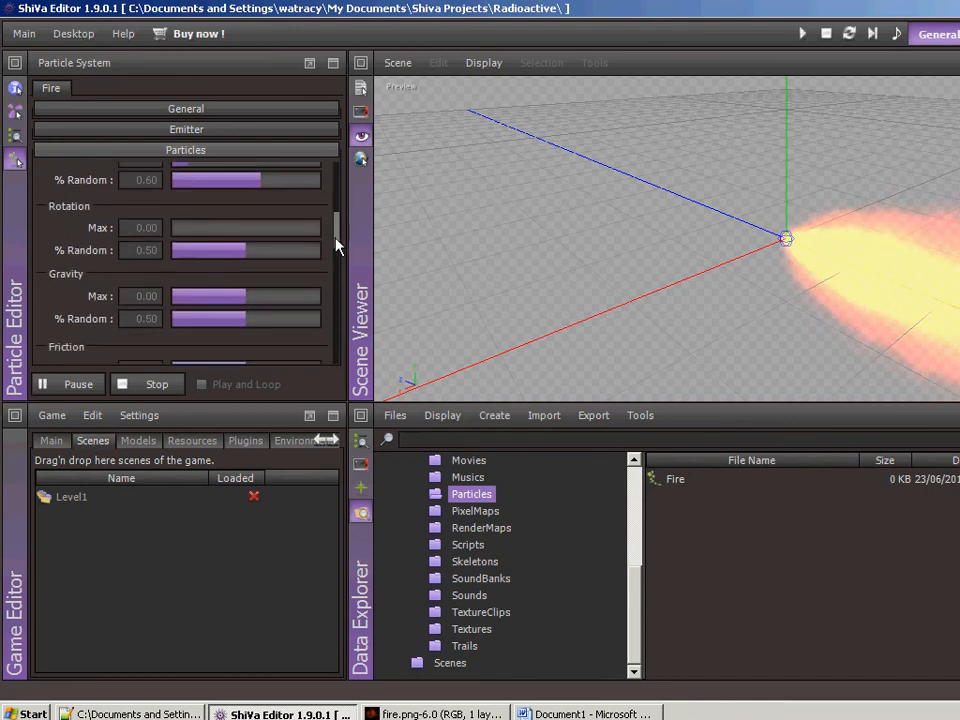
left_click_drag(170, 228, 195, 228)
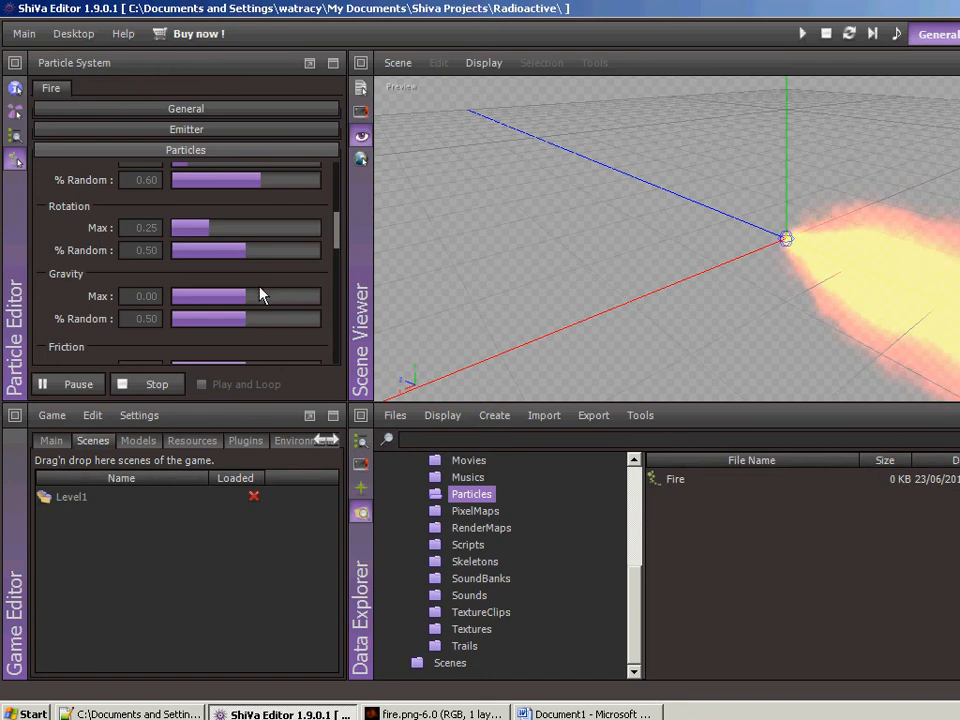
scroll("down", 3)
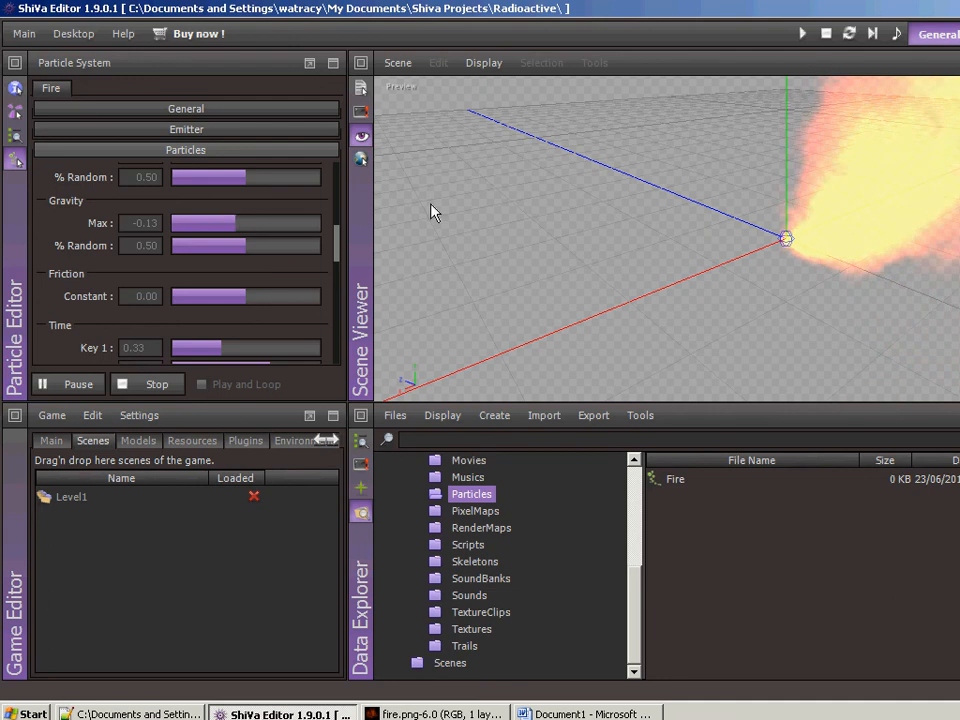
mouse_move(808, 252)
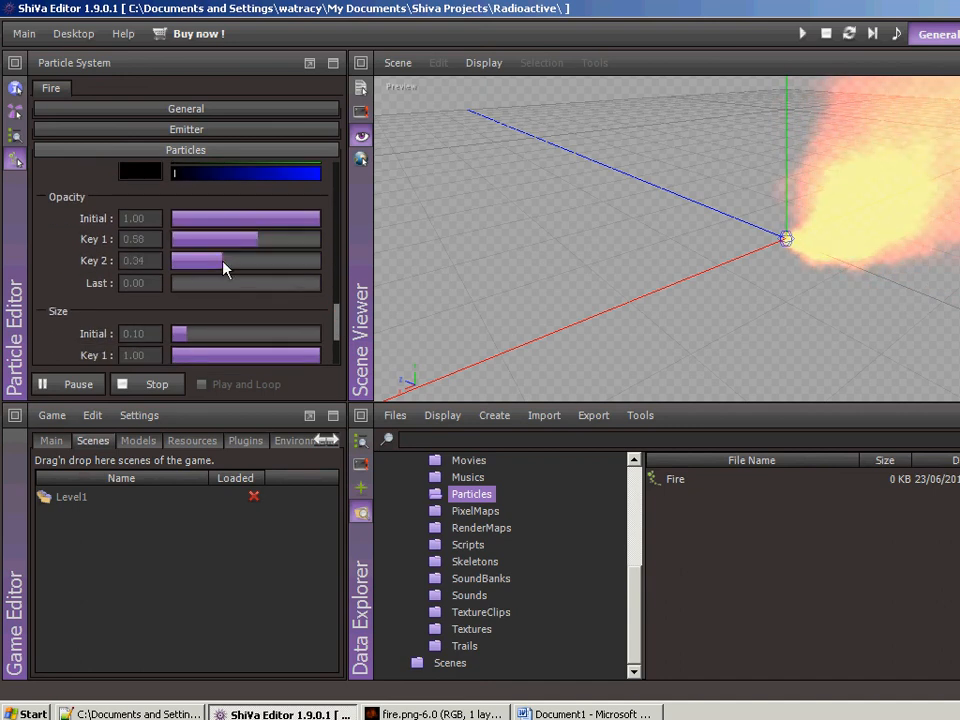
Step: Fade particles sooner and set sizes to 0.94 initially, then 0.17 and 0.02
left_click_drag(210, 260, 186, 260)
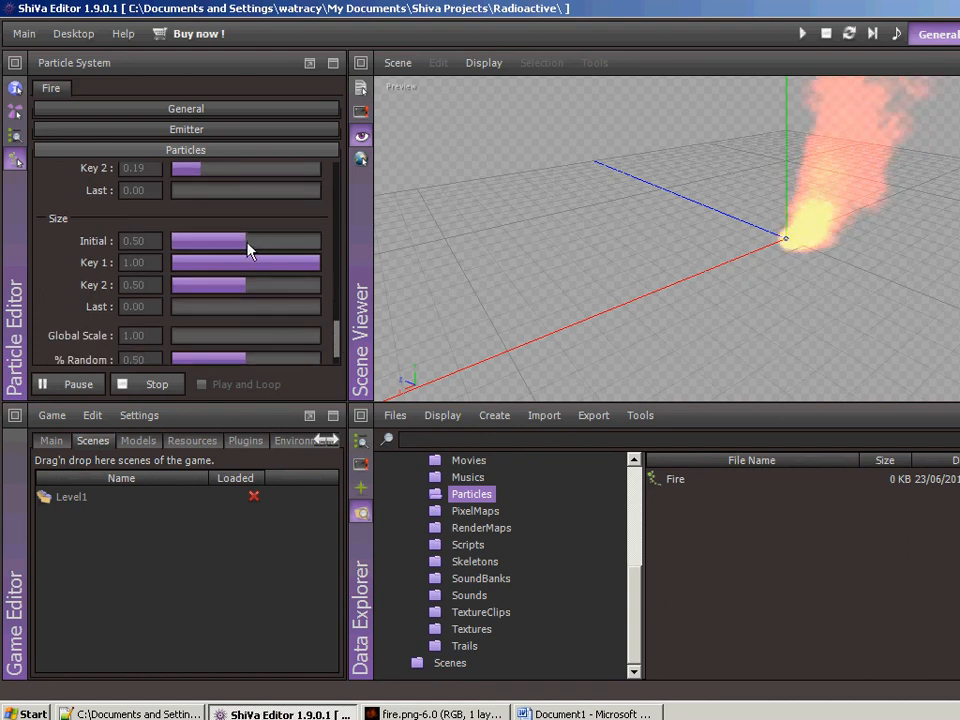
left_click_drag(208, 240, 300, 240)
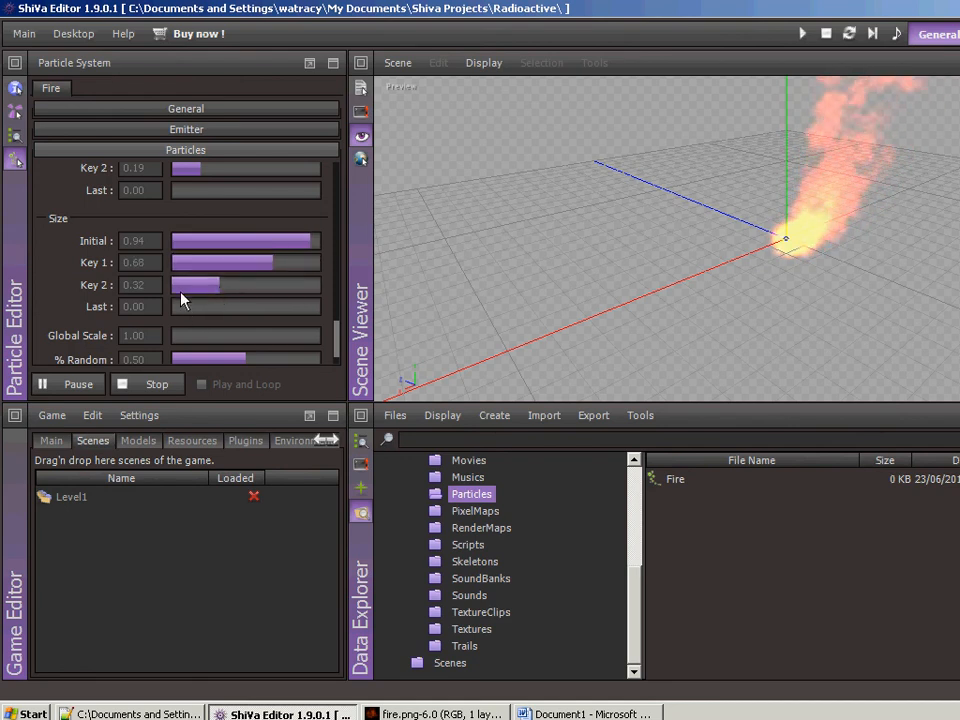
left_click_drag(220, 285, 178, 285)
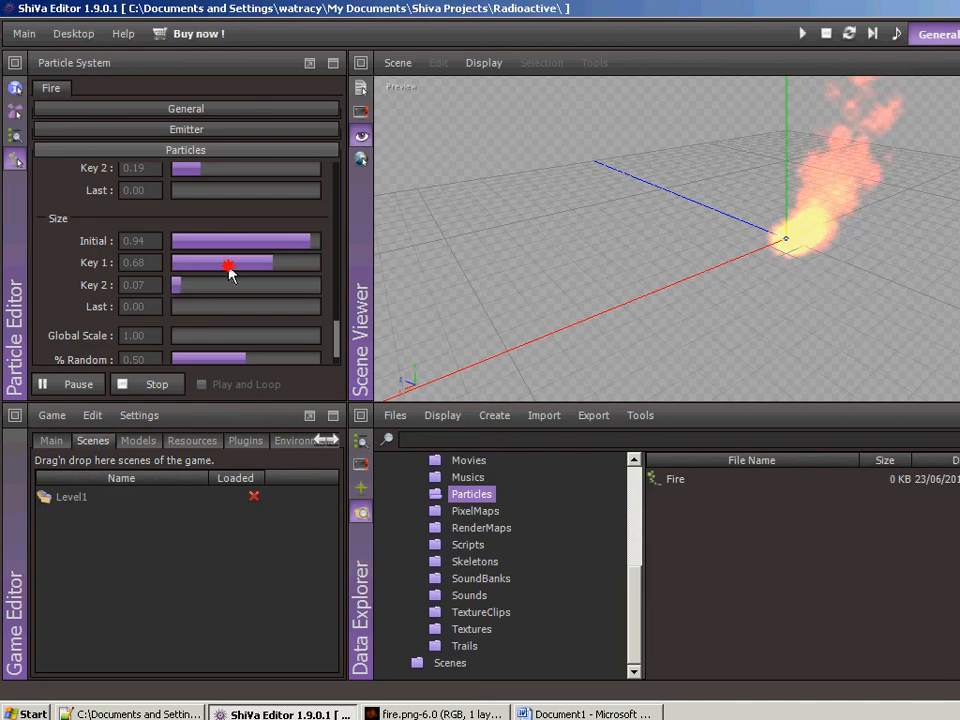
left_click_drag(230, 262, 188, 262)
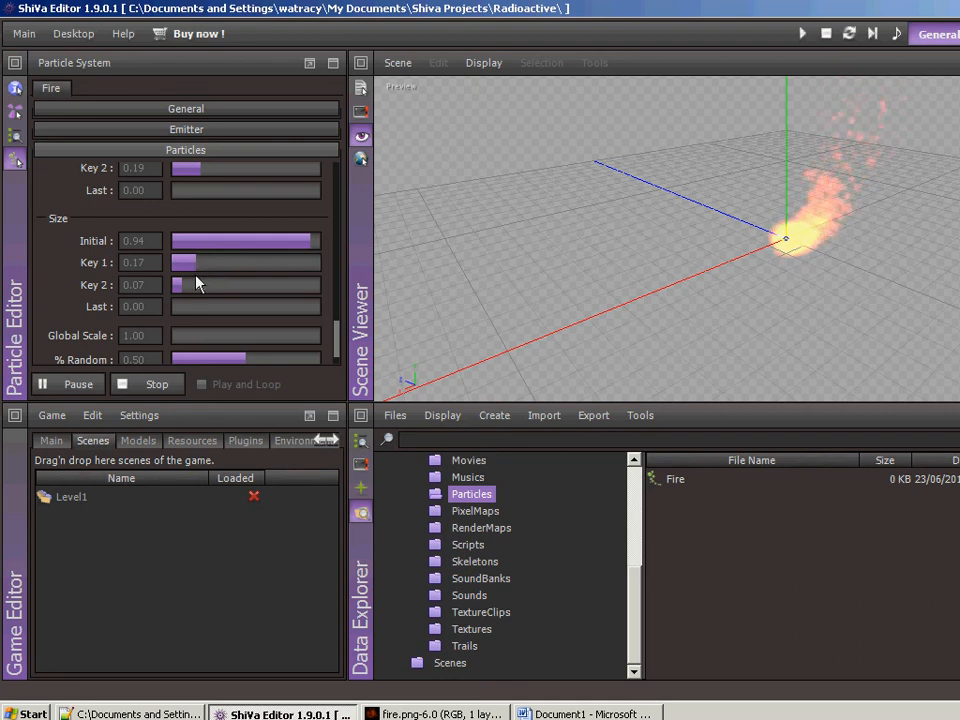
left_click_drag(184, 285, 178, 285)
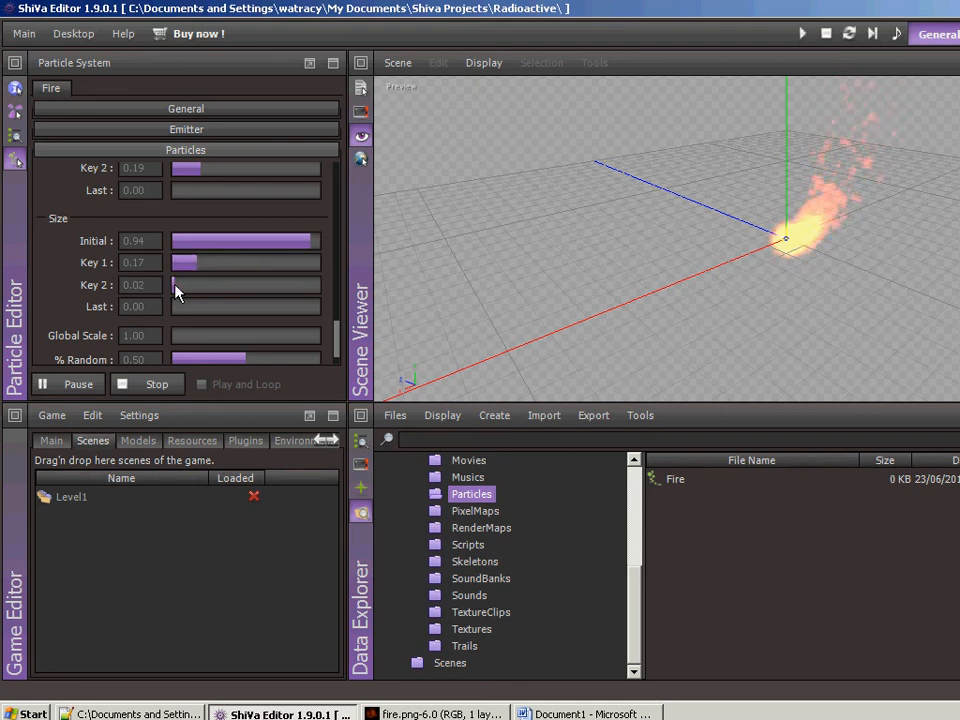
left_click_drag(185, 262, 180, 262)
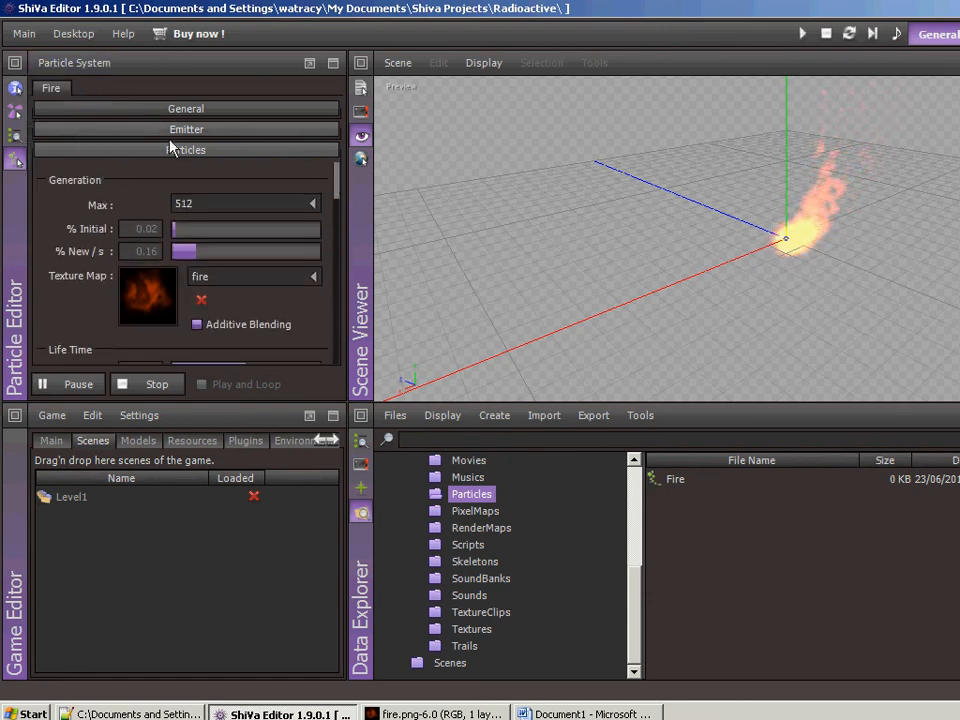
Step: Load Level1 and create an empty model named FireHelper
left_click(803, 33)
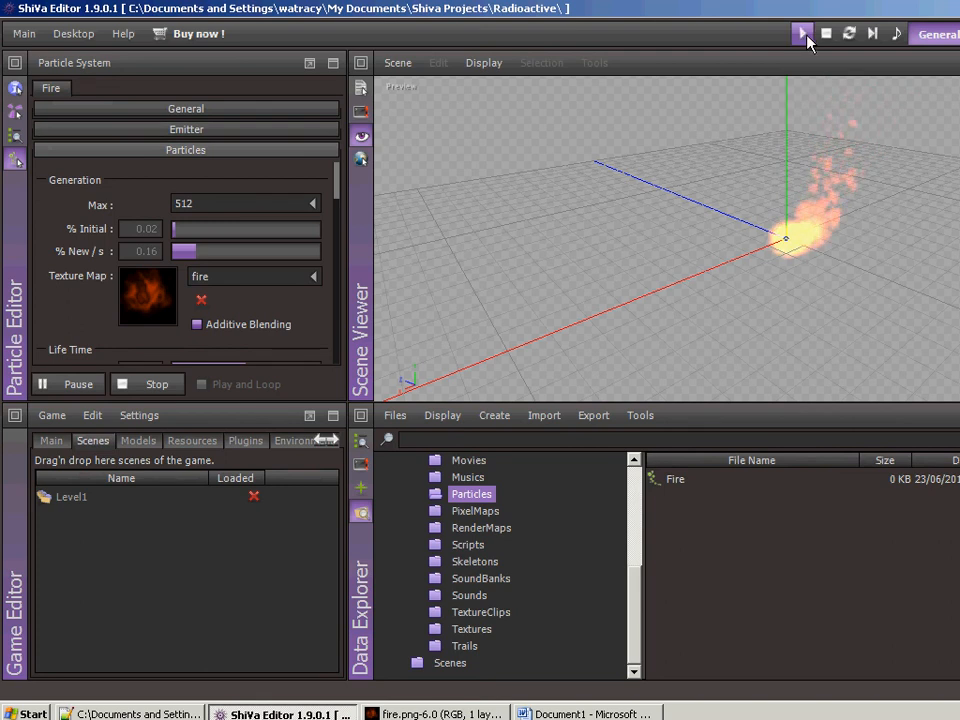
left_click(803, 33)
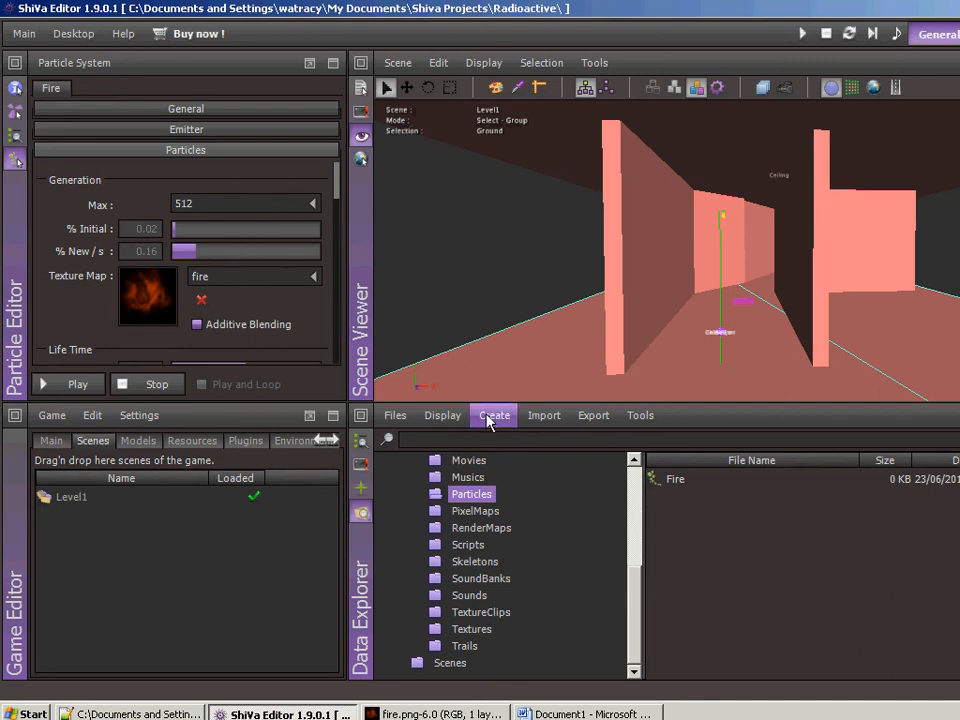
left_click(494, 415)
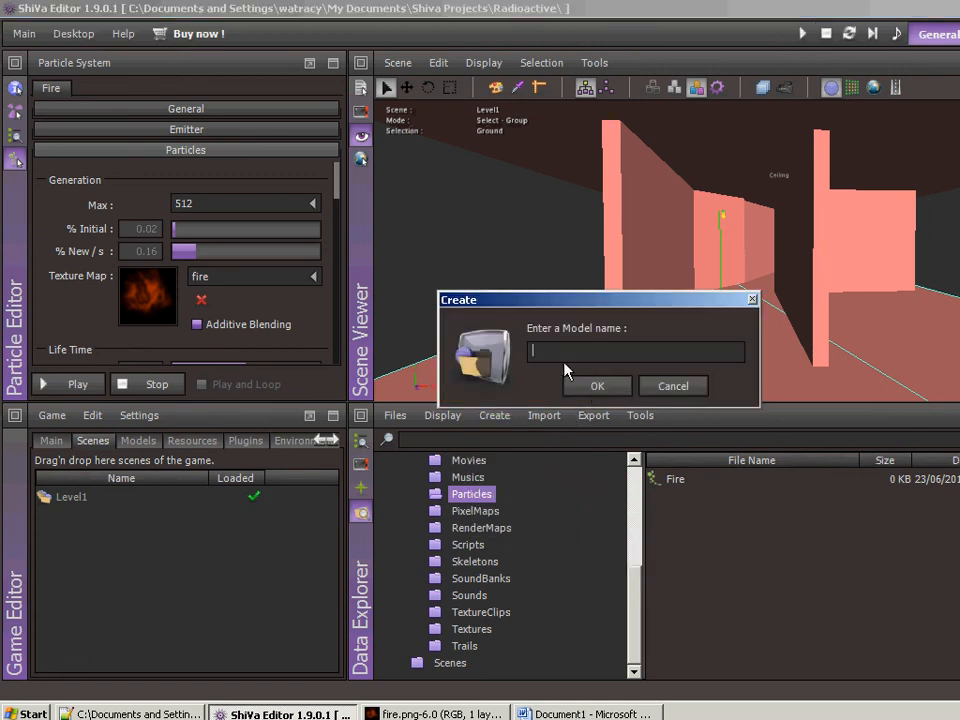
type("Fire")
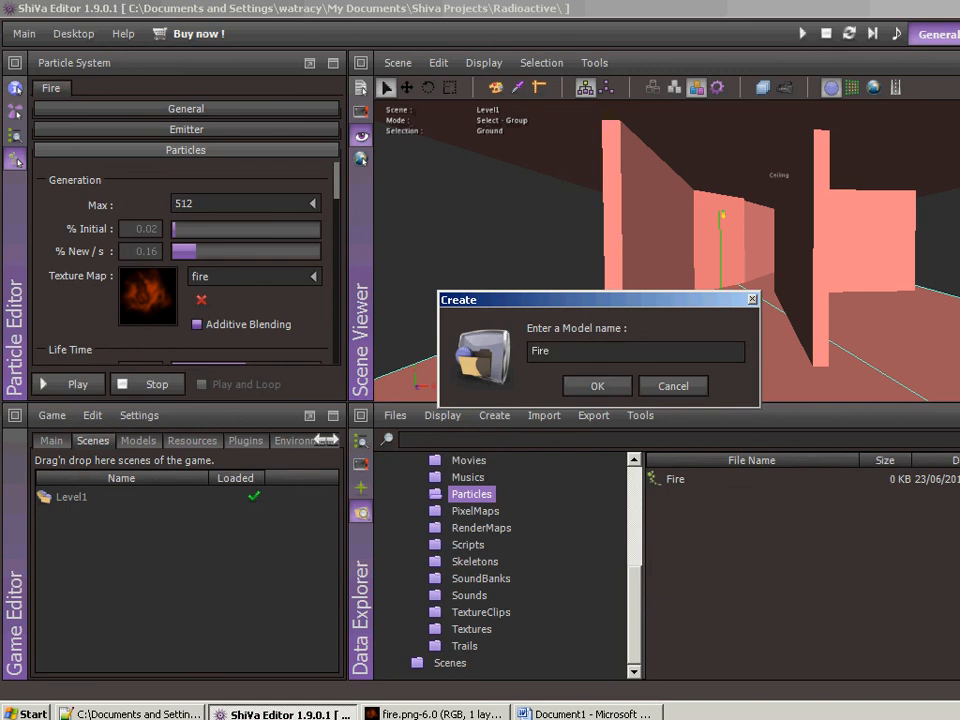
type("Help")
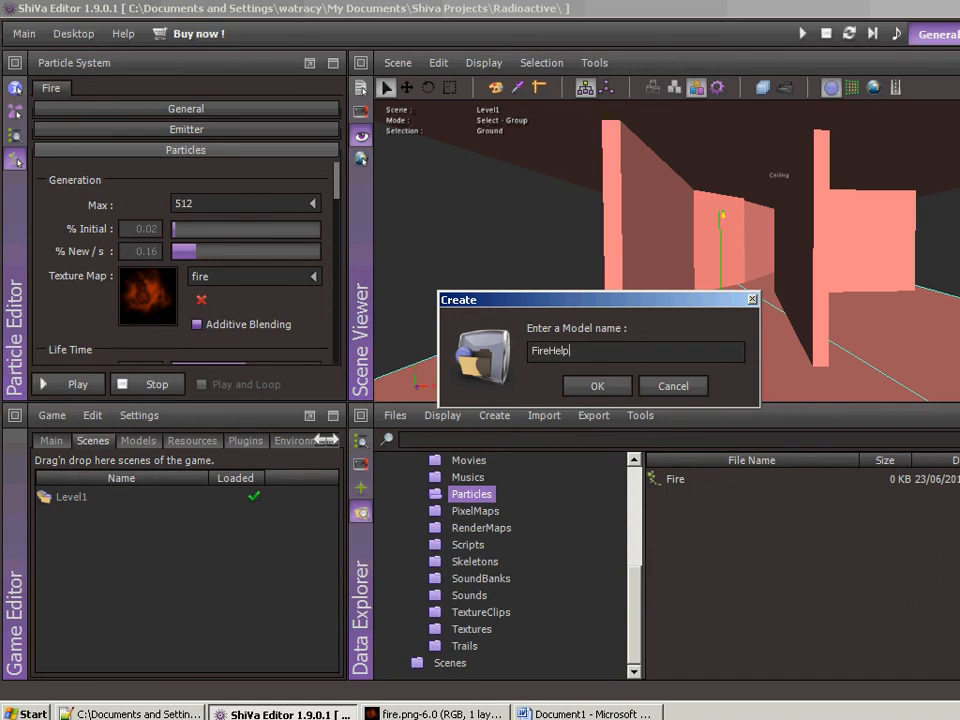
left_click(597, 386)
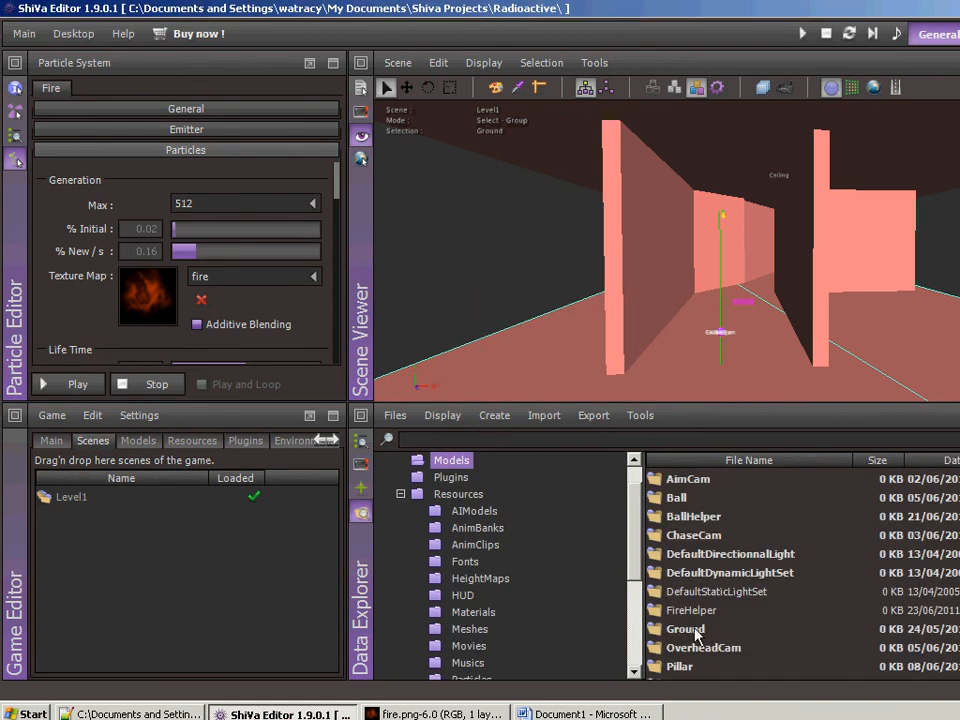
left_click(691, 610)
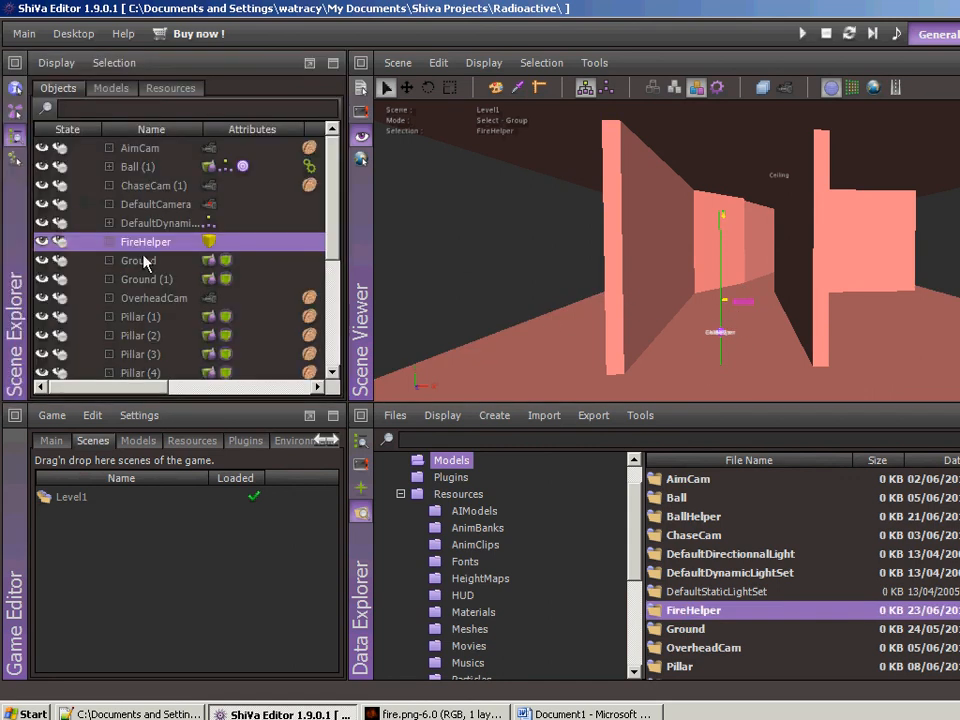
Step: Add a particle emitter to FireHelper via Attributes > Sfx
right_click(145, 241)
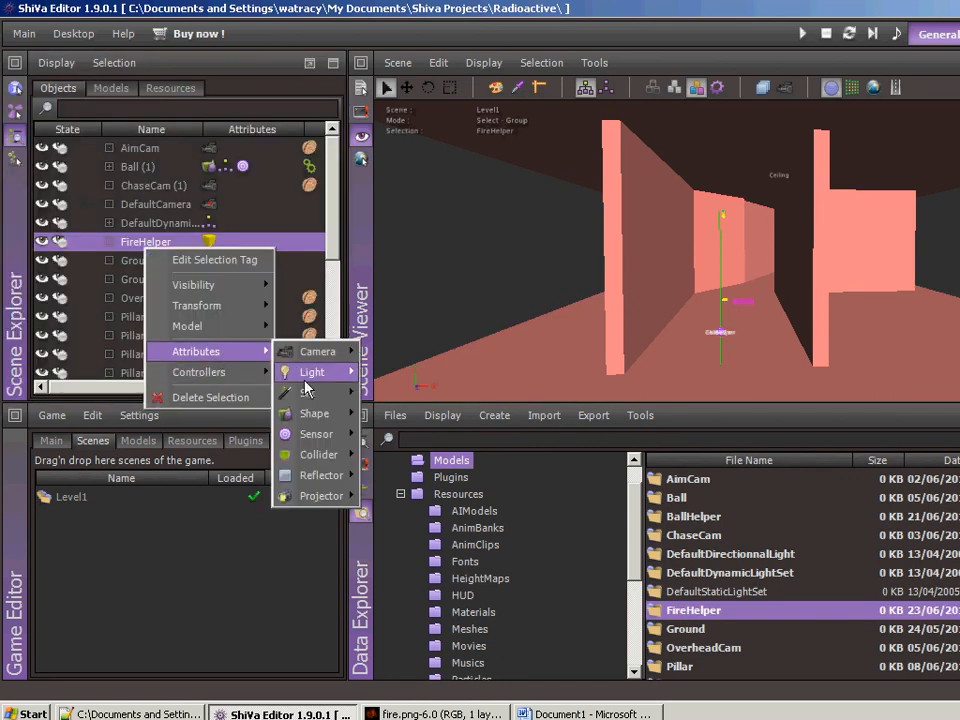
mouse_move(307, 392)
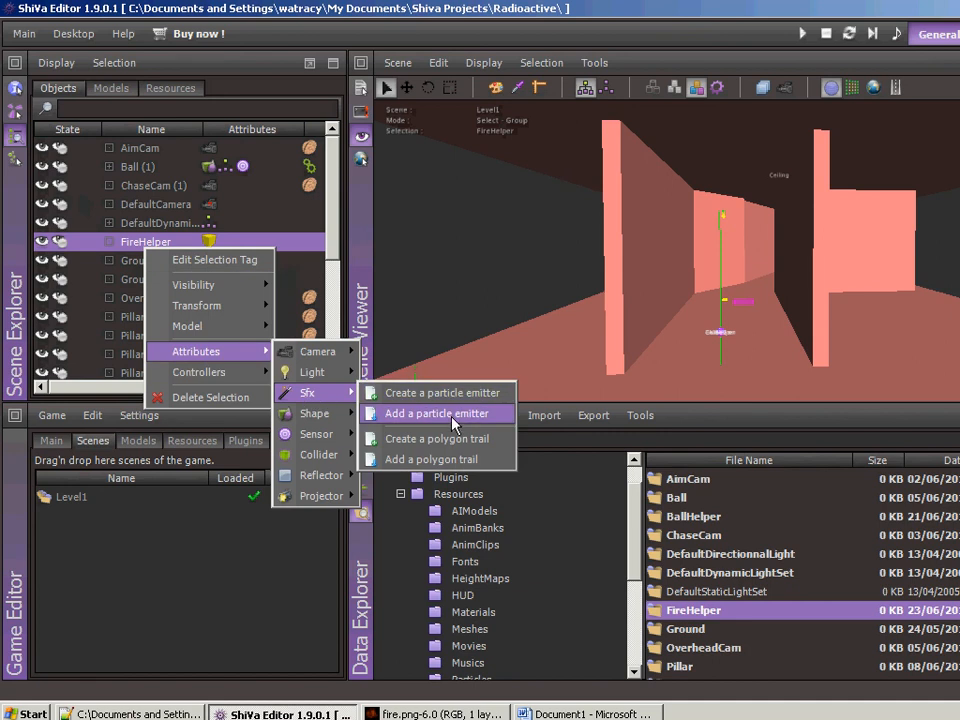
left_click(435, 413)
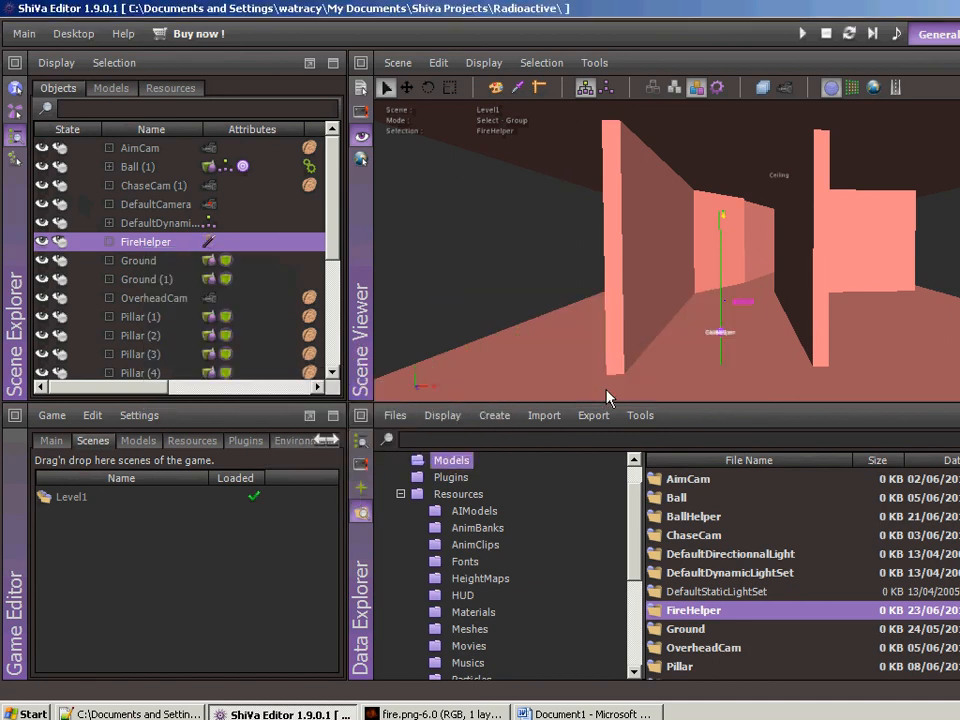
mouse_move(235, 258)
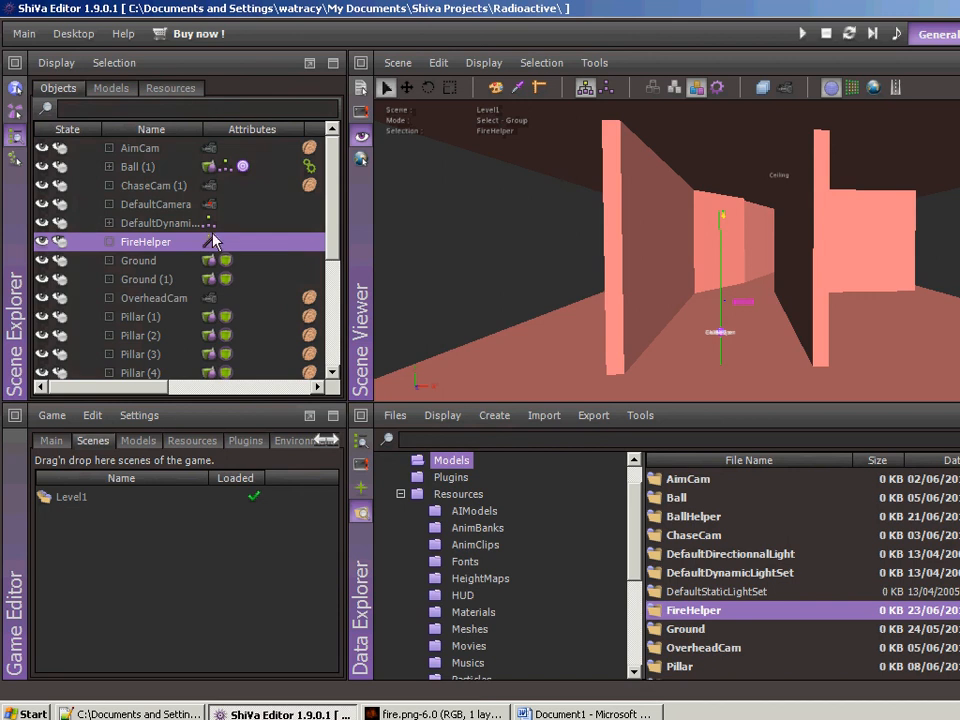
mouse_move(253, 228)
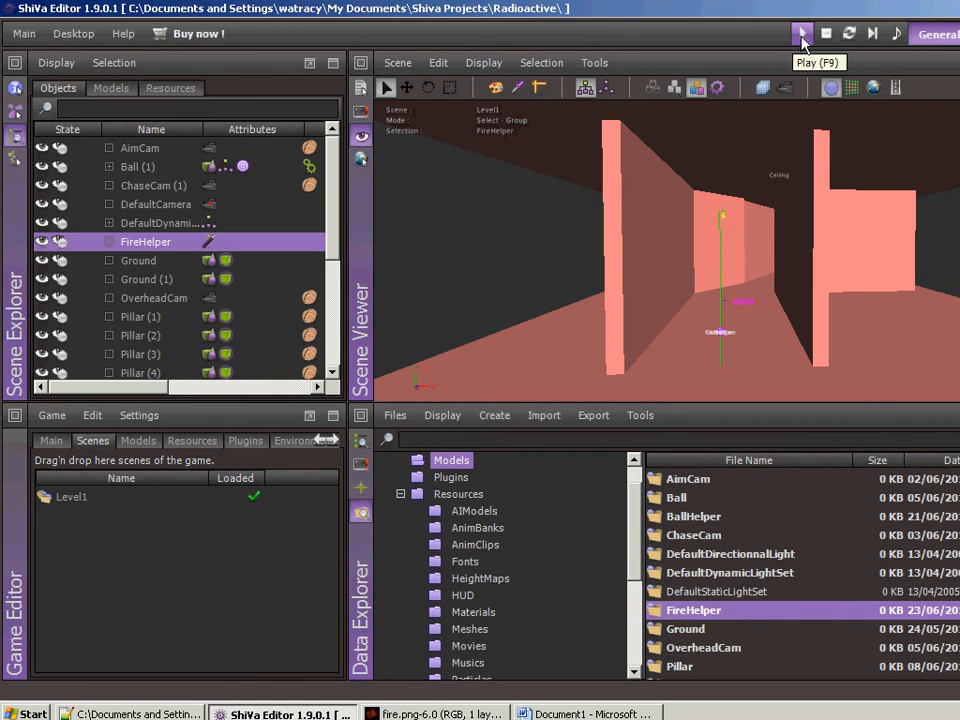
Step: Test-run Level1 to see the flame, then return to editing the scene
left_click(802, 33)
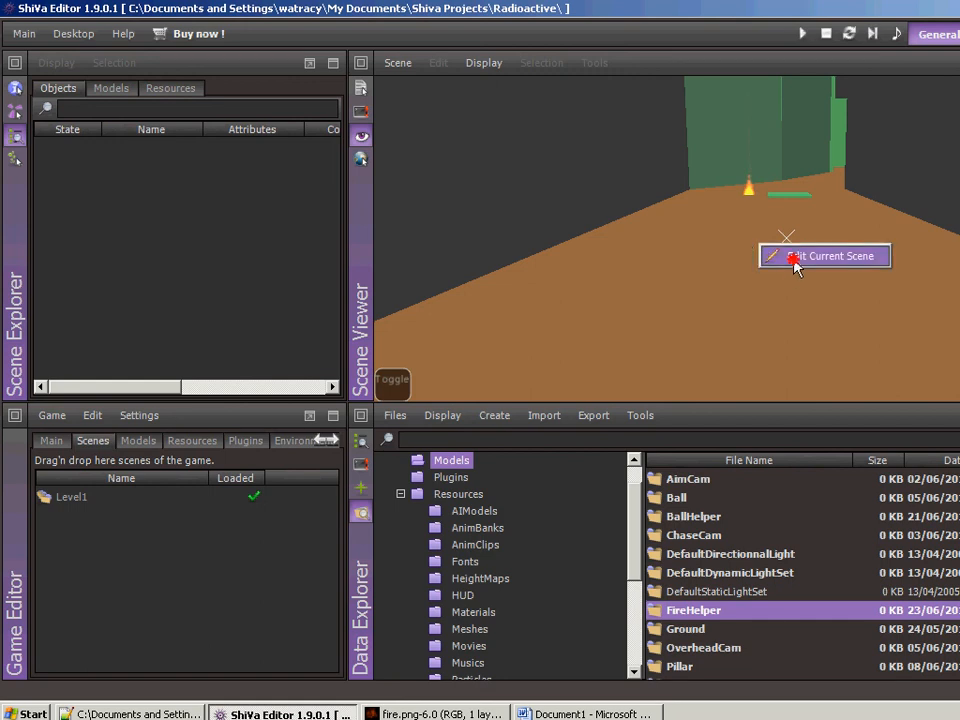
left_click(824, 256)
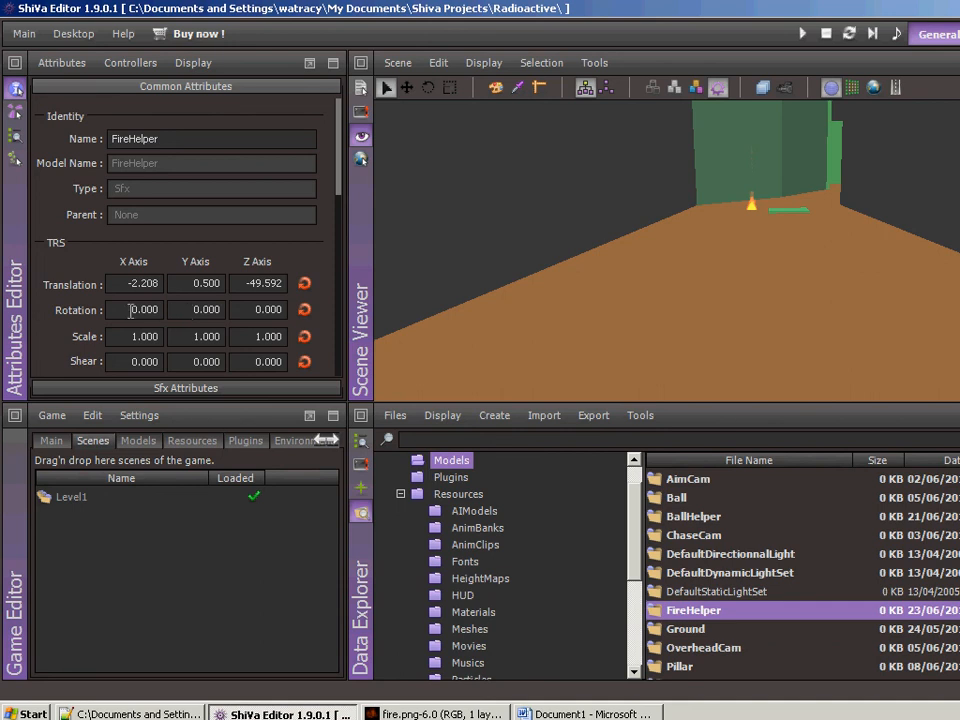
Step: Rotate FireHelper 90 on X, scale it to 5 on all axes, and save Level1
type("90")
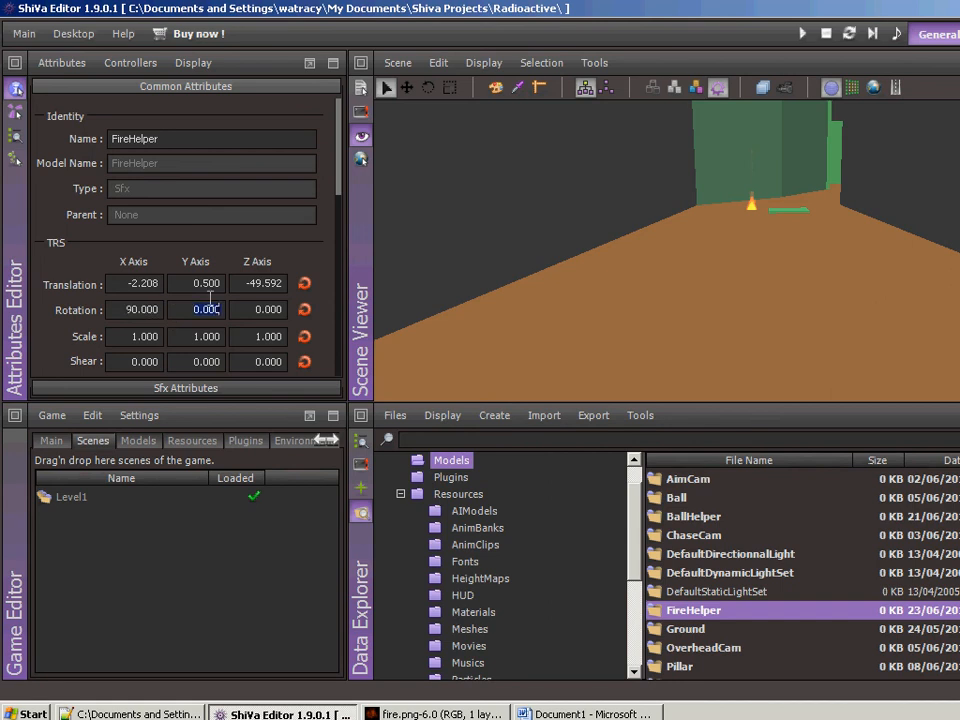
left_click(397, 62)
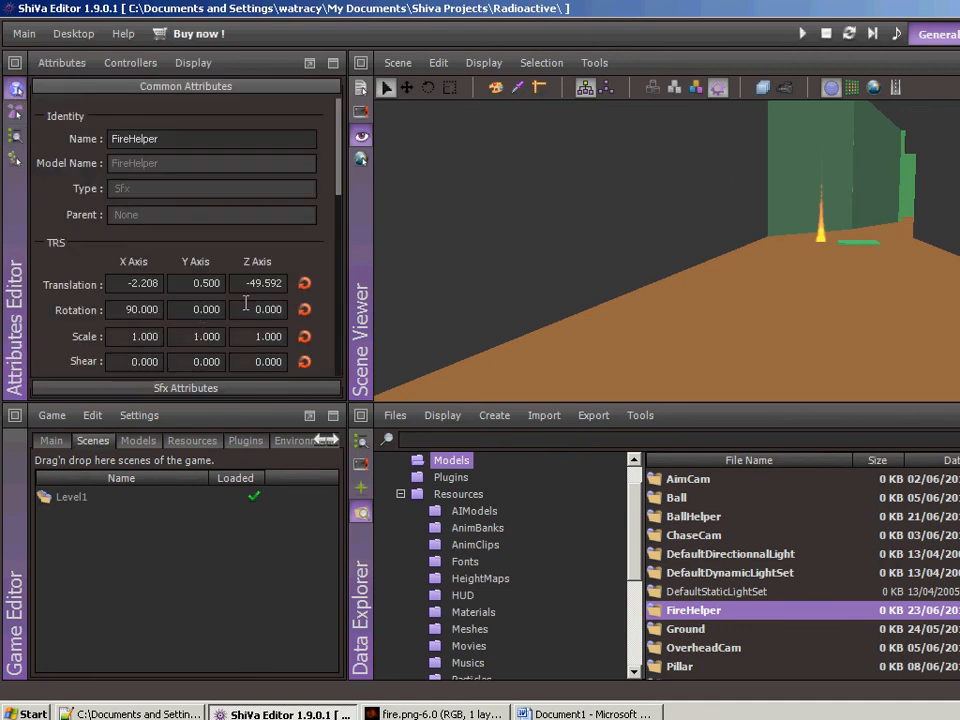
scroll("down", 3)
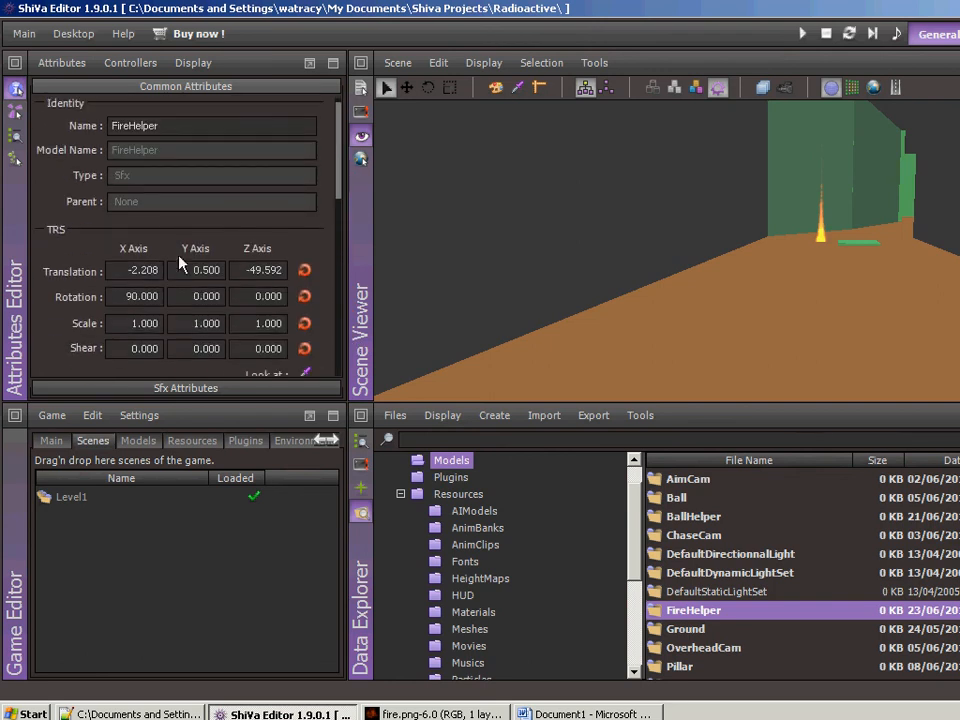
mouse_move(184, 317)
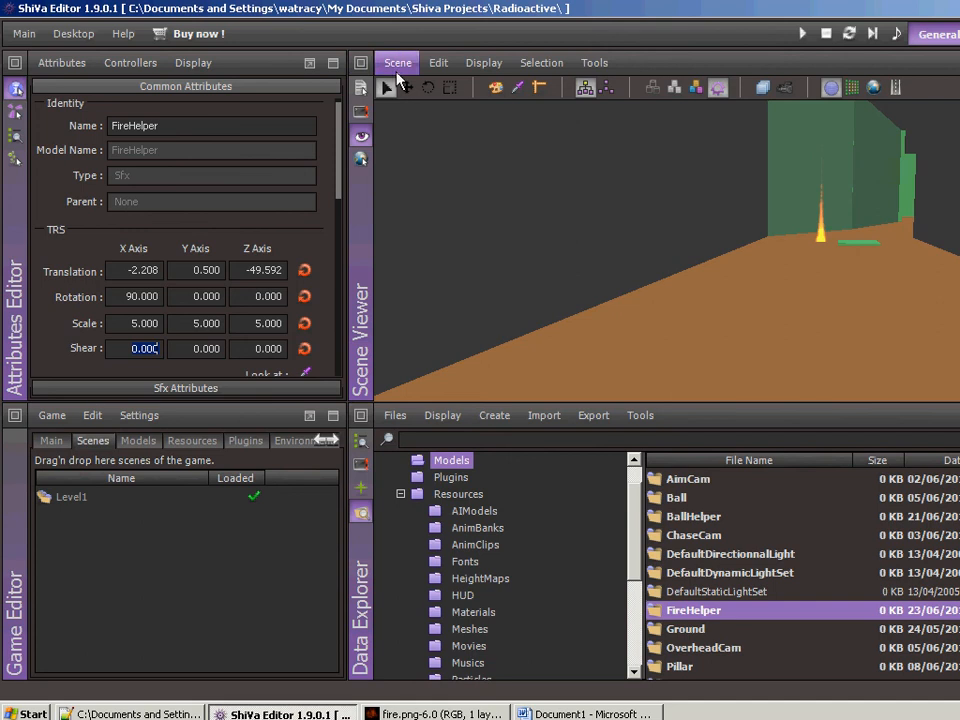
left_click(397, 62)
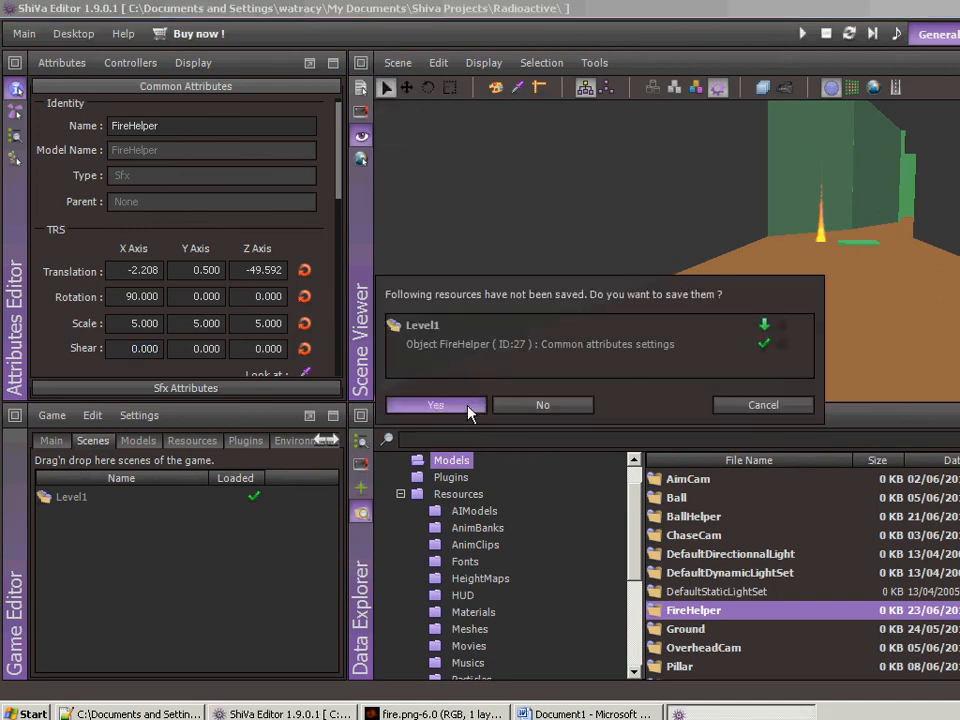
left_click(435, 405)
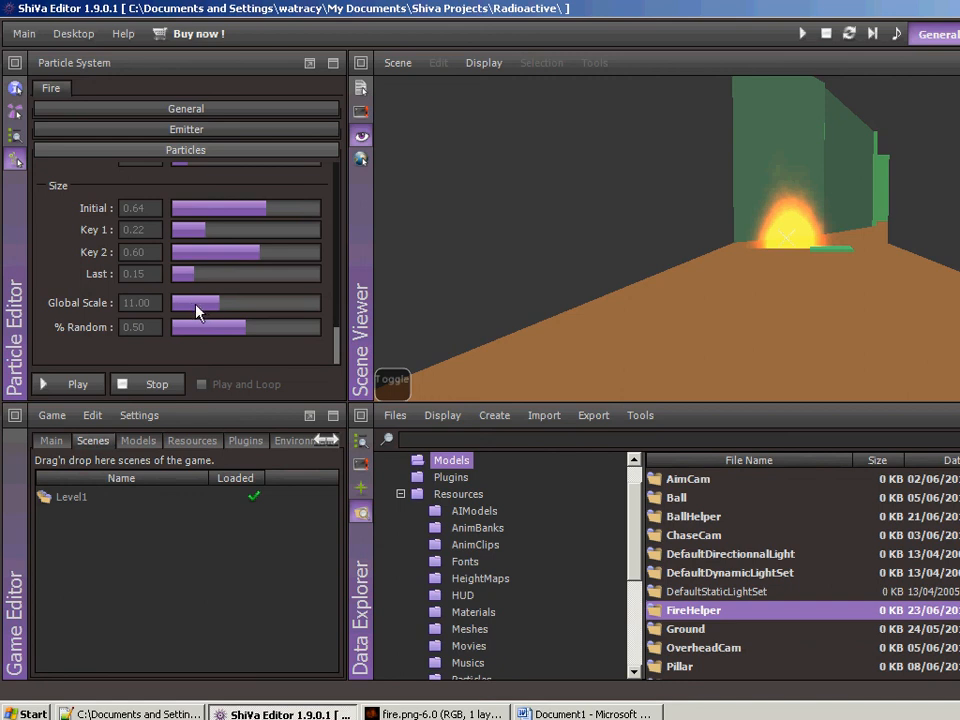
mouse_move(195, 310)
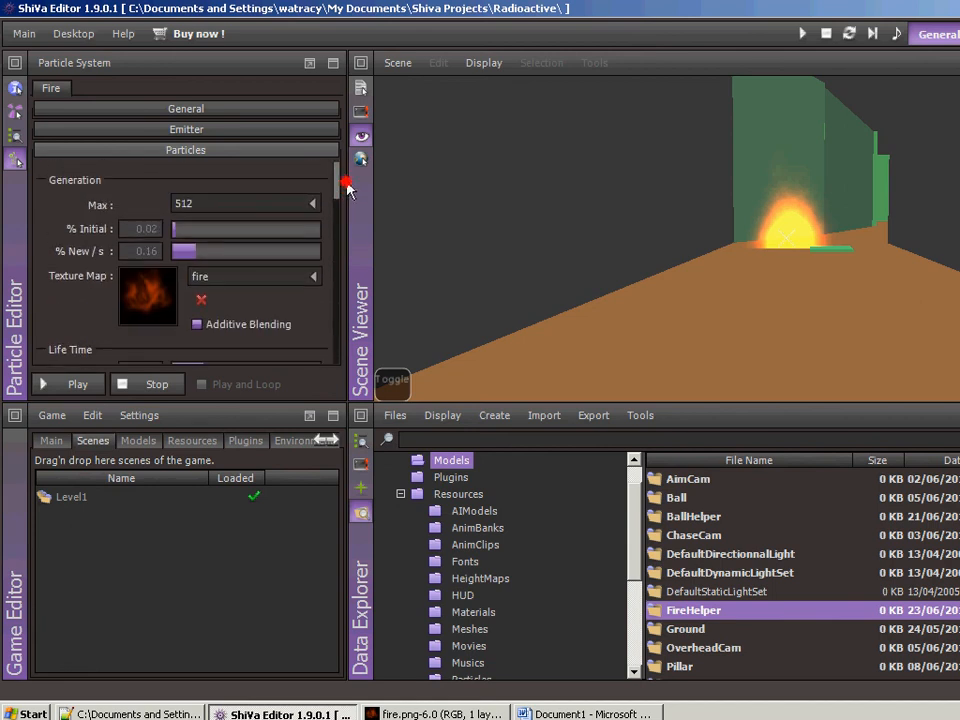
mouse_move(558, 262)
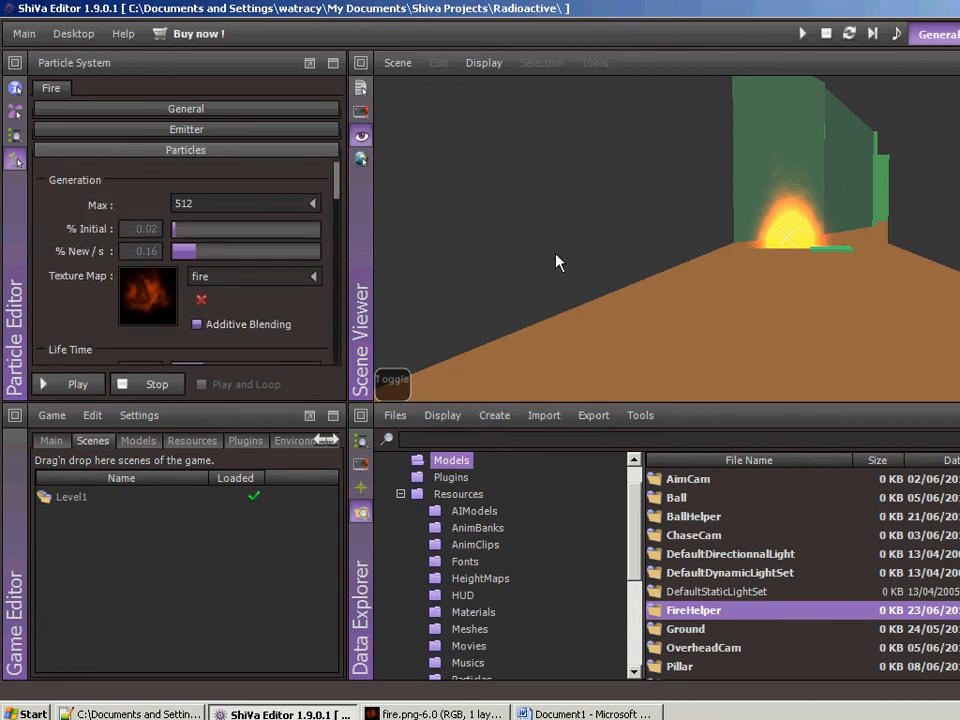